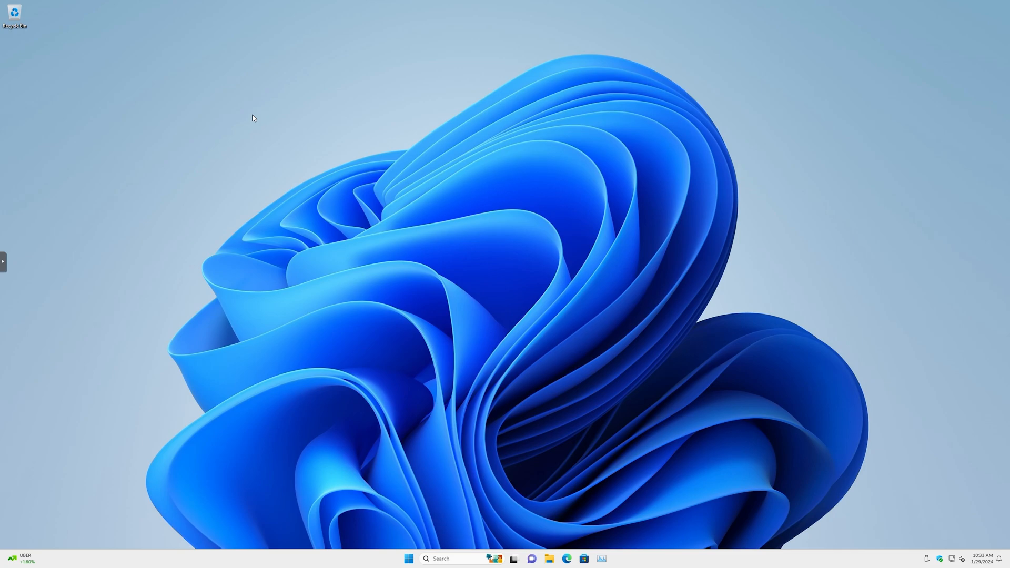
{"action": "mouse_move", "coordinate": [445, 524]}
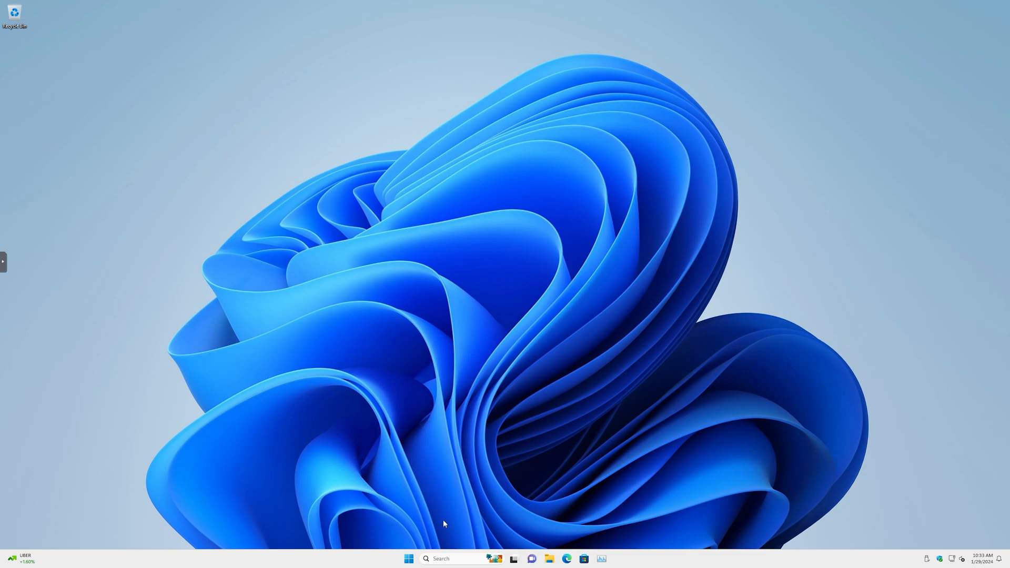
{"action": "mouse_move", "coordinate": [440, 512]}
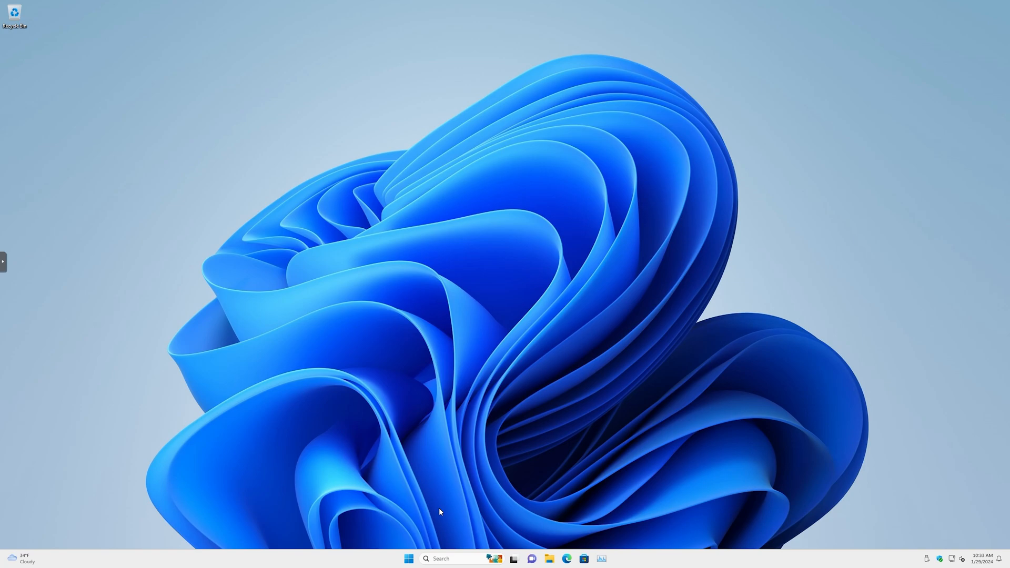
{"action": "mouse_move", "coordinate": [213, 194]}
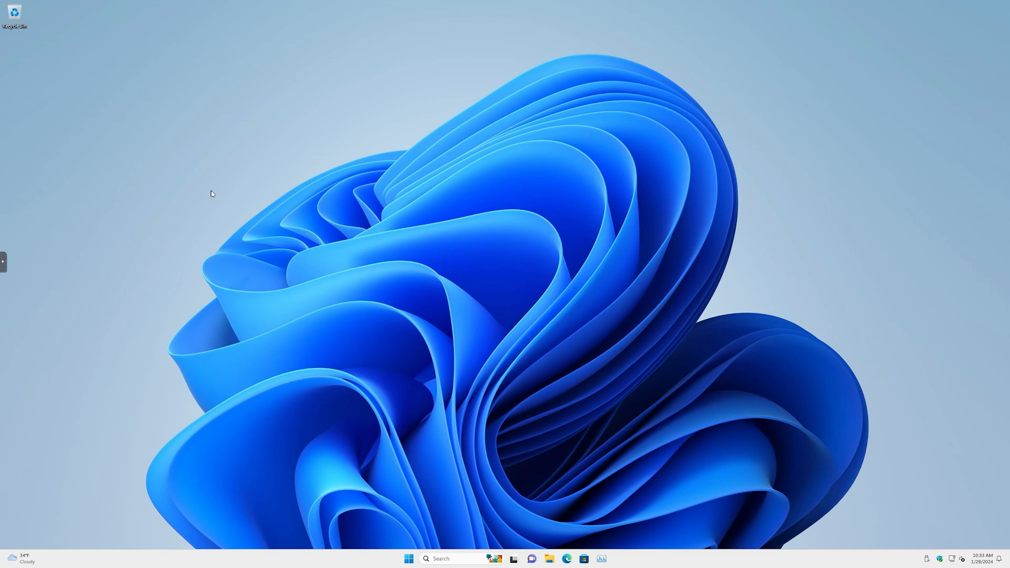
{"action": "mouse_move", "coordinate": [449, 423]}
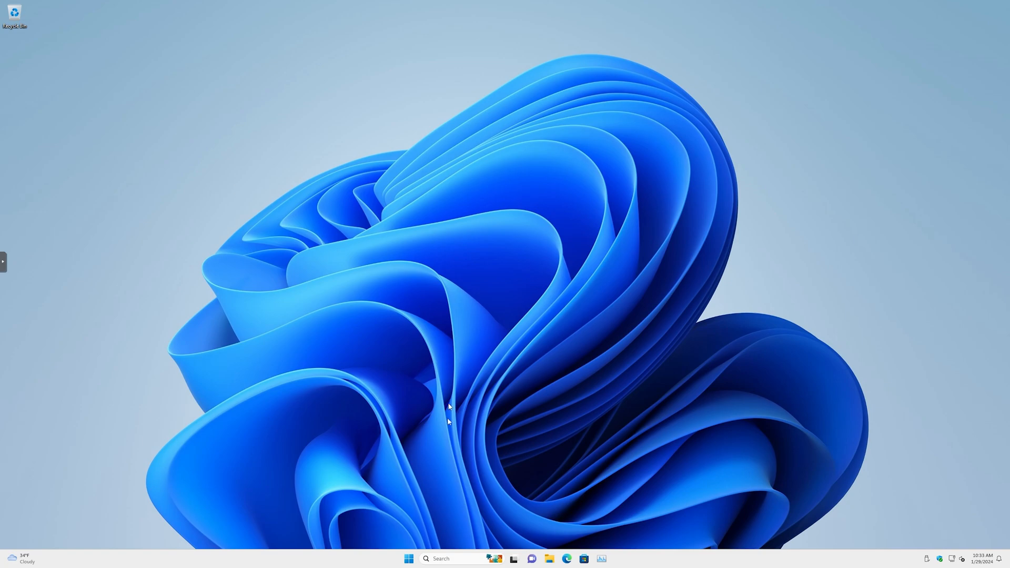
Launch Settings from Start and navigate System > Storage to the Disks & volumes page.
{"action": "left_click", "coordinate": [409, 559]}
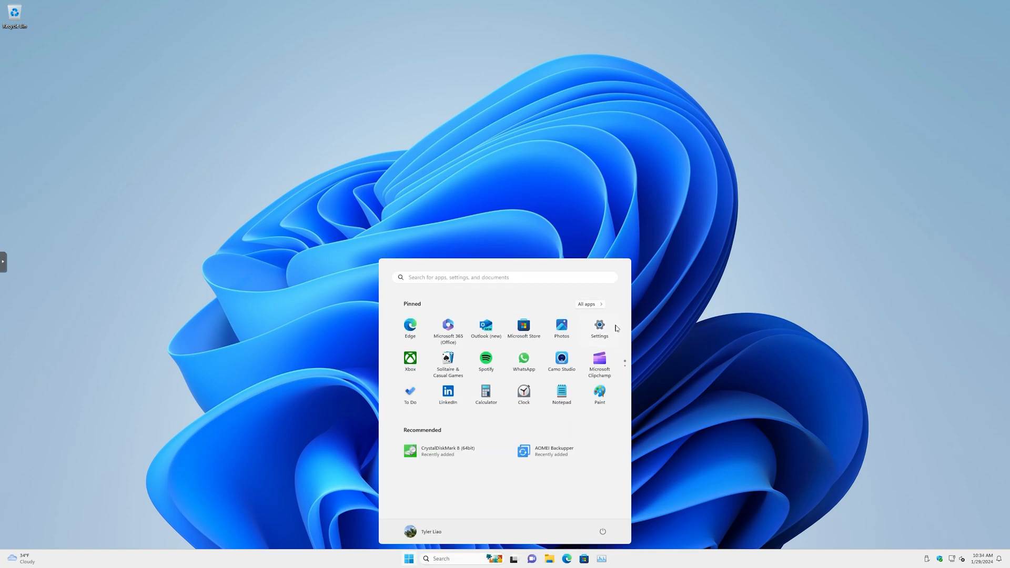
{"action": "left_click", "coordinate": [599, 328]}
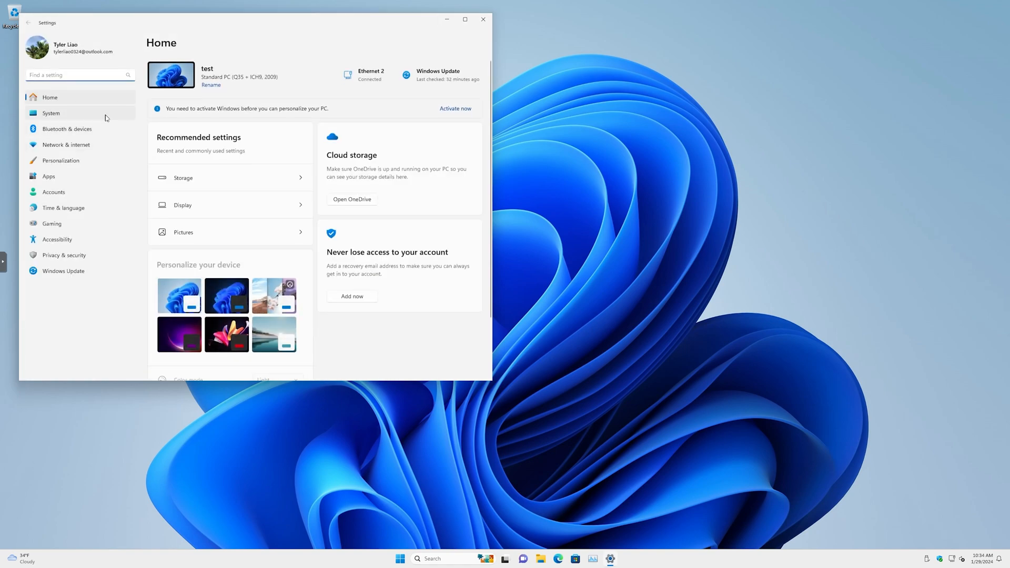
{"action": "left_click", "coordinate": [51, 113]}
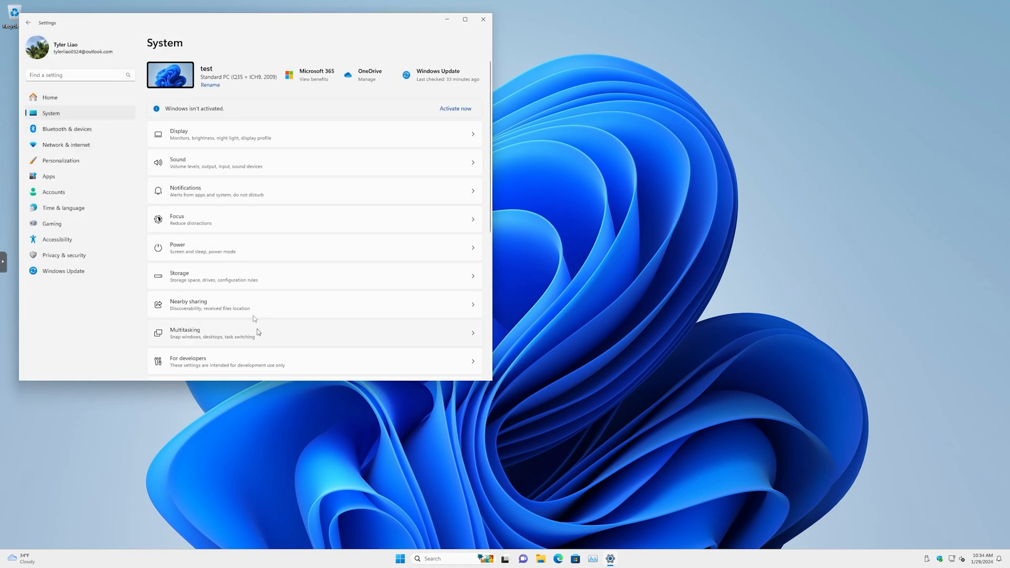
{"action": "left_click", "coordinate": [179, 276]}
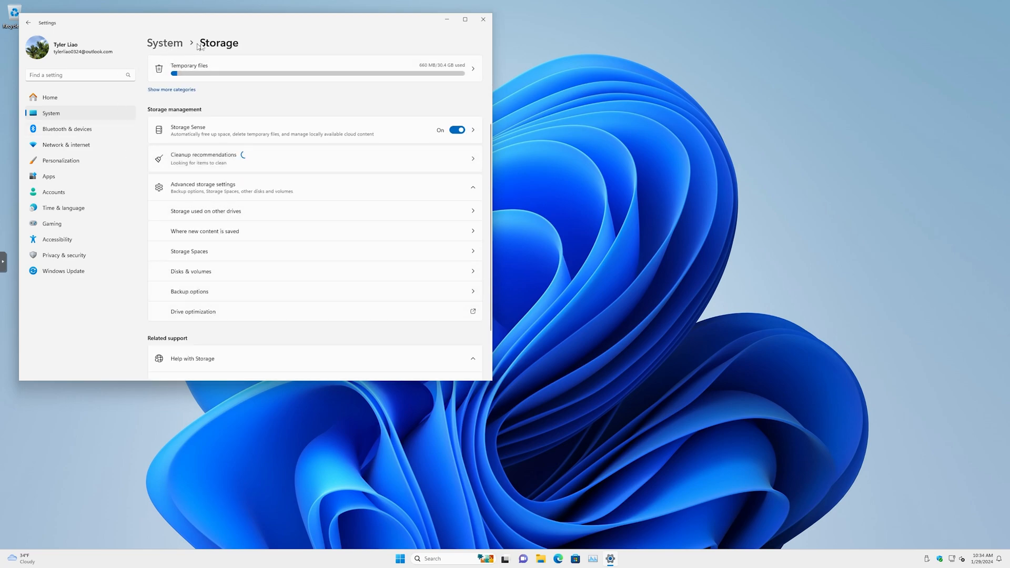
{"action": "mouse_move", "coordinate": [190, 272]}
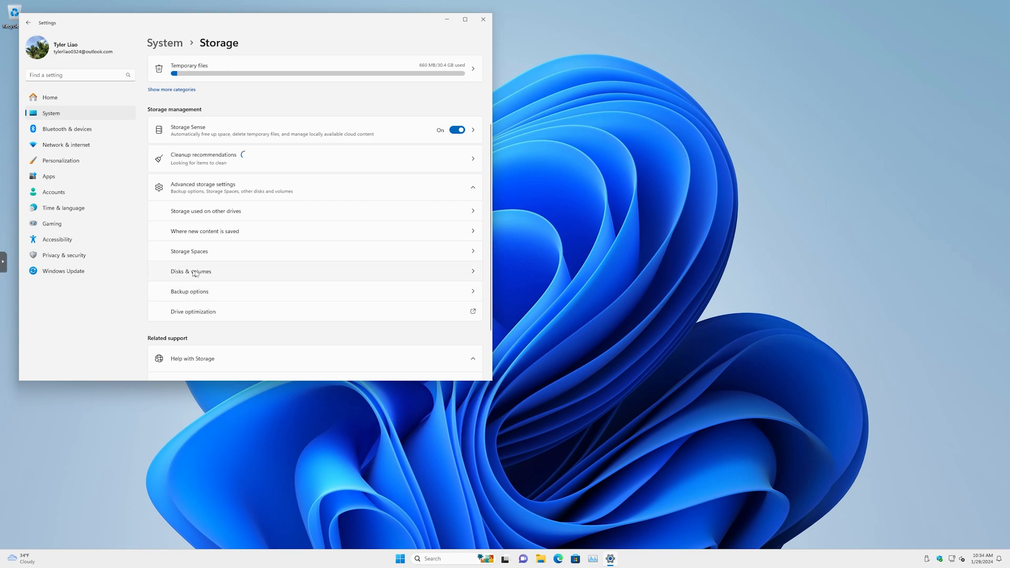
{"action": "left_click", "coordinate": [190, 270]}
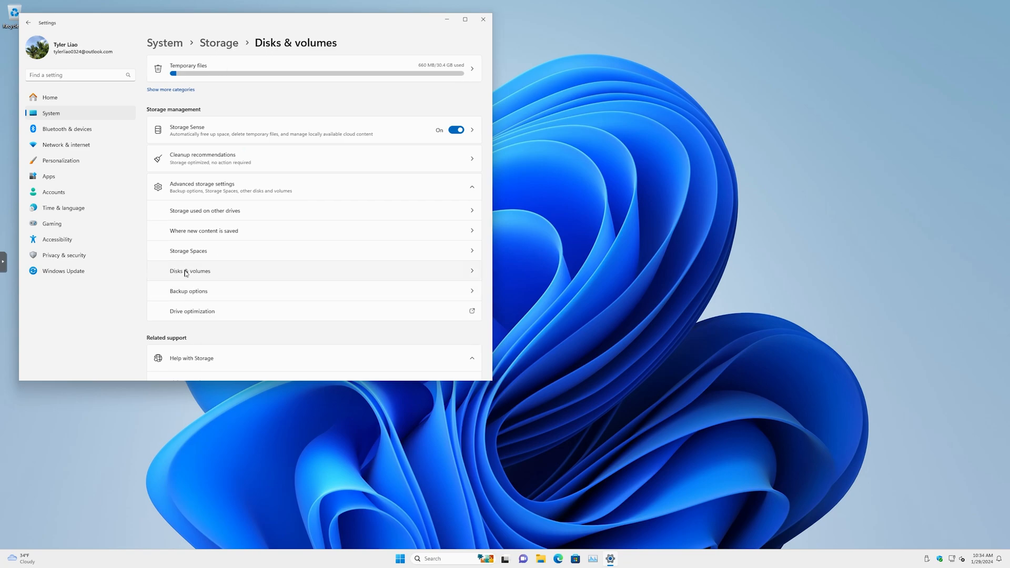
{"action": "left_click", "coordinate": [190, 270]}
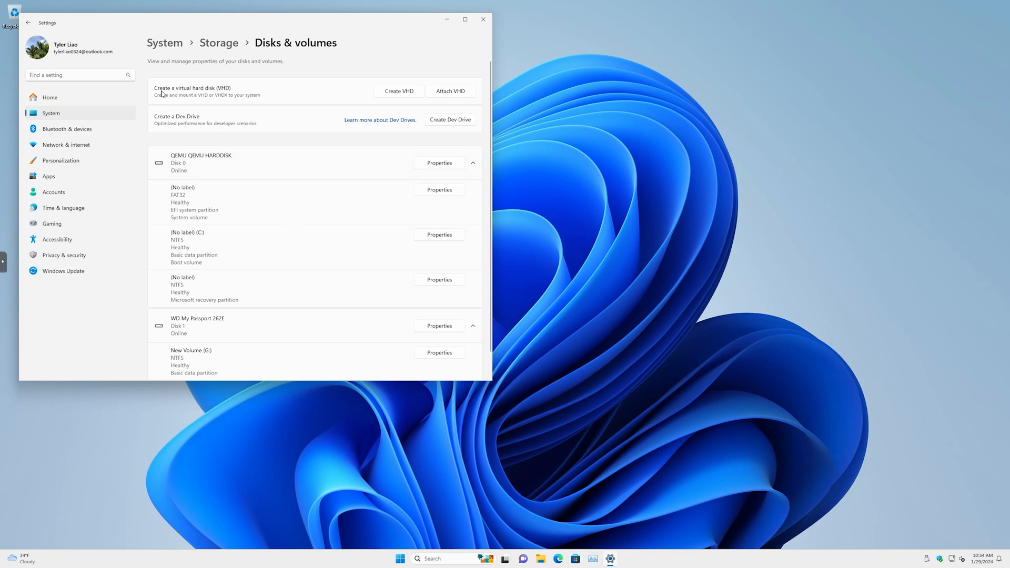
{"action": "mouse_move", "coordinate": [205, 90]}
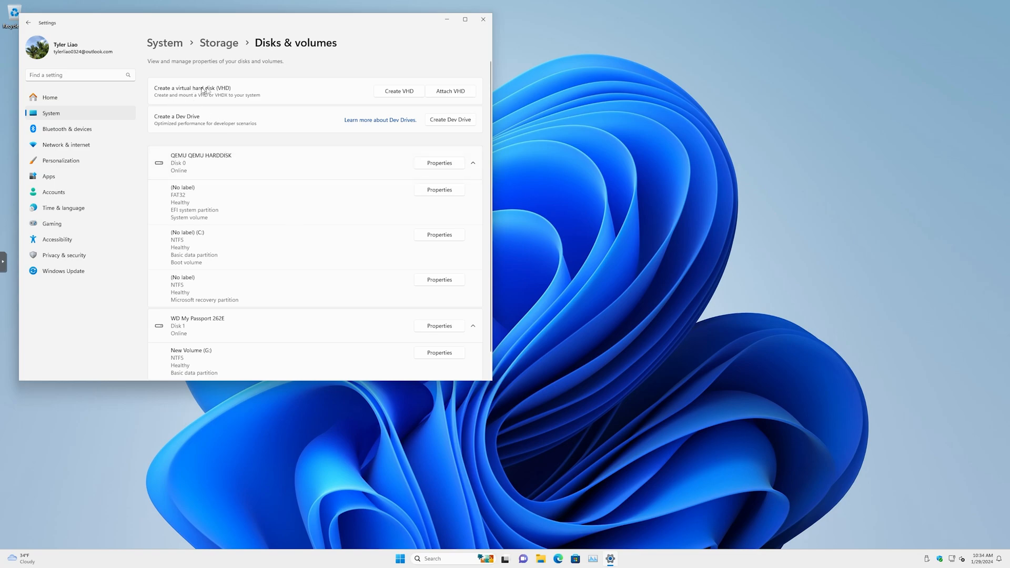
{"action": "mouse_move", "coordinate": [188, 123]}
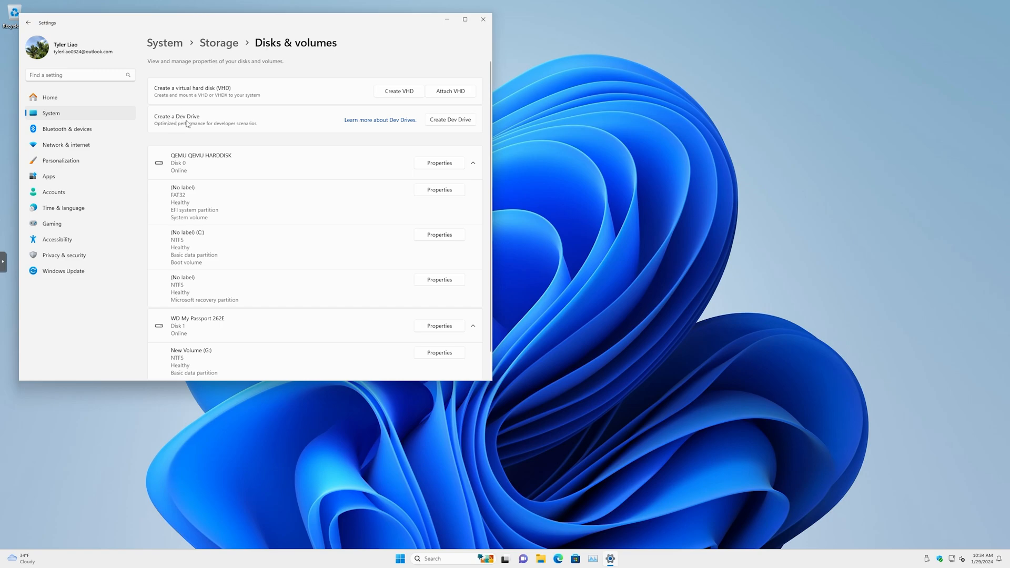
{"action": "mouse_move", "coordinate": [183, 103]}
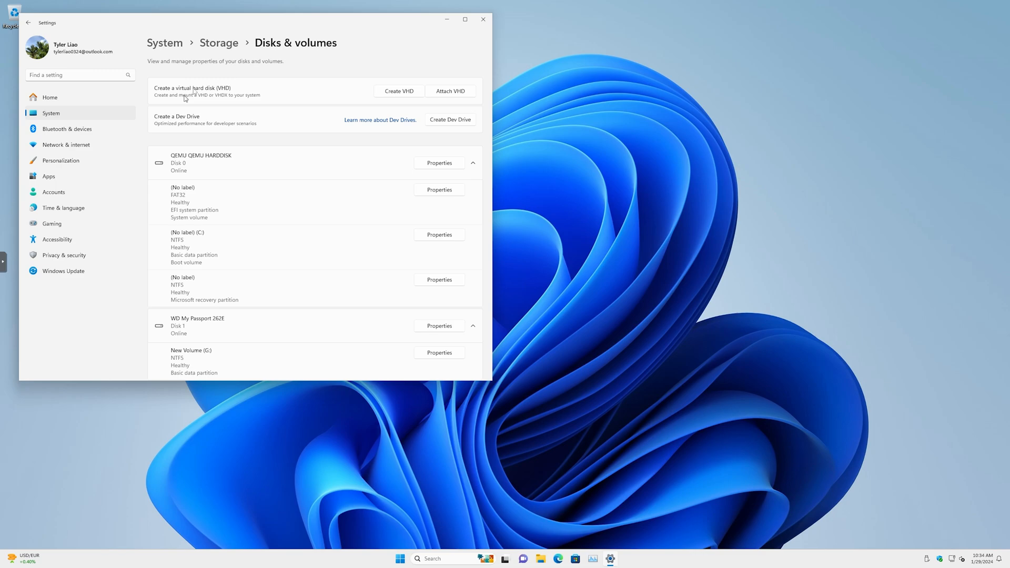
{"action": "mouse_move", "coordinate": [377, 92]}
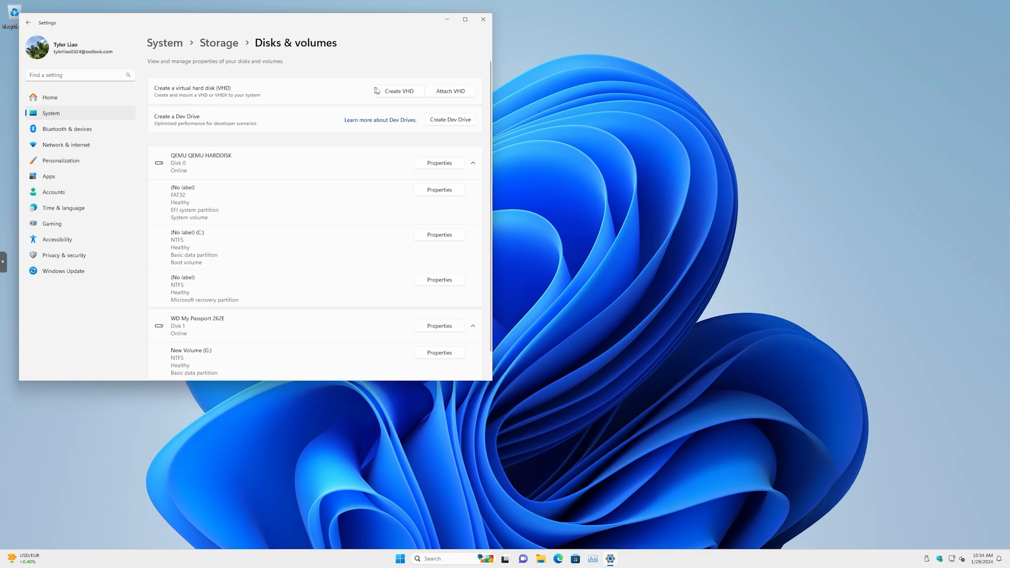
Start a new virtual hard disk named 'test' located in the Desktop folder.
{"action": "left_click", "coordinate": [398, 91]}
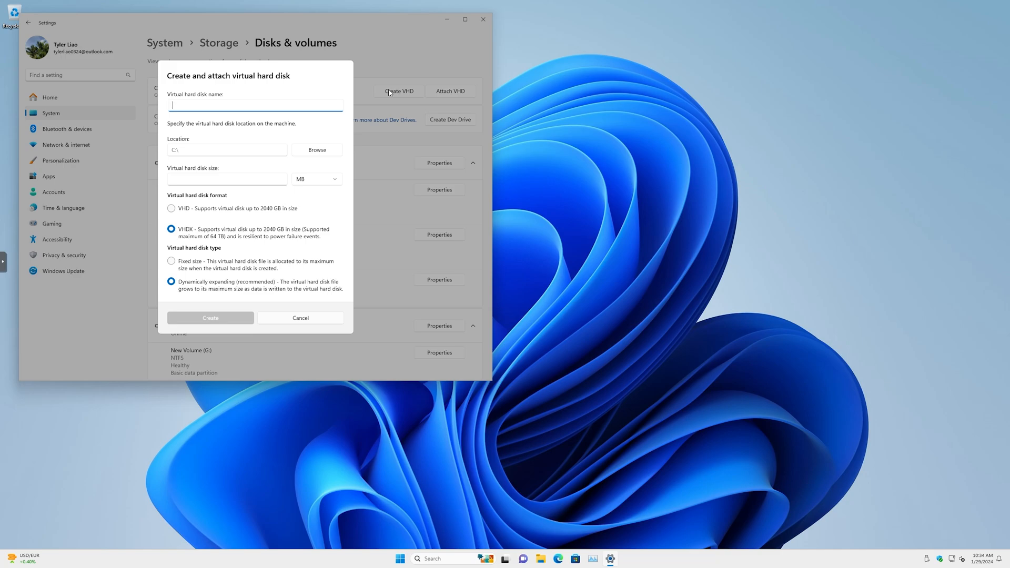
{"action": "type", "text": "test"}
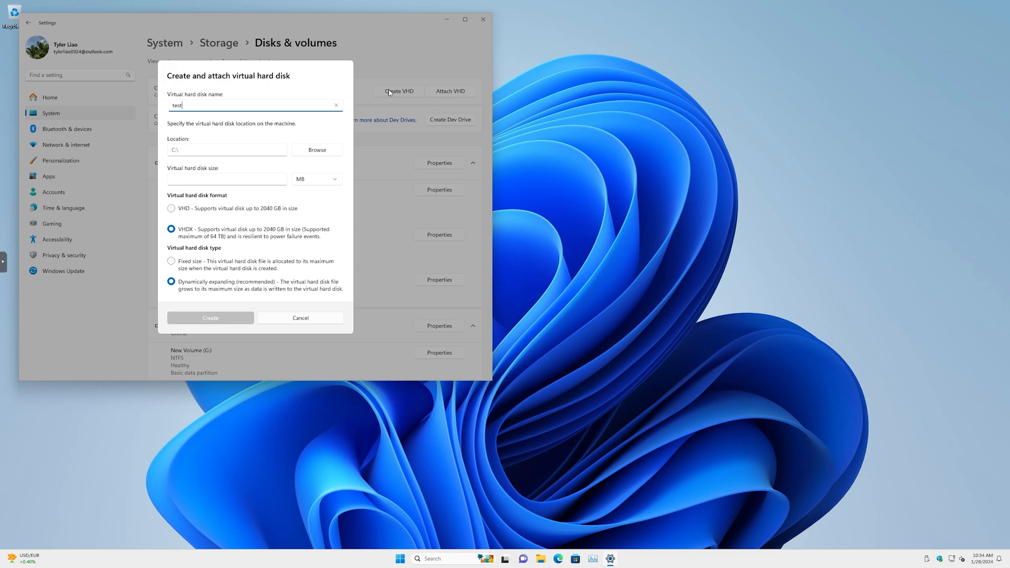
{"action": "mouse_move", "coordinate": [379, 115]}
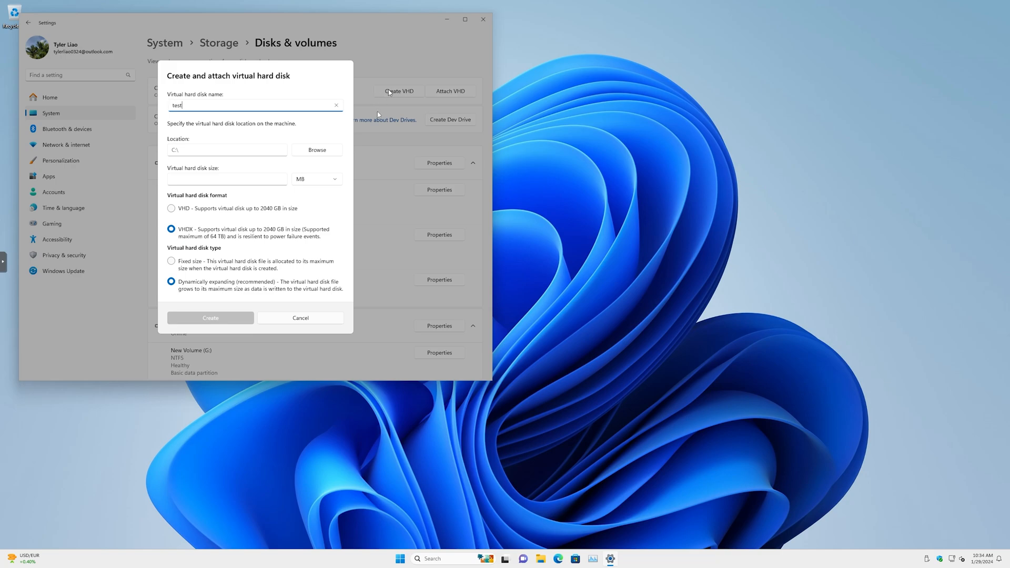
{"action": "left_click", "coordinate": [317, 149]}
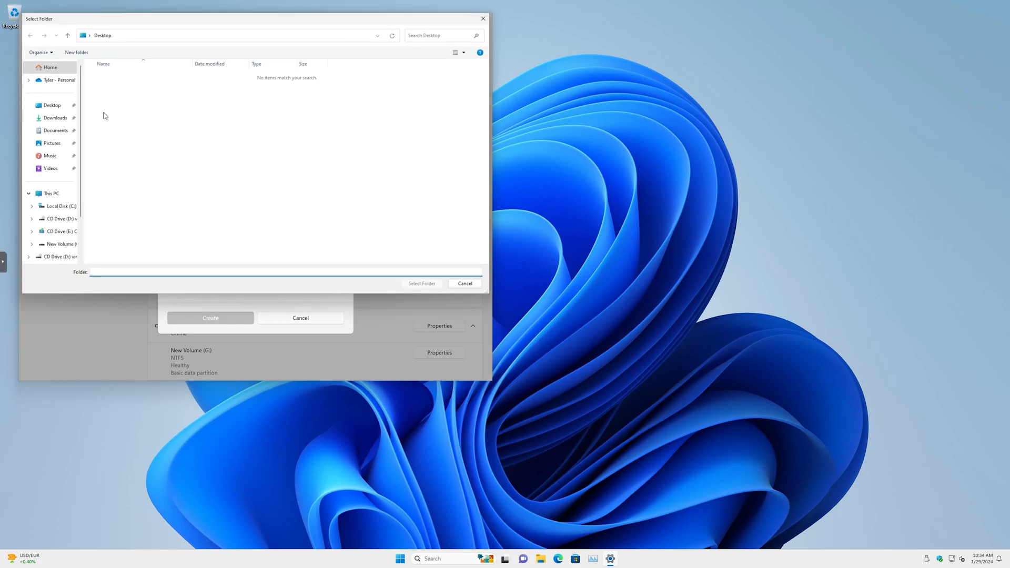
{"action": "left_click", "coordinate": [52, 105]}
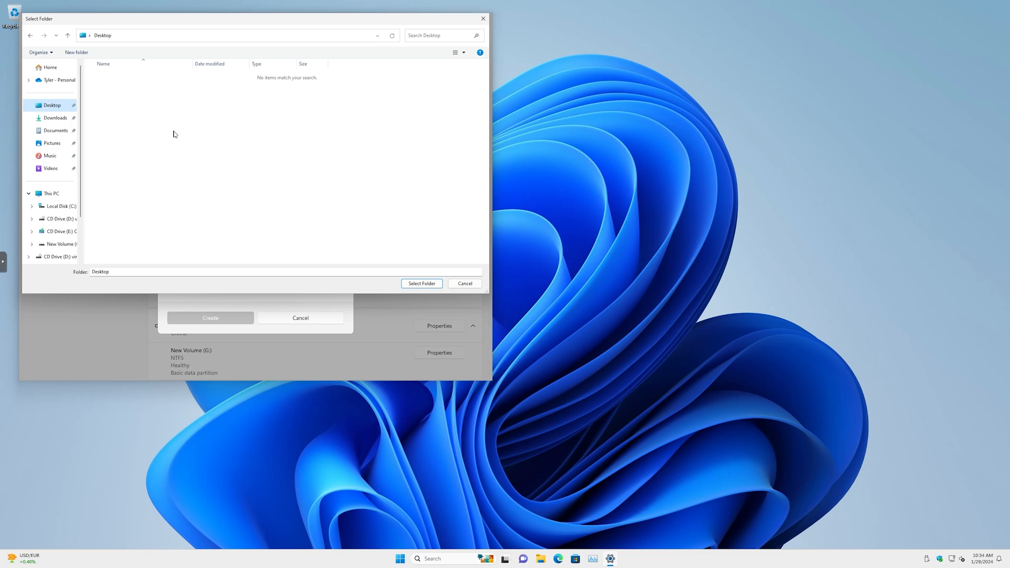
{"action": "mouse_move", "coordinate": [423, 284]}
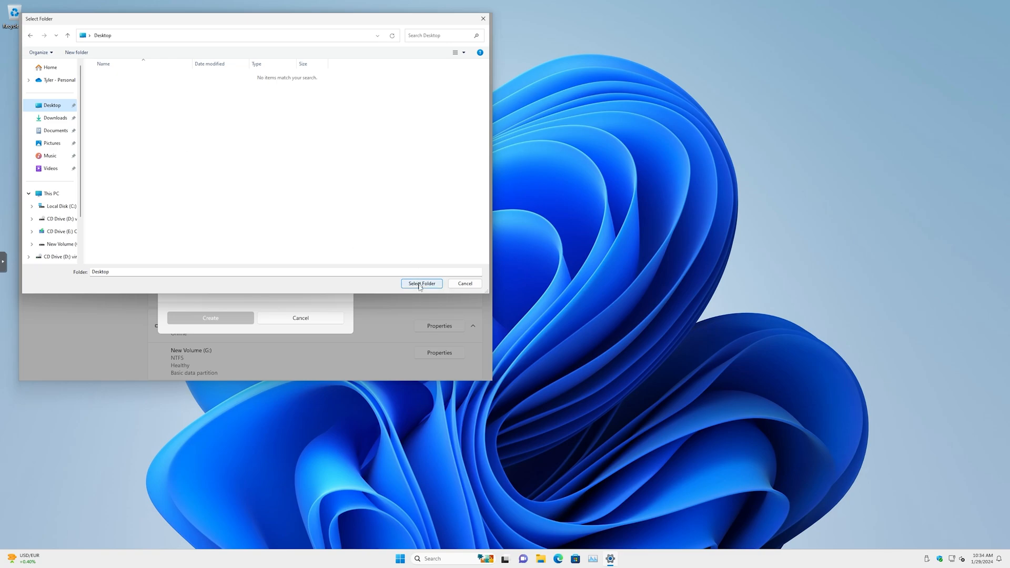
{"action": "left_click", "coordinate": [421, 284]}
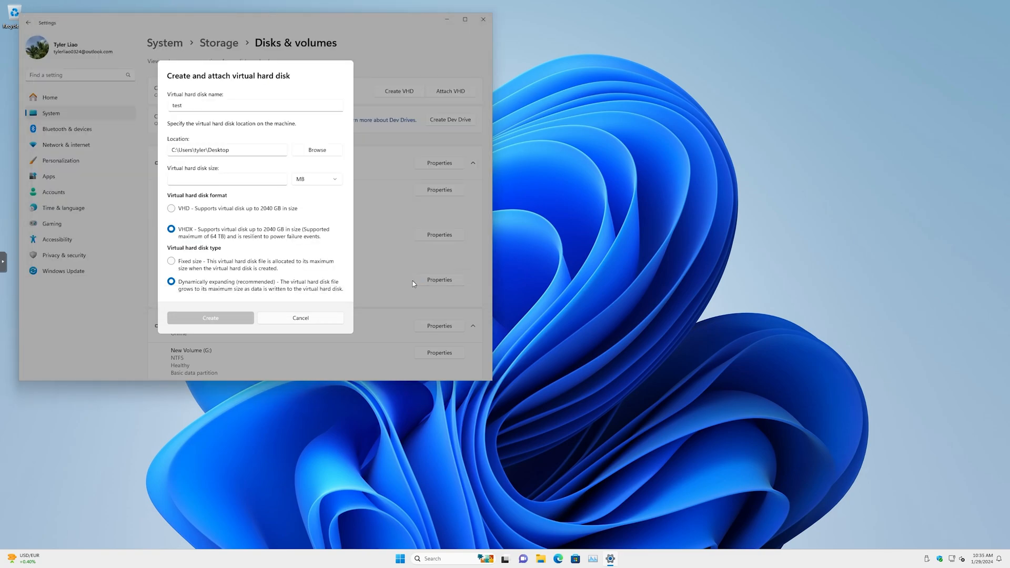
Set the virtual disk size to 16 GB.
{"action": "left_click", "coordinate": [316, 179]}
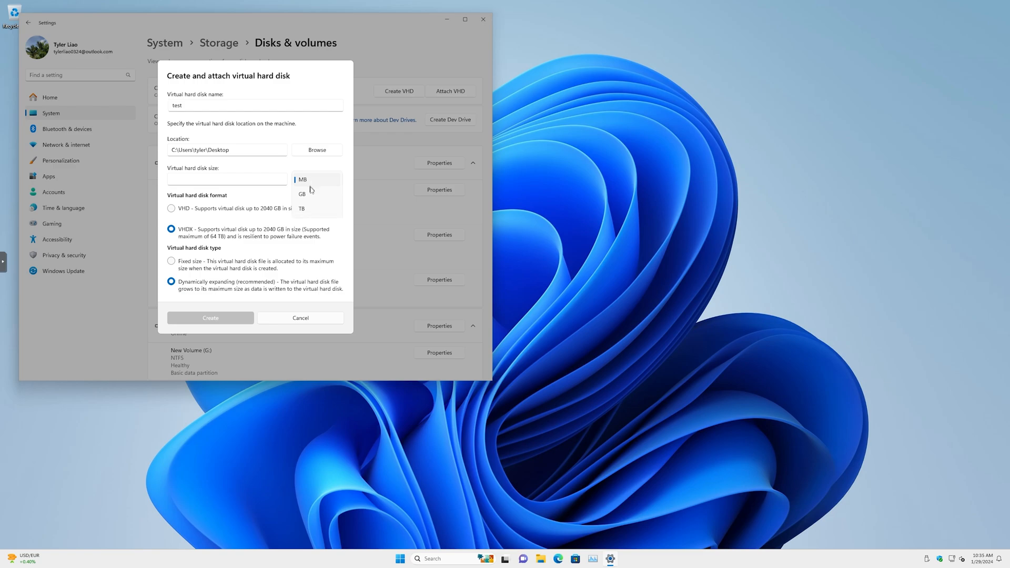
{"action": "left_click", "coordinate": [302, 194]}
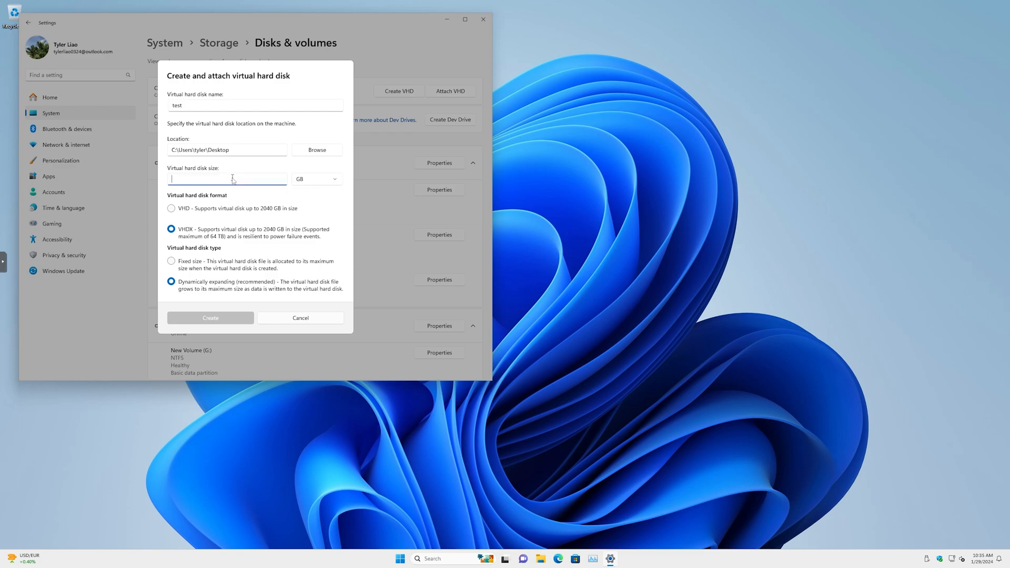
{"action": "type", "text": "16"}
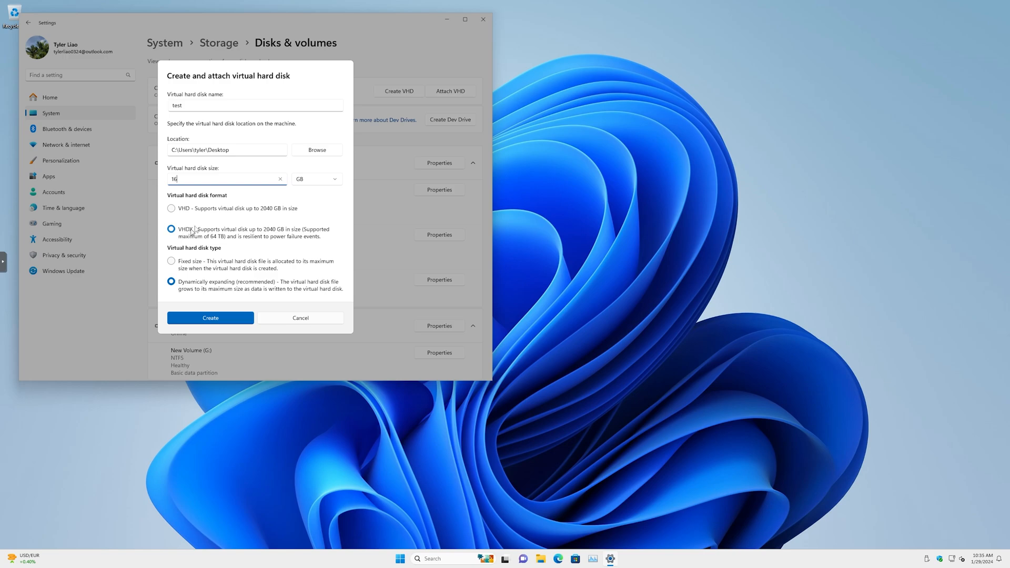
{"action": "mouse_move", "coordinate": [268, 243]}
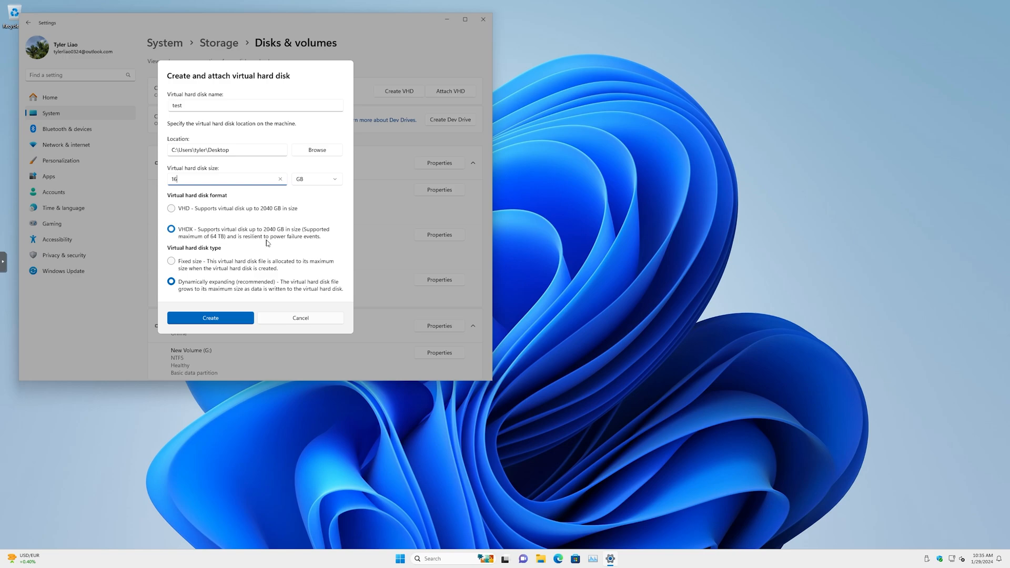
{"action": "mouse_move", "coordinate": [215, 237]}
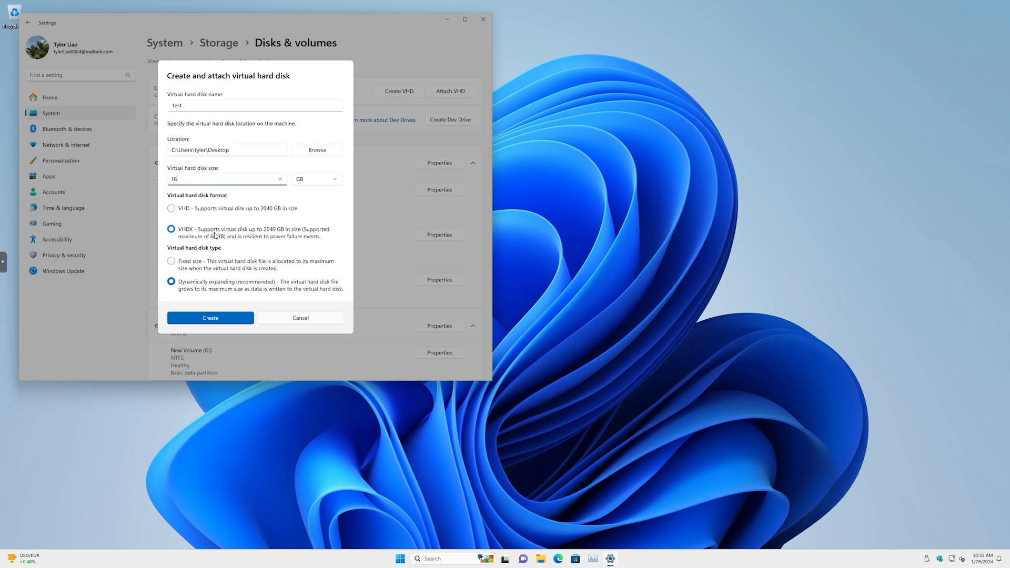
{"action": "mouse_move", "coordinate": [250, 244]}
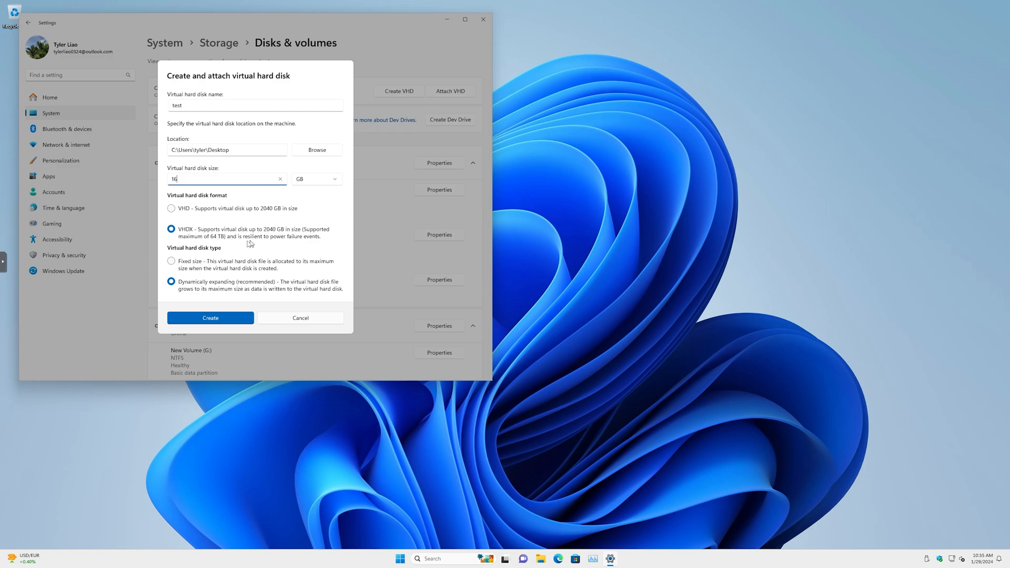
{"action": "mouse_move", "coordinate": [248, 244]}
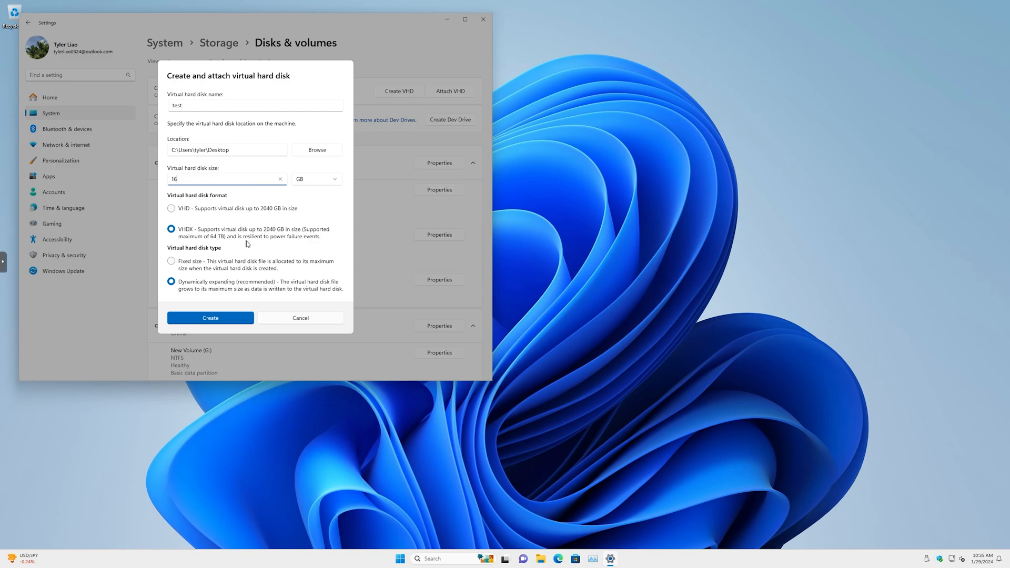
{"action": "mouse_move", "coordinate": [207, 248]}
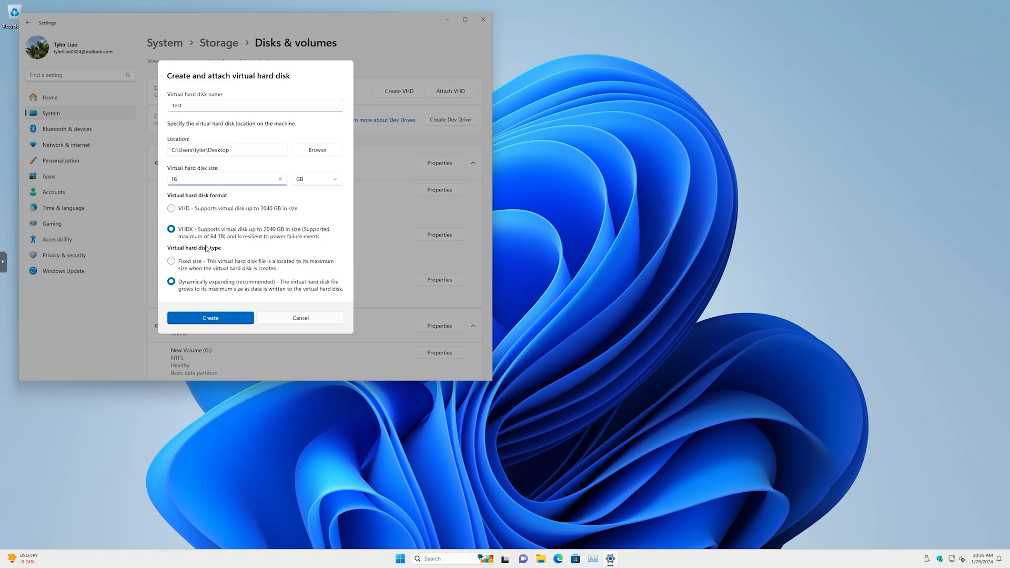
{"action": "mouse_move", "coordinate": [177, 256]}
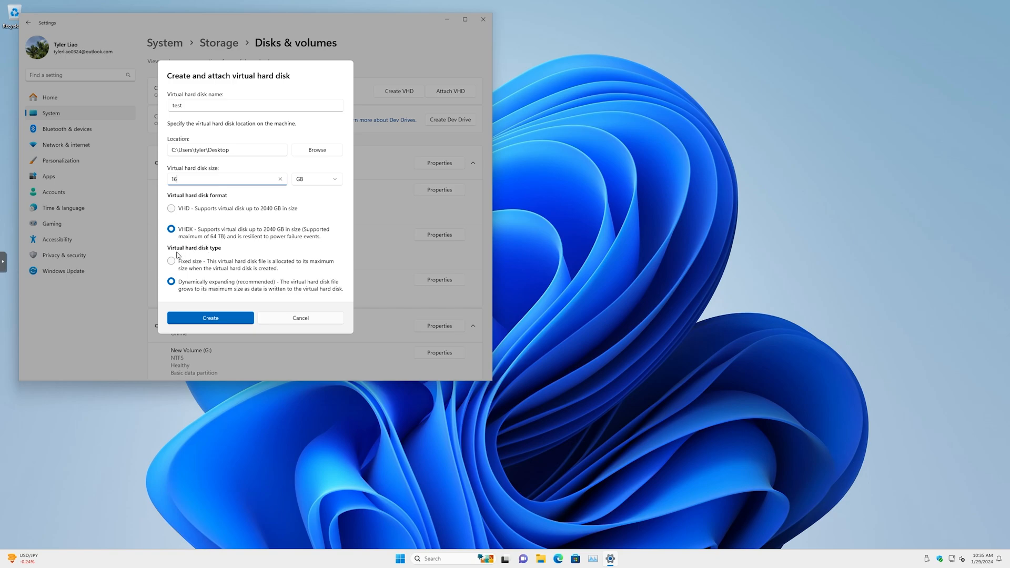
{"action": "mouse_move", "coordinate": [224, 288]}
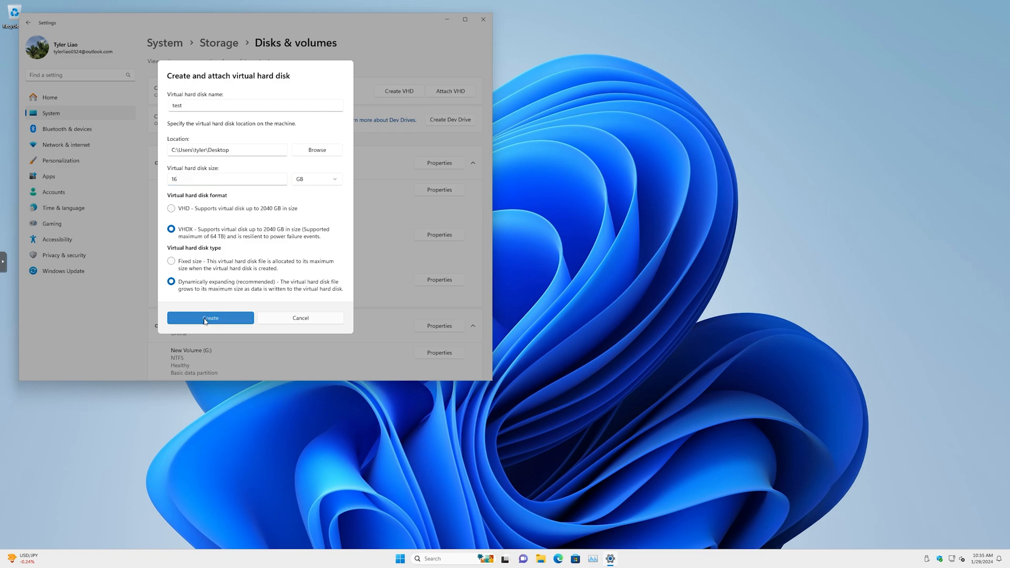
Create the virtual disk and initialize it with a GPT partition table.
{"action": "left_click", "coordinate": [210, 318]}
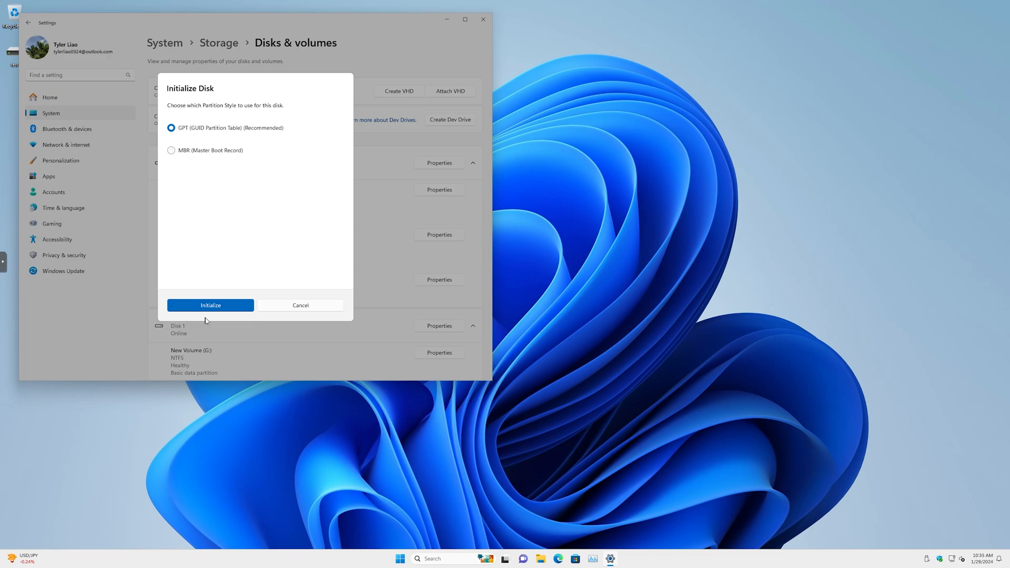
{"action": "mouse_move", "coordinate": [8, 58]}
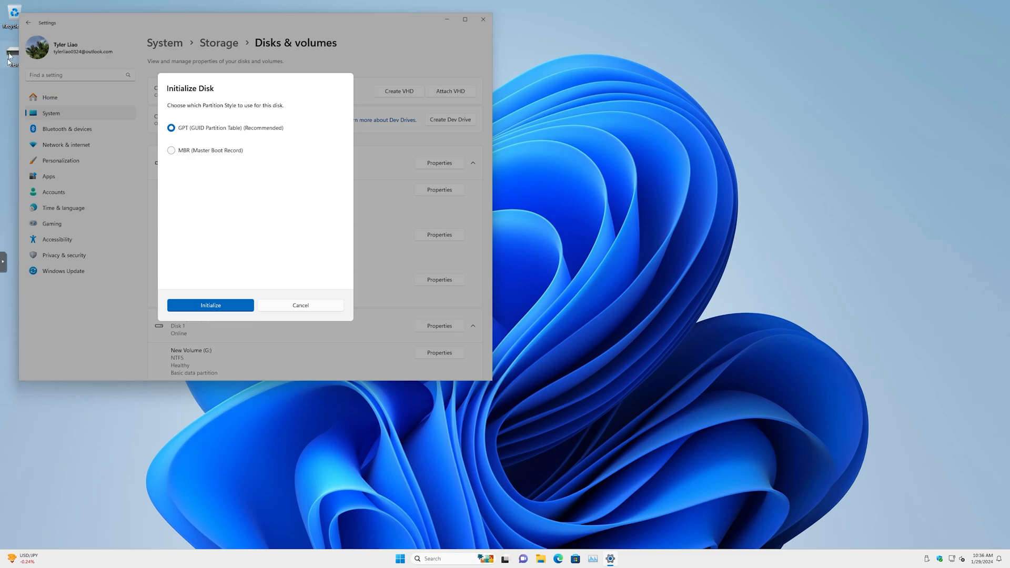
{"action": "mouse_move", "coordinate": [26, 62]}
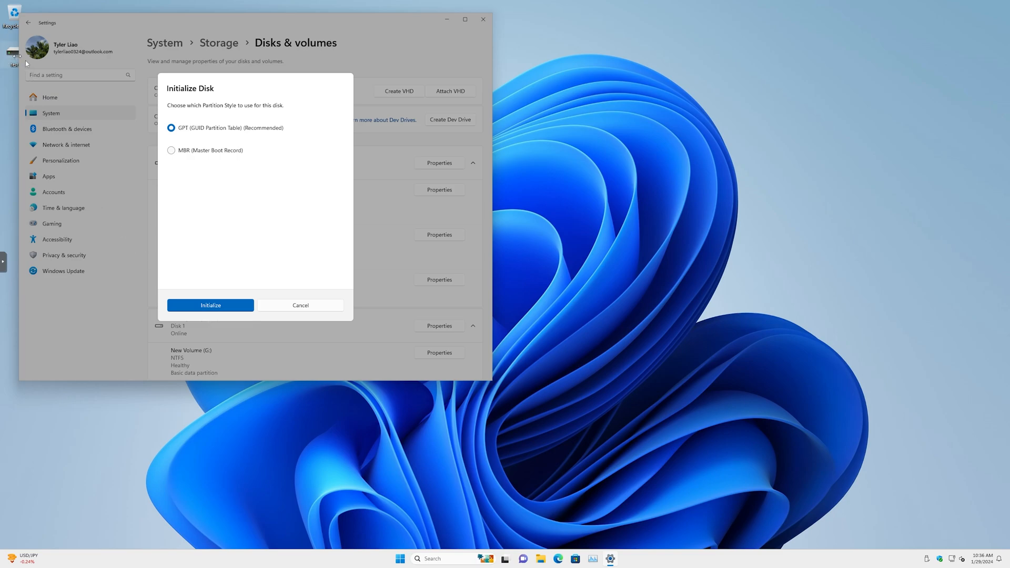
{"action": "mouse_move", "coordinate": [193, 93]}
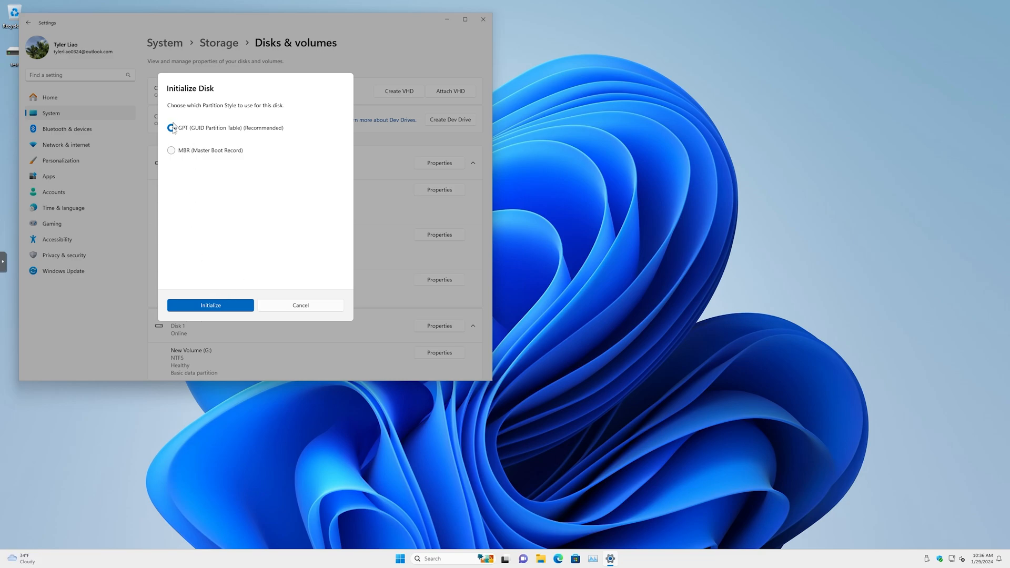
{"action": "left_click", "coordinate": [171, 127]}
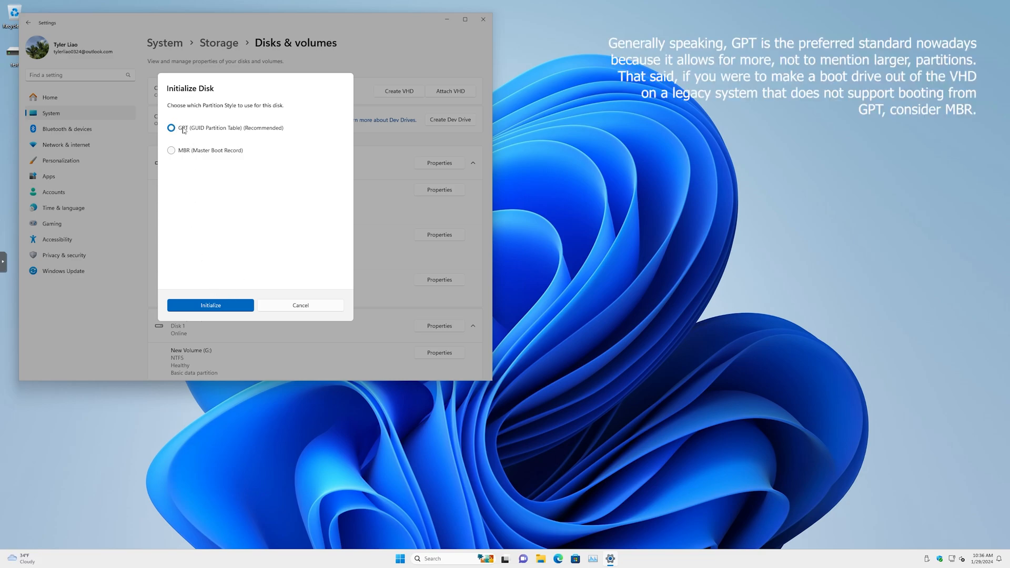
{"action": "mouse_move", "coordinate": [213, 209]}
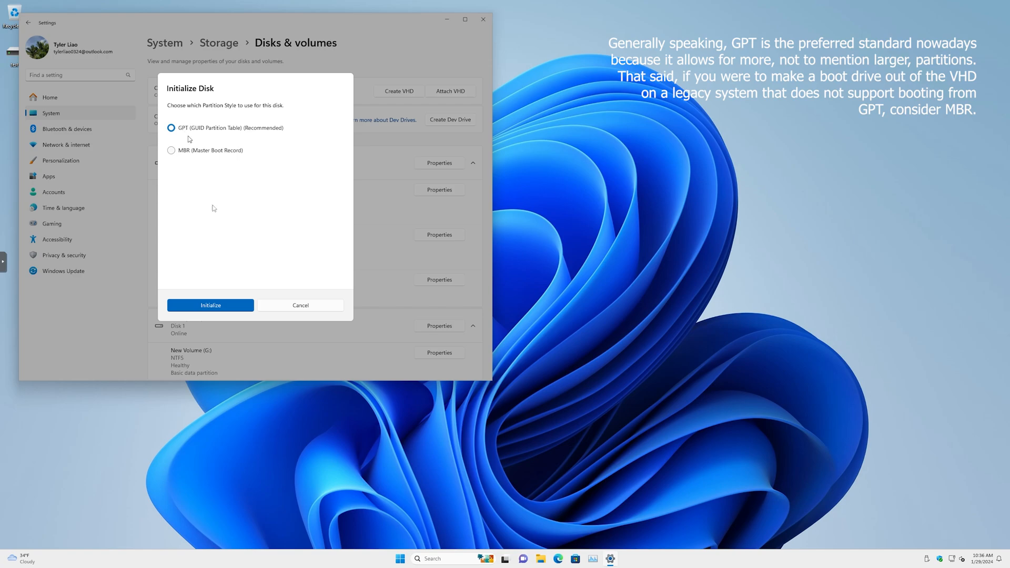
{"action": "left_click", "coordinate": [210, 304]}
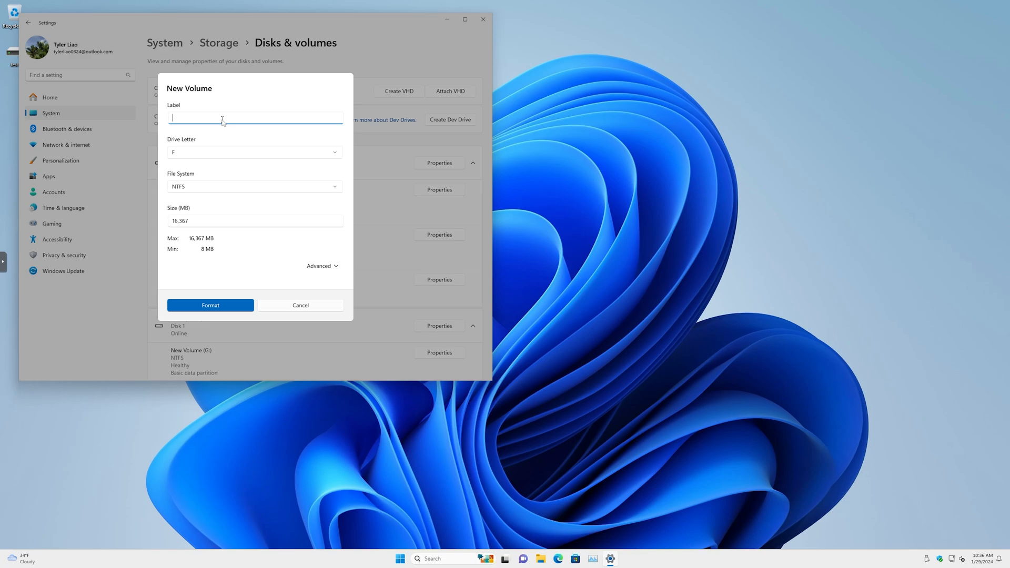
Label the new volume 'test' and reveal the advanced NTFS volume options.
{"action": "type", "text": "te"}
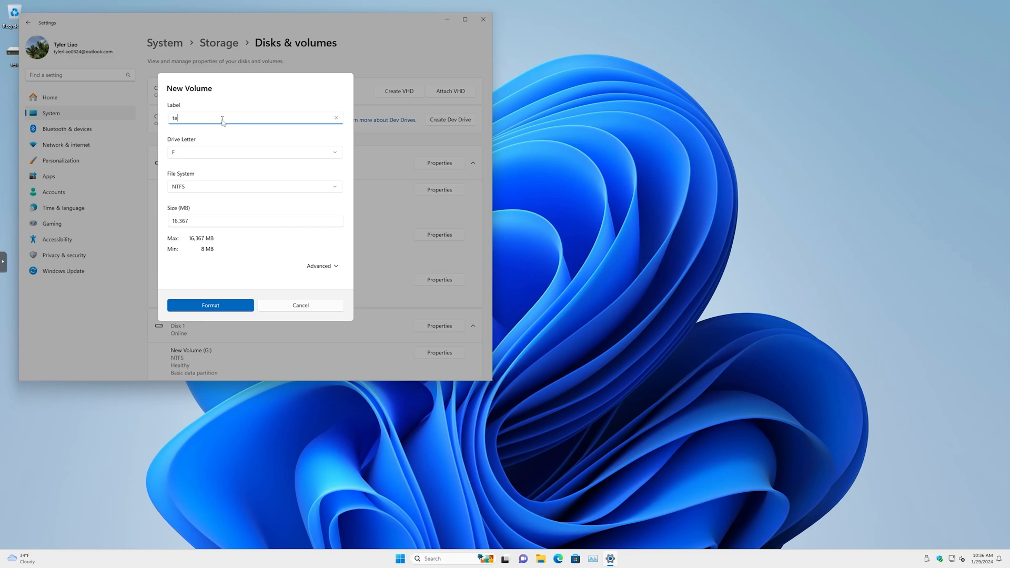
{"action": "type", "text": "st"}
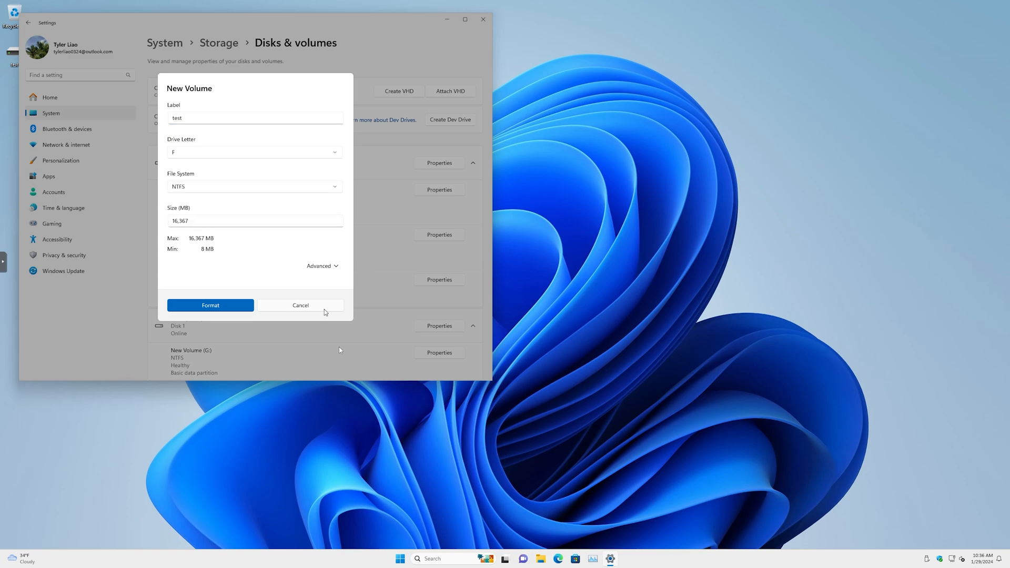
{"action": "left_click", "coordinate": [322, 265]}
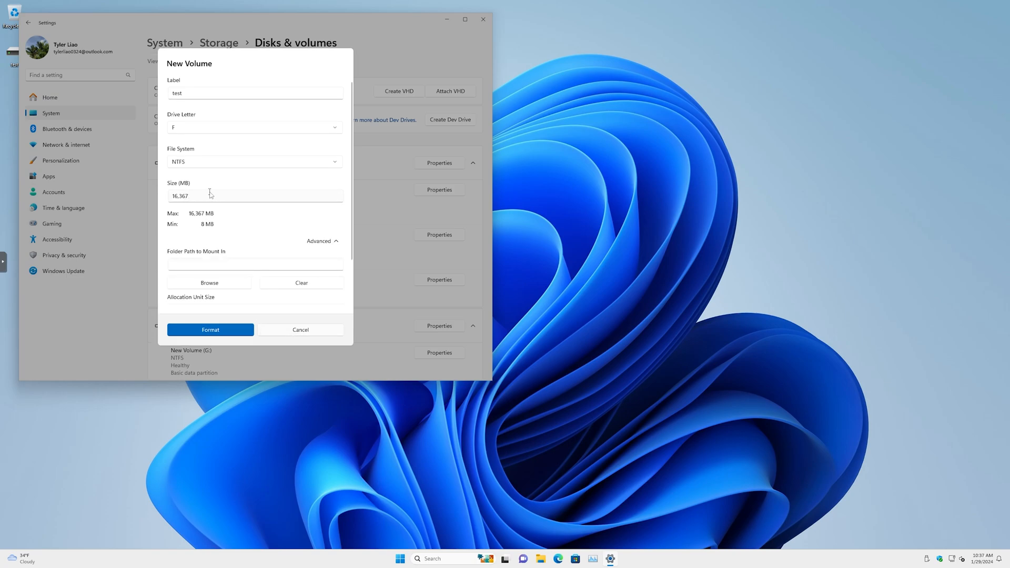
{"action": "mouse_move", "coordinate": [221, 265]}
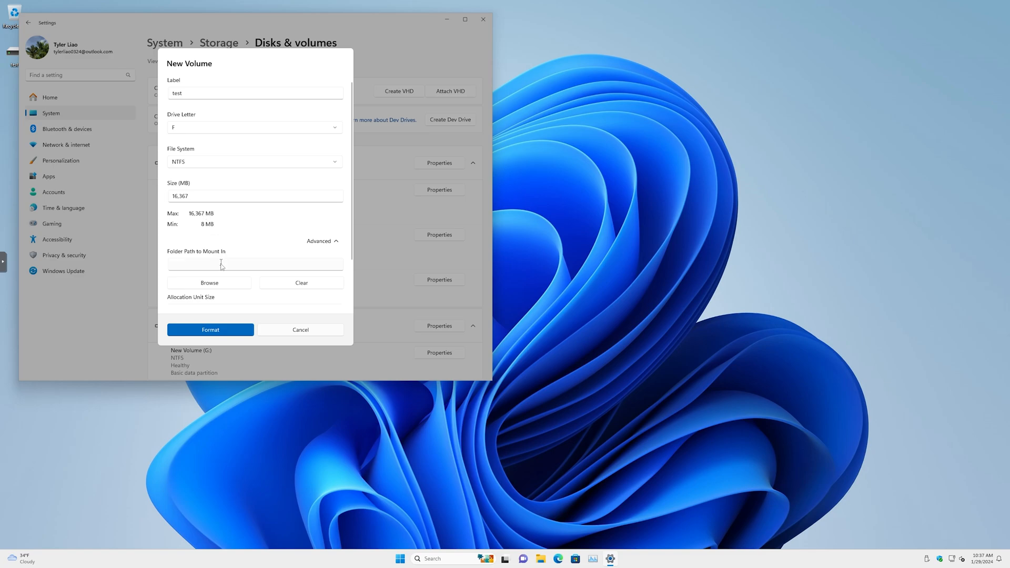
{"action": "mouse_move", "coordinate": [222, 285]}
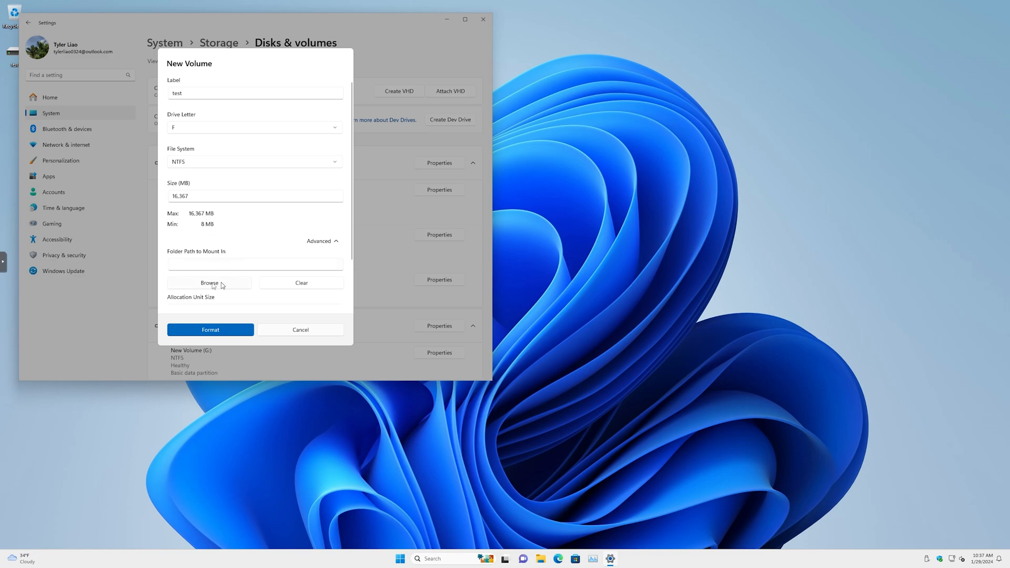
{"action": "mouse_move", "coordinate": [176, 262]}
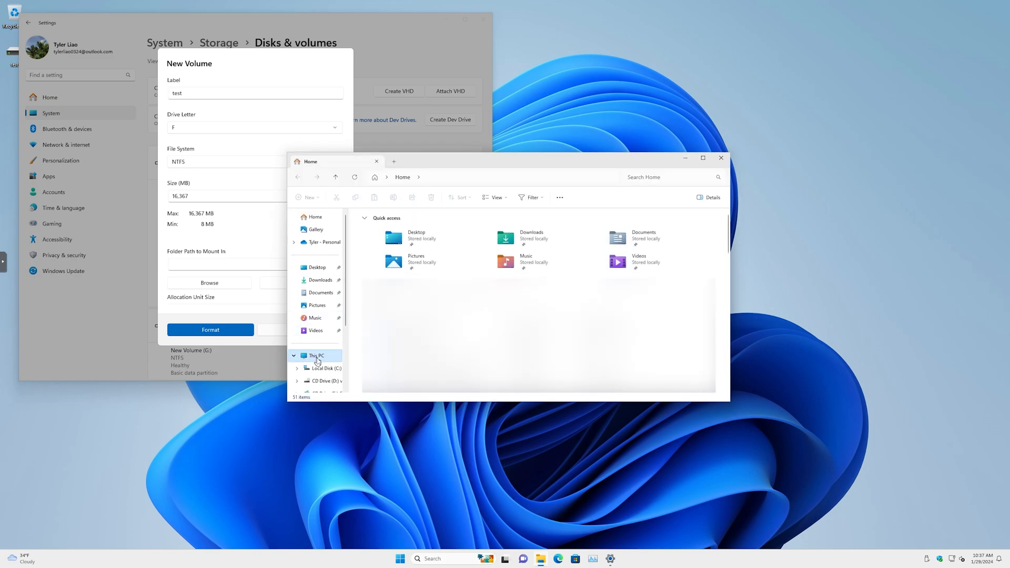
Check the drives on This PC, then format the new test volume as NTFS.
{"action": "left_click", "coordinate": [316, 355]}
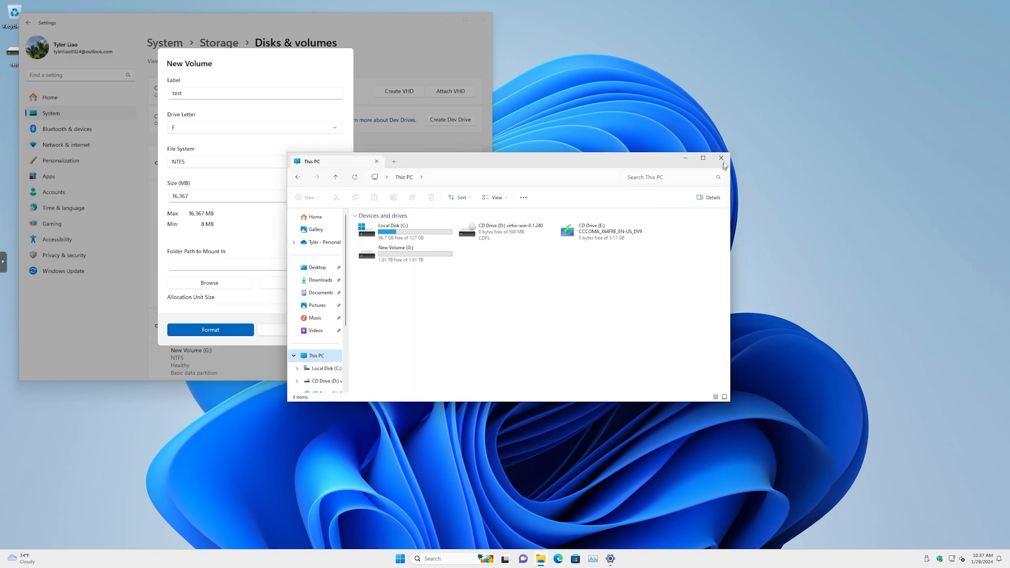
{"action": "left_click", "coordinate": [721, 158]}
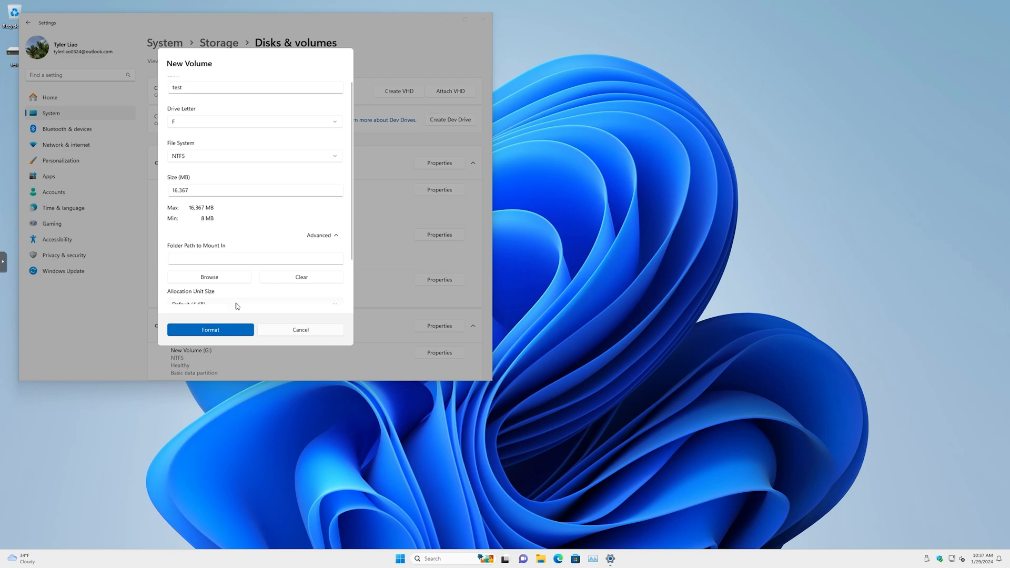
{"action": "scroll", "scroll_direction": "down", "scroll_amount": 3}
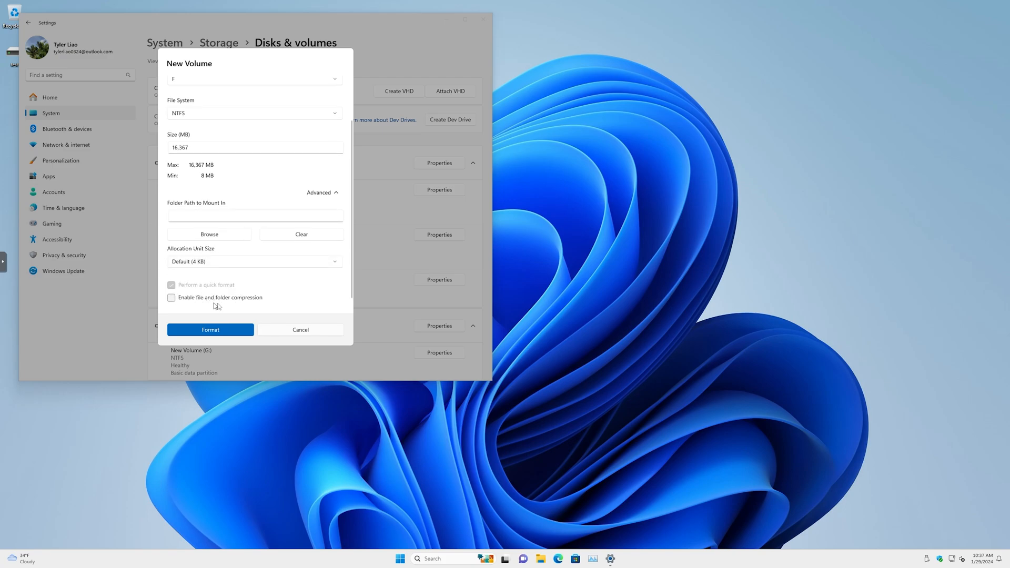
{"action": "mouse_move", "coordinate": [241, 313]}
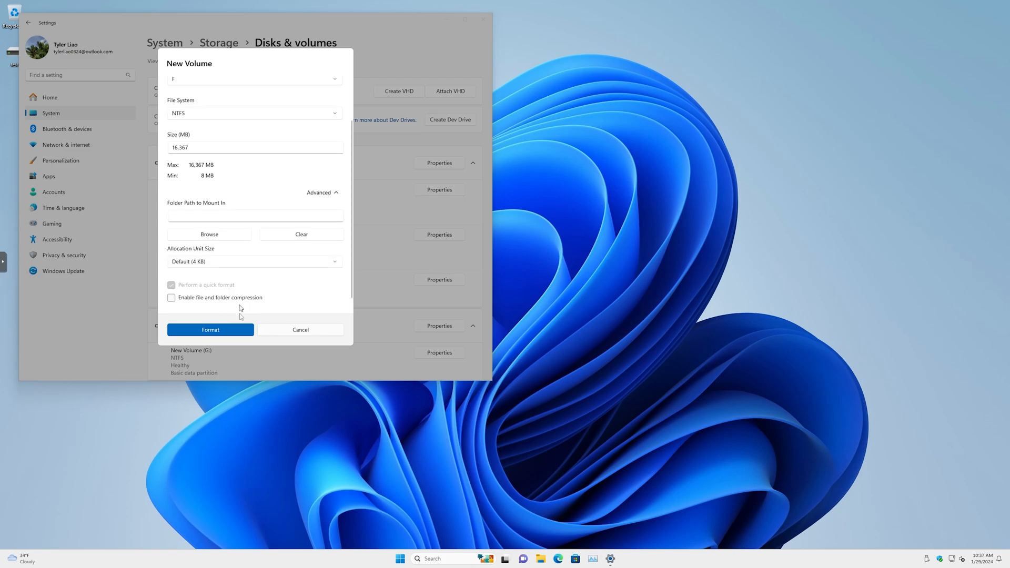
{"action": "left_click", "coordinate": [210, 329]}
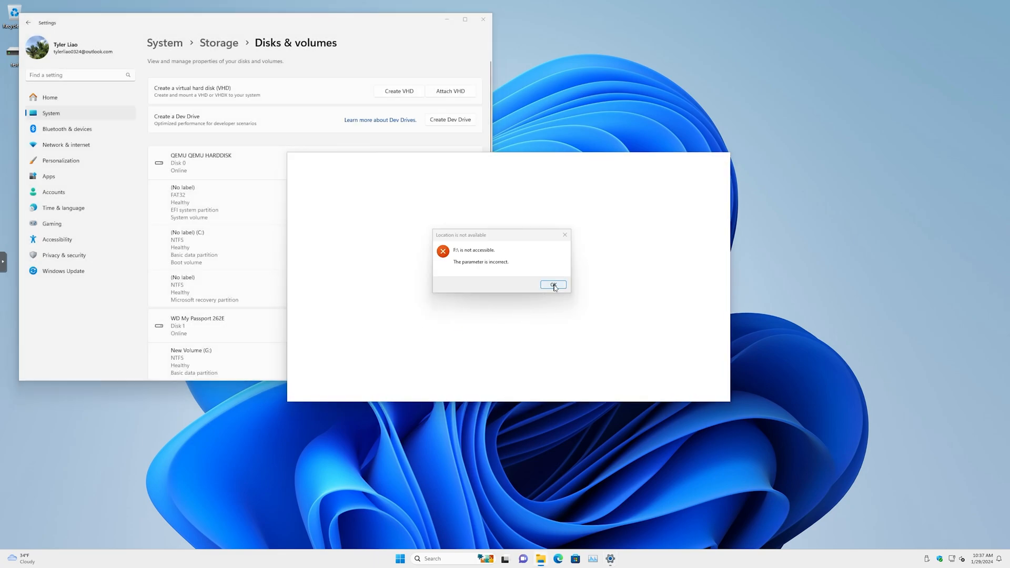
Dismiss the F:\ not accessible error and close Settings to the desktop.
{"action": "left_click", "coordinate": [554, 284]}
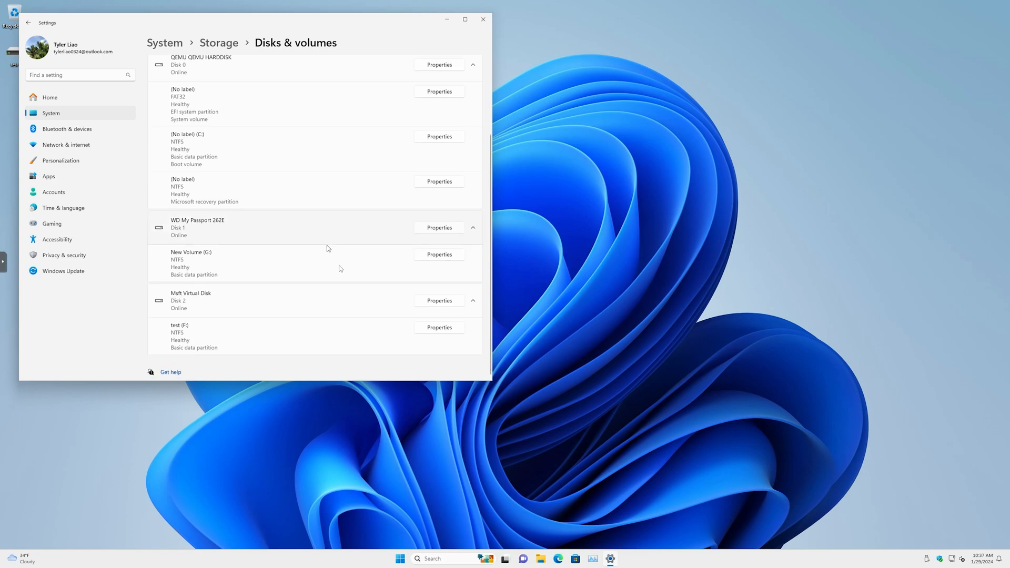
{"action": "mouse_move", "coordinate": [220, 369]}
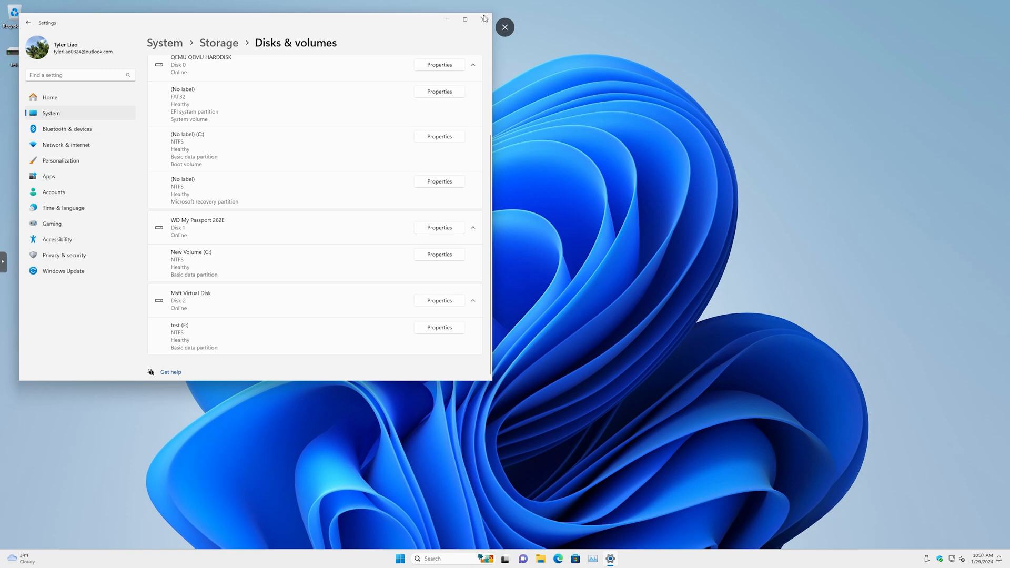
{"action": "left_click", "coordinate": [485, 19]}
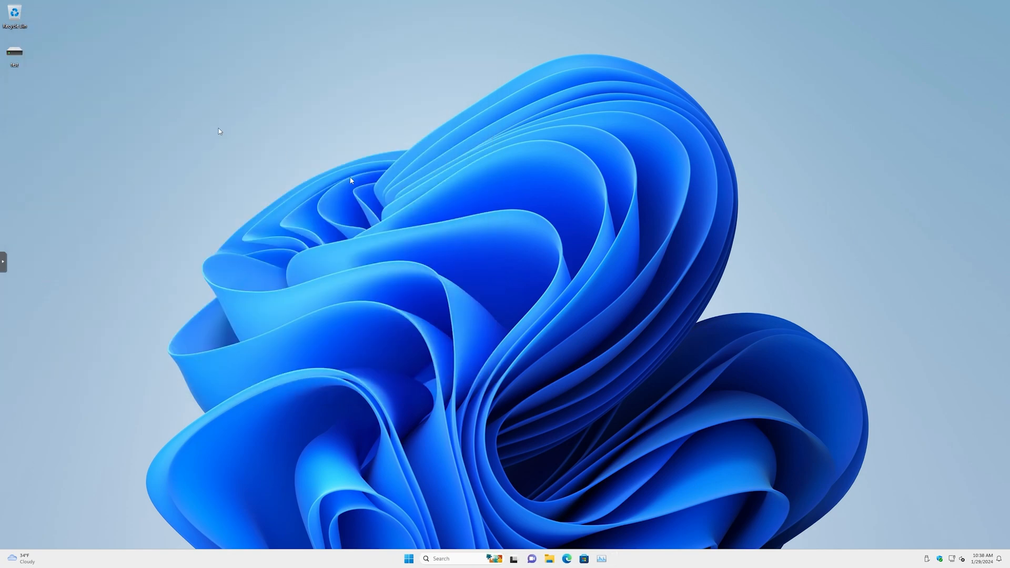
Open the empty test (F:) drive from the desktop and bring up its new-item menu.
{"action": "double_click", "coordinate": [14, 53]}
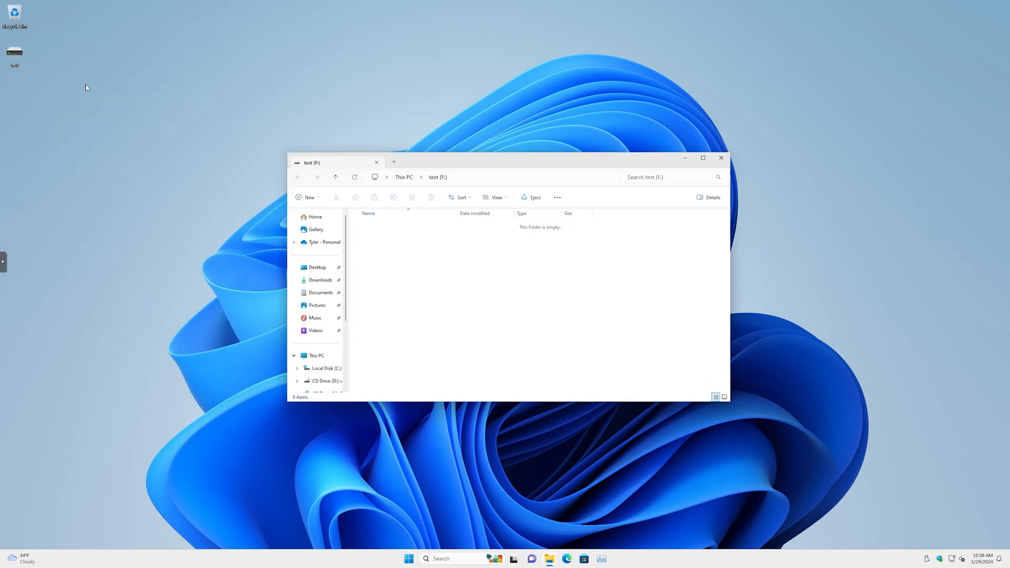
{"action": "mouse_move", "coordinate": [418, 314]}
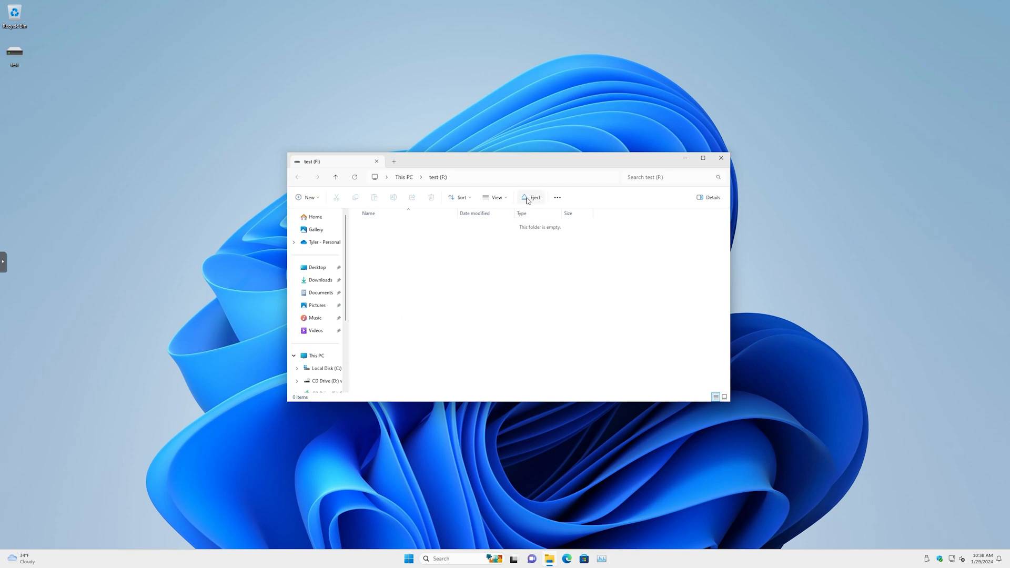
{"action": "mouse_move", "coordinate": [528, 201]}
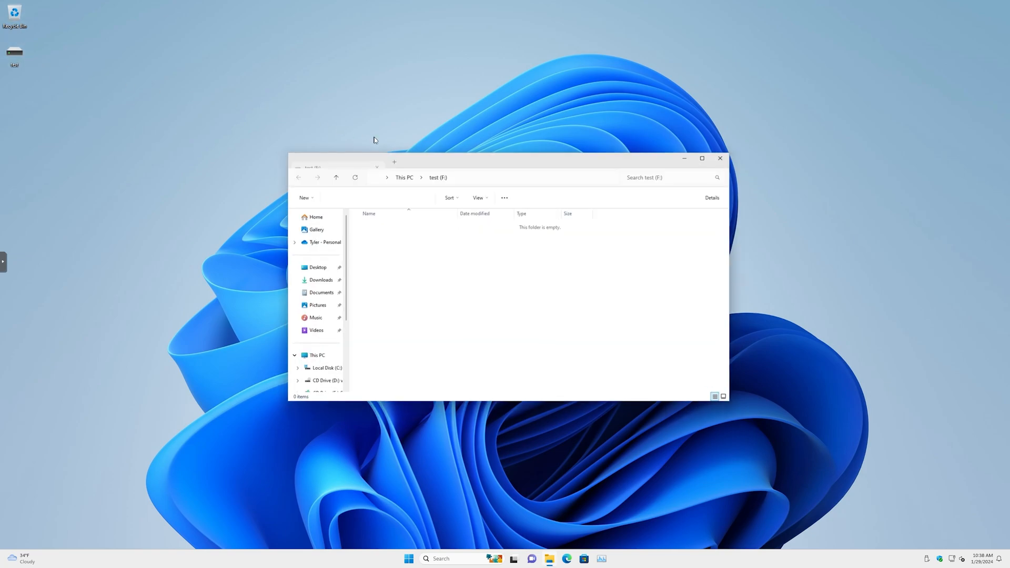
{"action": "right_click", "coordinate": [452, 281]}
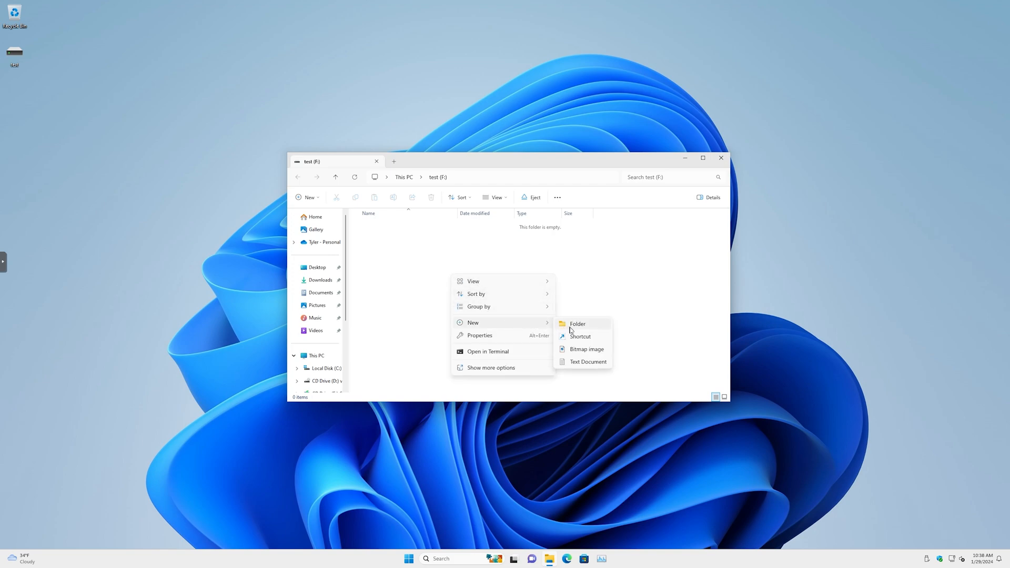
Add a folder and a text document 'hellow' to test (F:), then open hellow in Notepad.
{"action": "left_click", "coordinate": [577, 323]}
{"action": "type", "text": "stuff"}
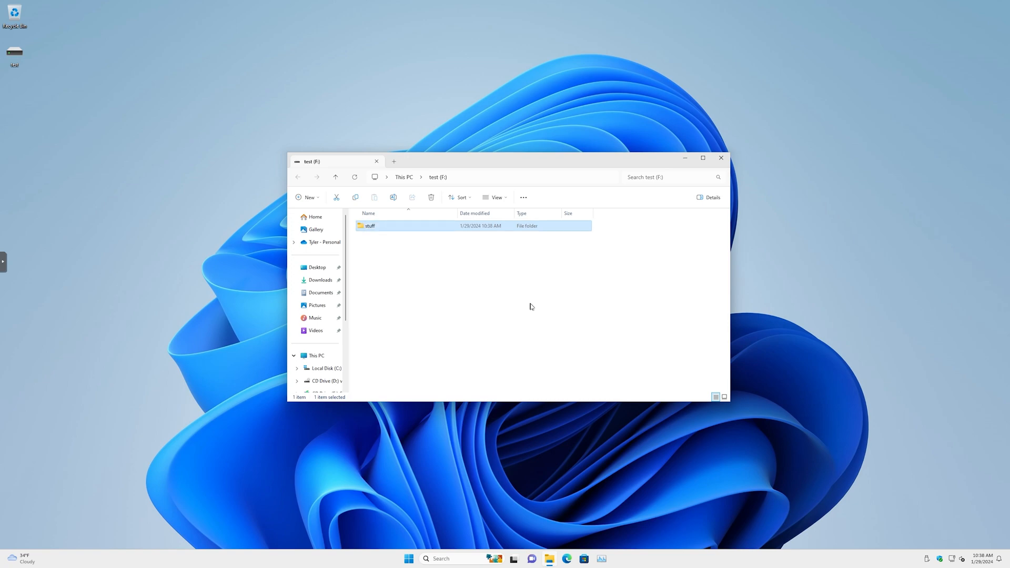
{"action": "right_click", "coordinate": [531, 307]}
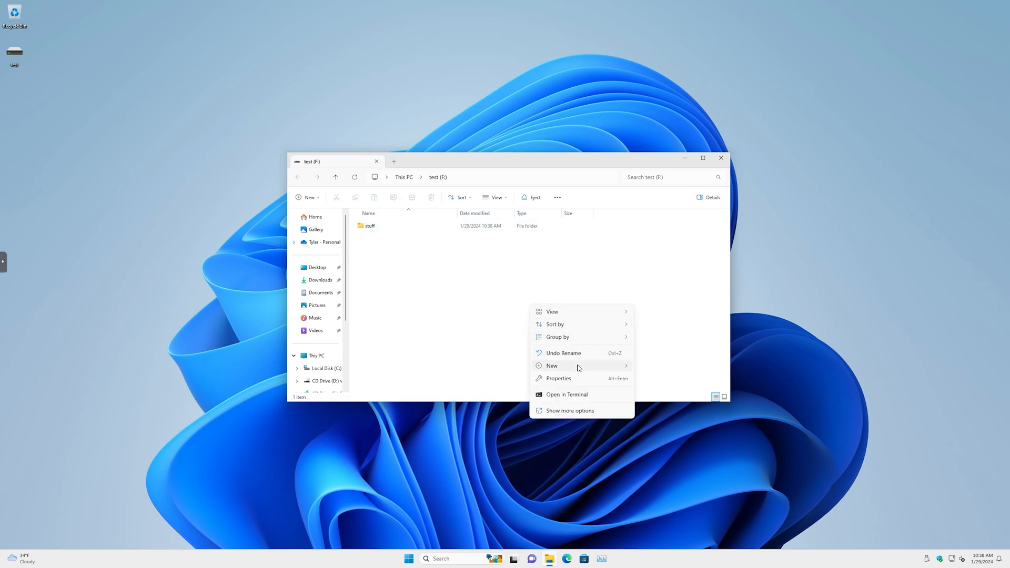
{"action": "left_click", "coordinate": [552, 365]}
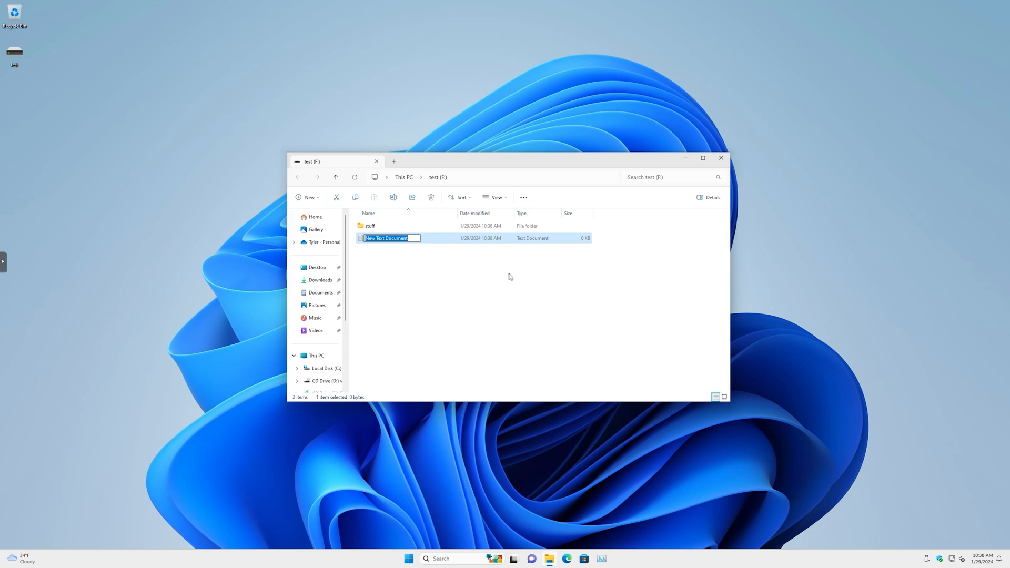
{"action": "type", "text": "hellow"}
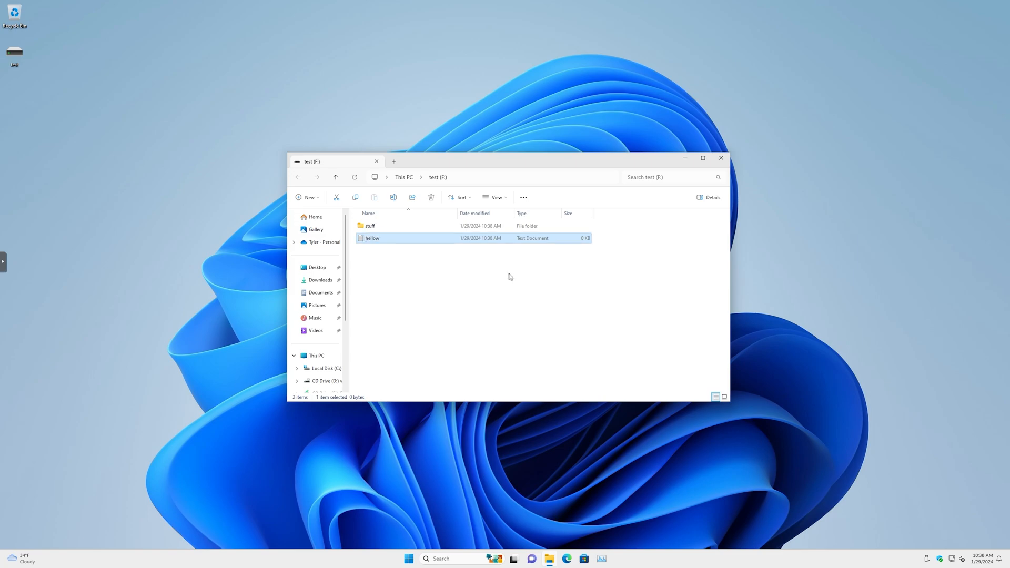
{"action": "double_click", "coordinate": [372, 237]}
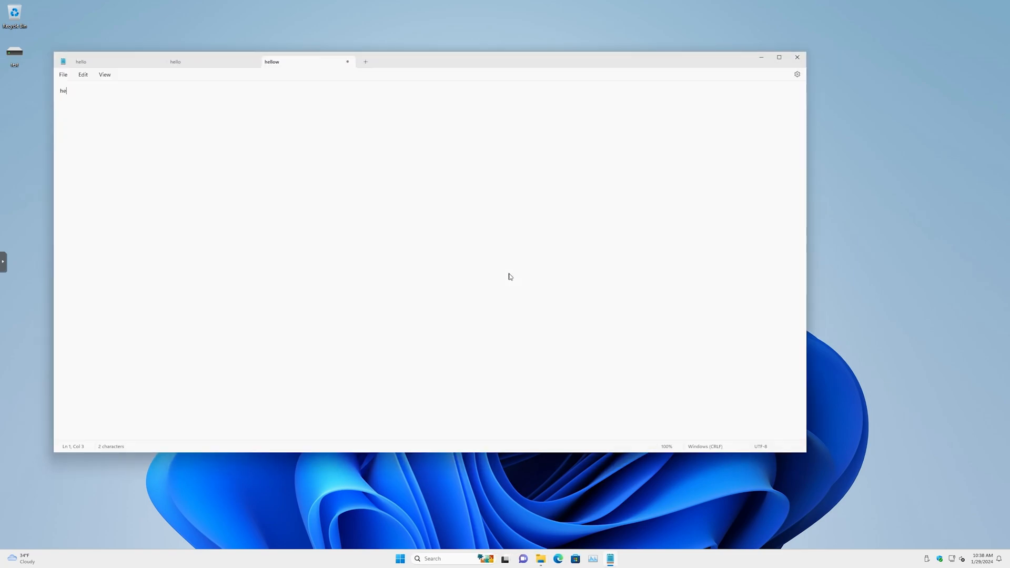
Write 'hello world', close the tab and save the changes to hello.txt on F:.
{"action": "type", "text": "llo world"}
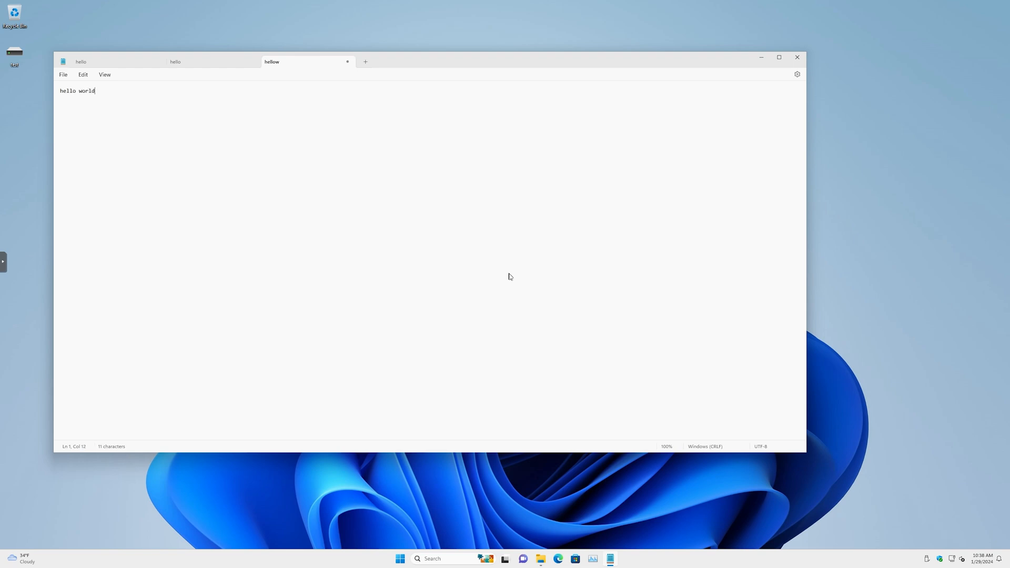
{"action": "left_click", "coordinate": [348, 61]}
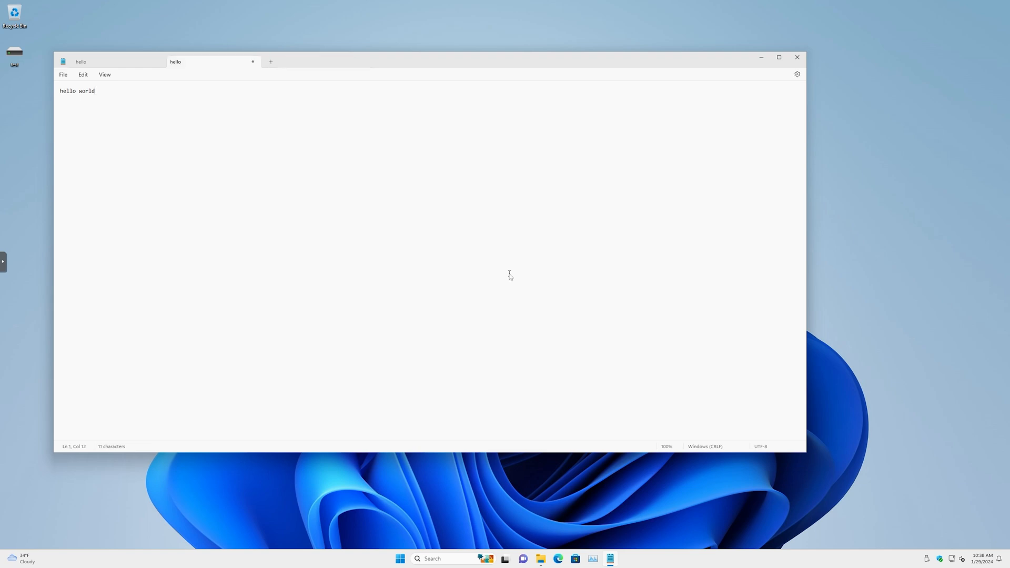
{"action": "mouse_move", "coordinate": [484, 172]}
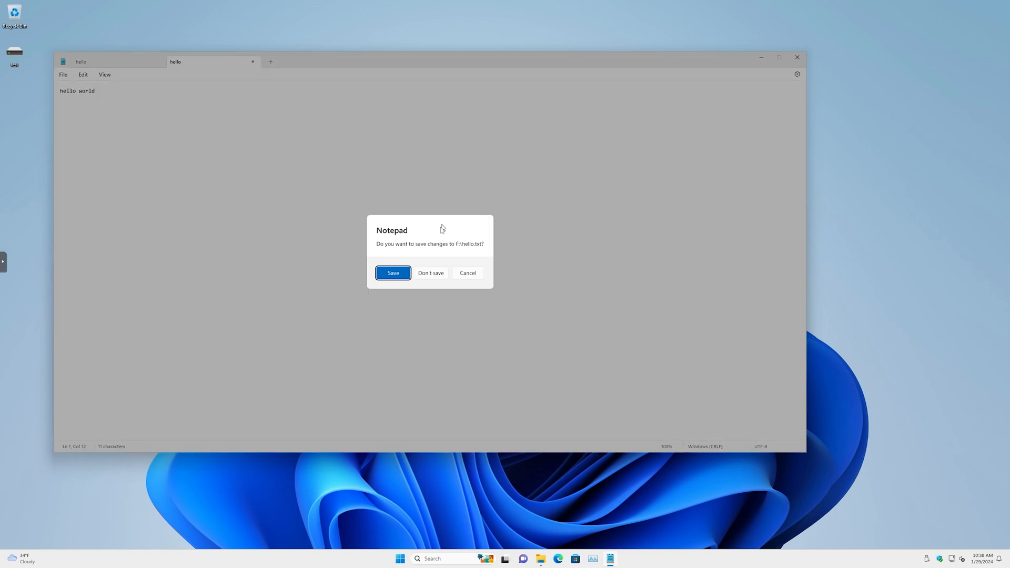
{"action": "left_click", "coordinate": [431, 273]}
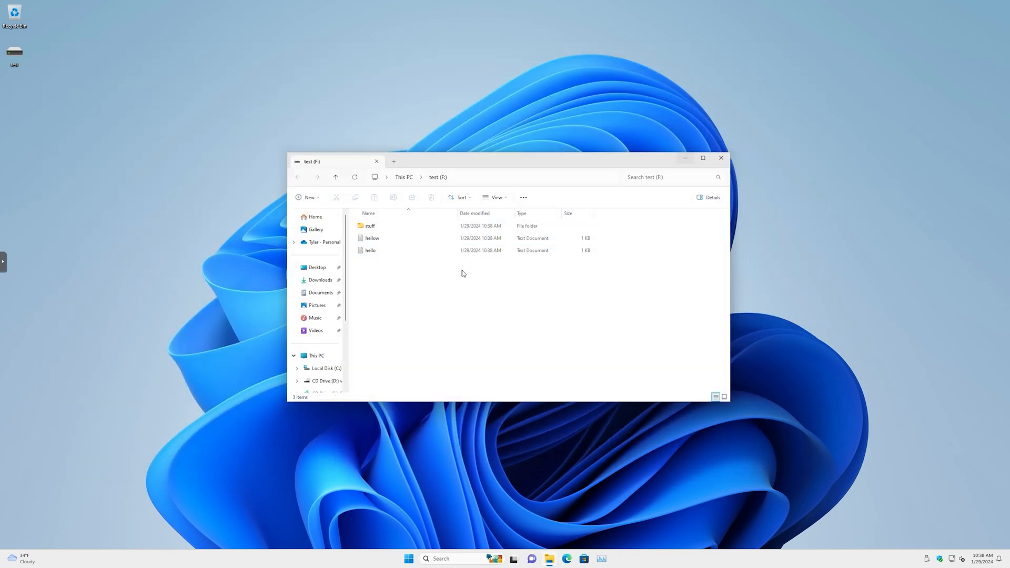
Remove hellow and add a new bitmap image file to test (F:).
{"action": "left_click", "coordinate": [372, 238]}
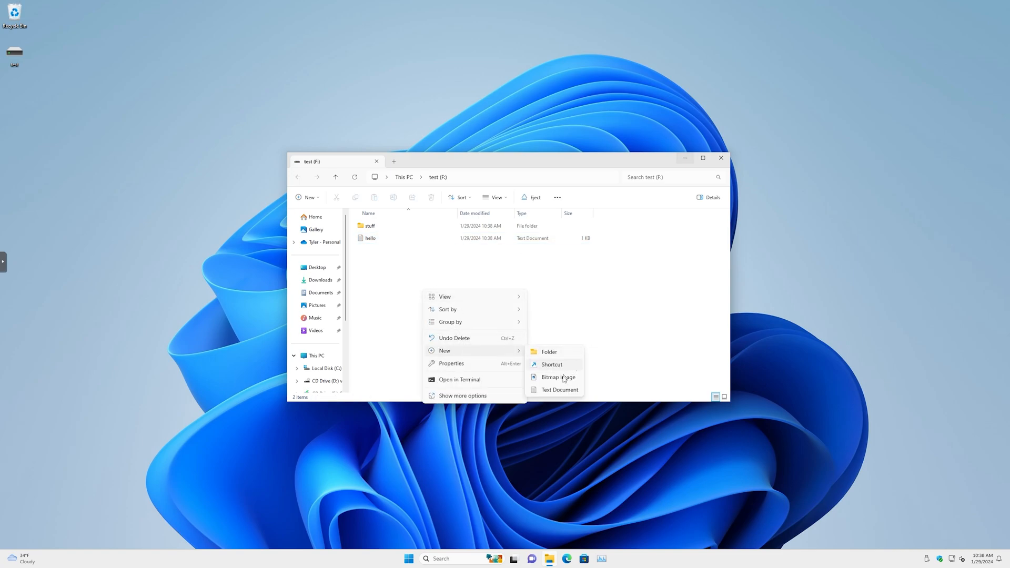
{"action": "left_click", "coordinate": [557, 377]}
{"action": "type", "text": "image"}
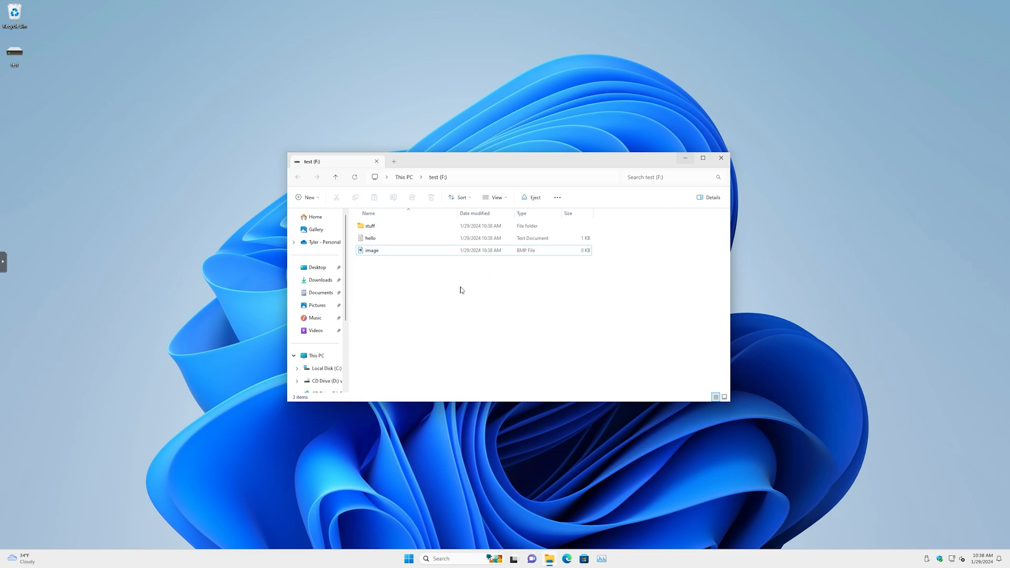
{"action": "mouse_move", "coordinate": [721, 158]}
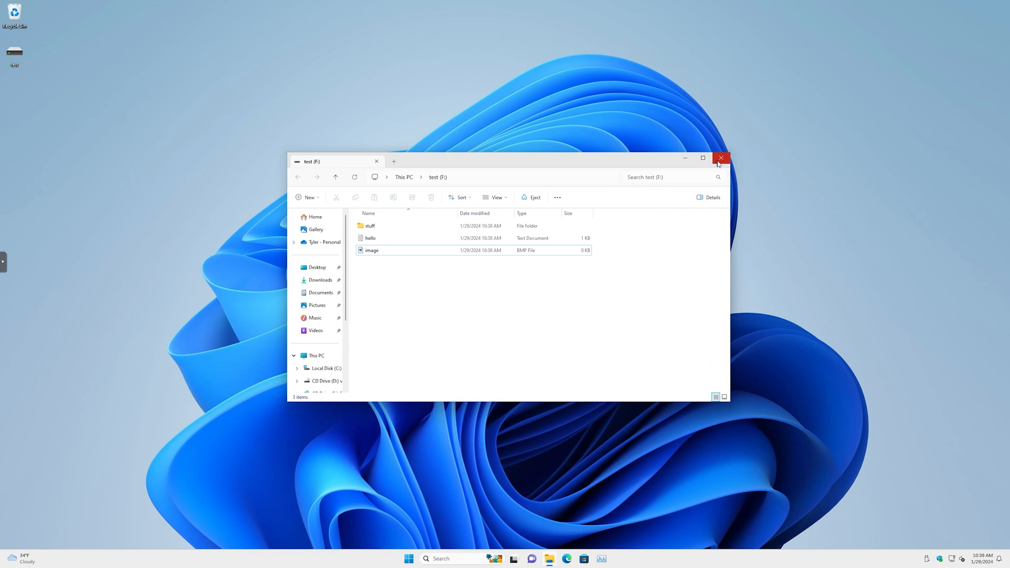
{"action": "left_click", "coordinate": [721, 158]}
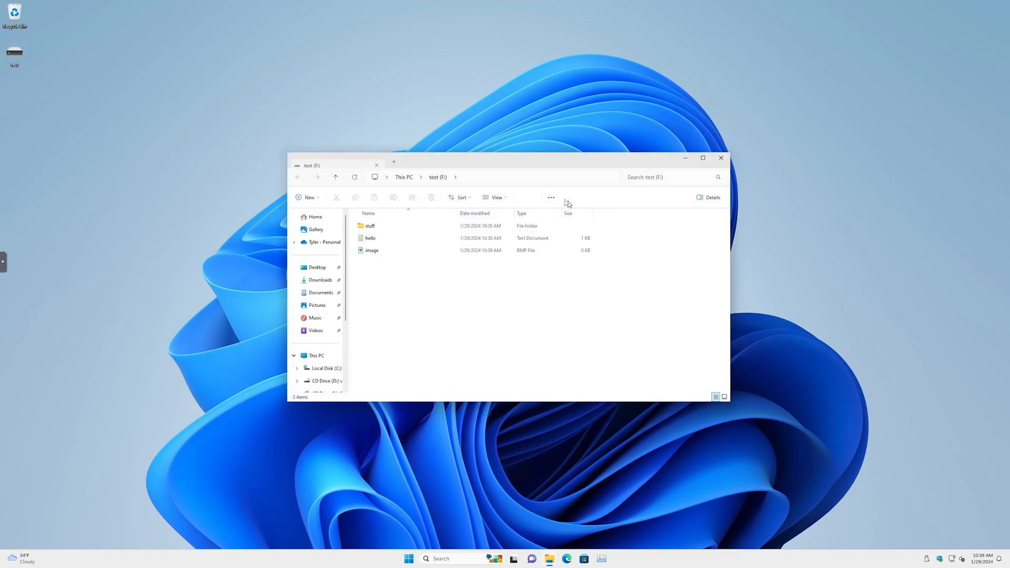
{"action": "mouse_move", "coordinate": [525, 200]}
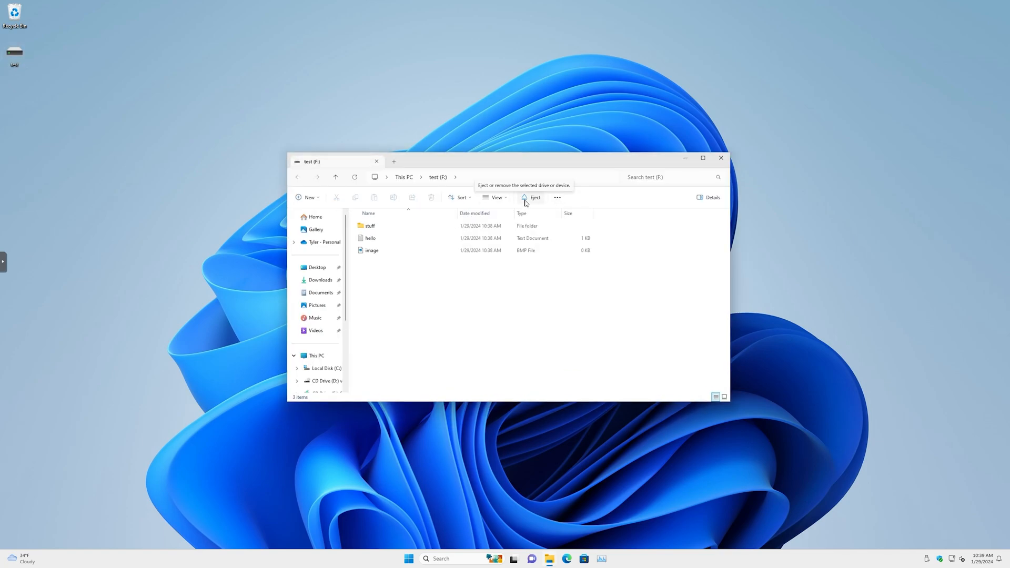
Eject the test drive, remount the VHDX from the desktop and open Start.
{"action": "left_click", "coordinate": [530, 198]}
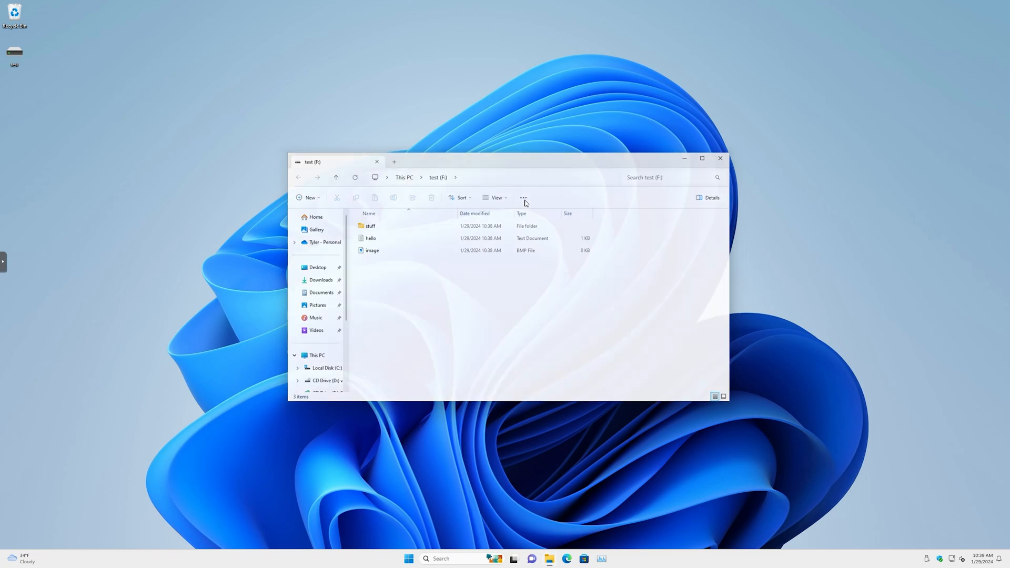
{"action": "left_click", "coordinate": [720, 158]}
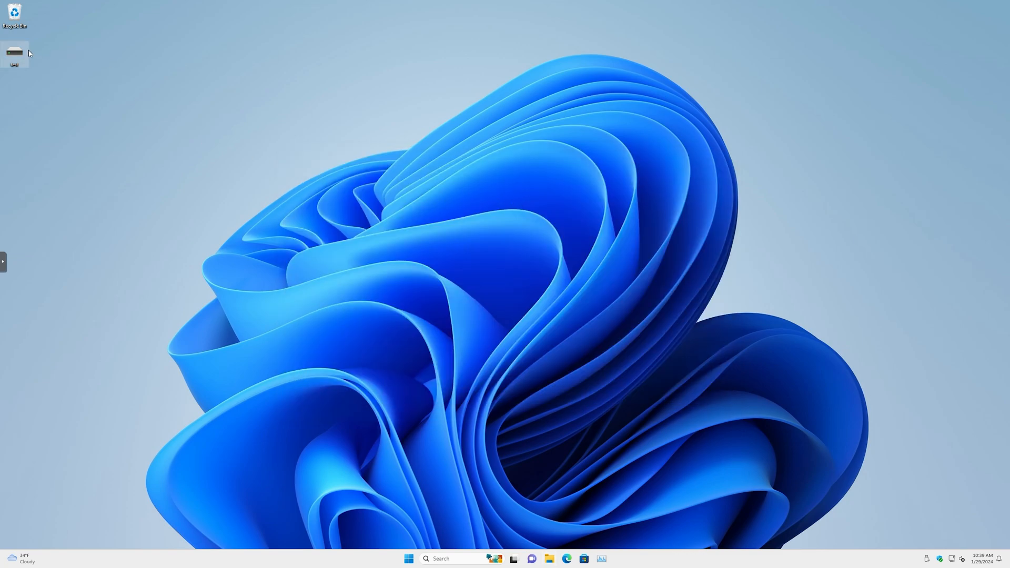
{"action": "double_click", "coordinate": [14, 55]}
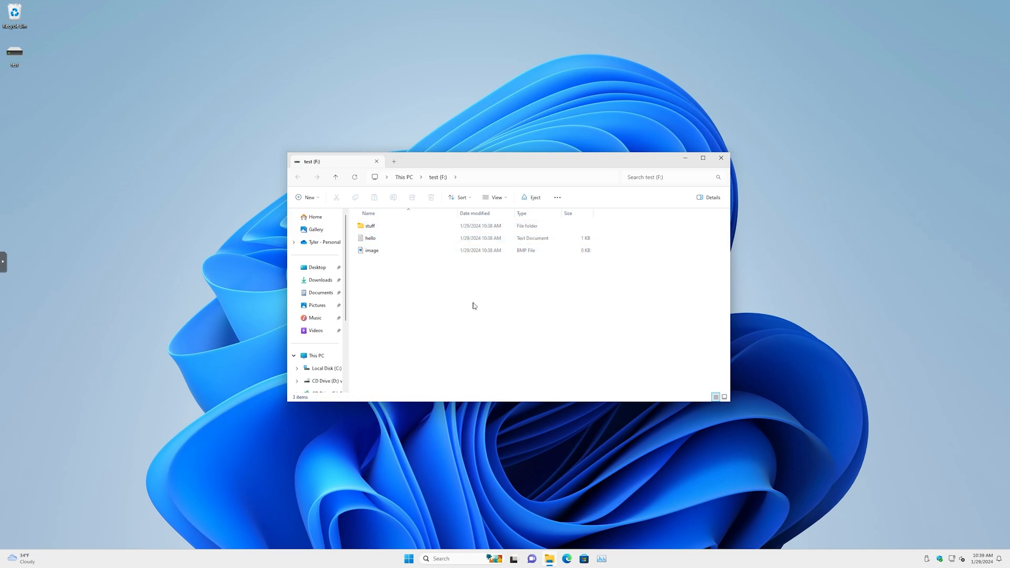
{"action": "left_click", "coordinate": [407, 559]}
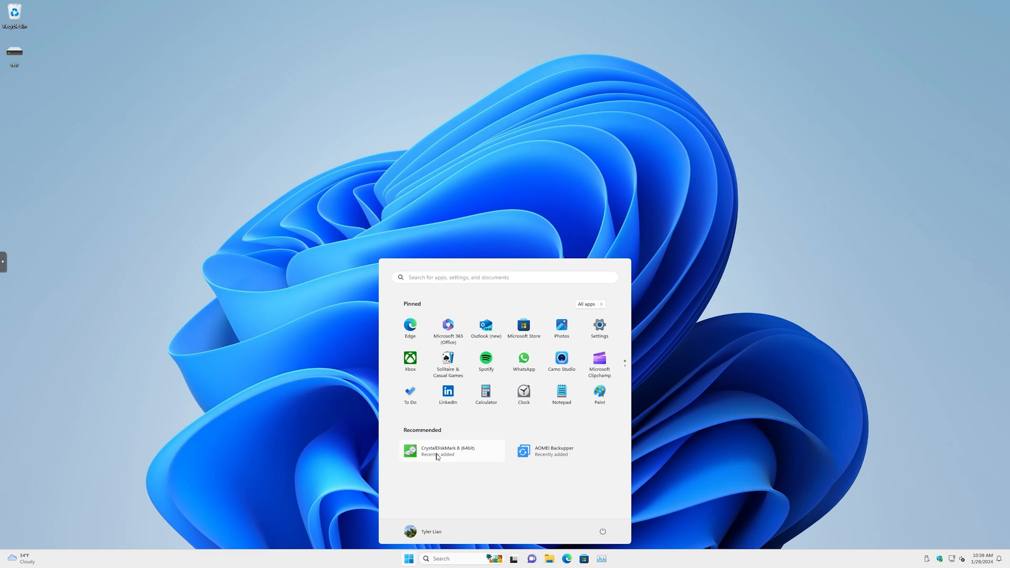
Launch CrystalDiskMark from Start with administrator rights, targeting drive F.
{"action": "left_click", "coordinate": [410, 451]}
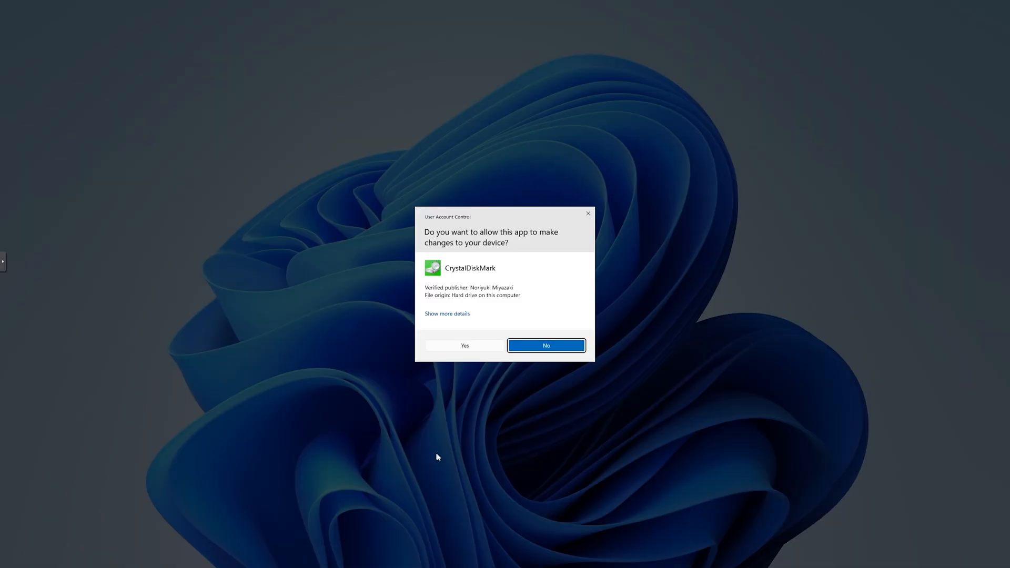
{"action": "left_click", "coordinate": [465, 345]}
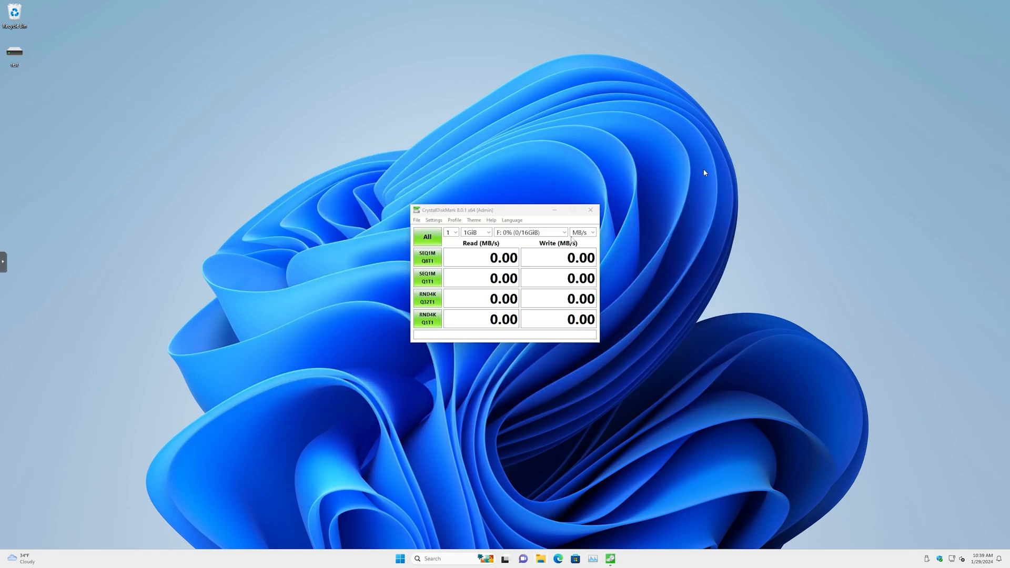
{"action": "mouse_move", "coordinate": [453, 245]}
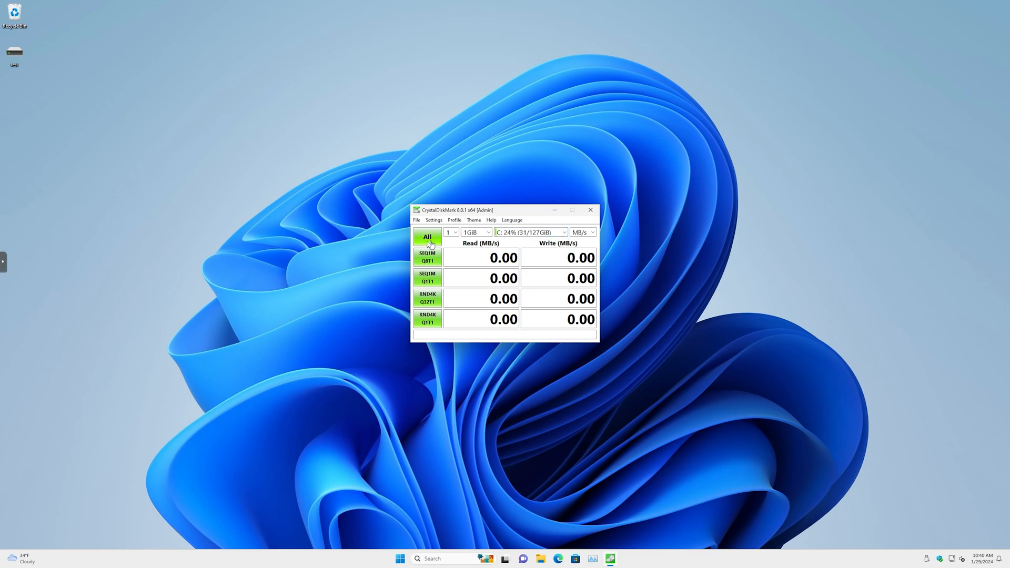
{"action": "mouse_move", "coordinate": [588, 224]}
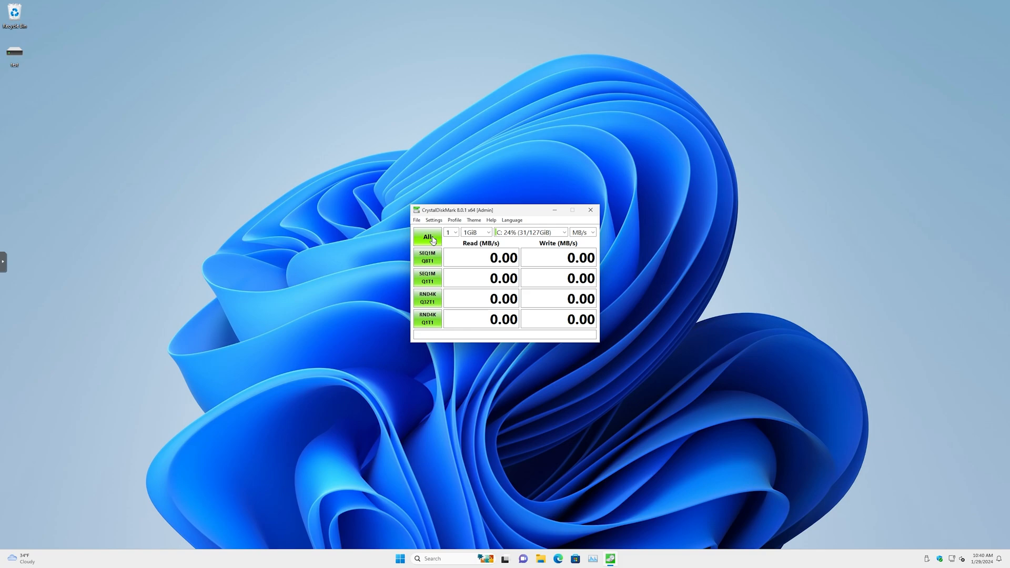
Run the full CrystalDiskMark benchmark on drive C: (24396.59 MB/s read, 12228.51 MB/s write).
{"action": "left_click", "coordinate": [427, 237]}
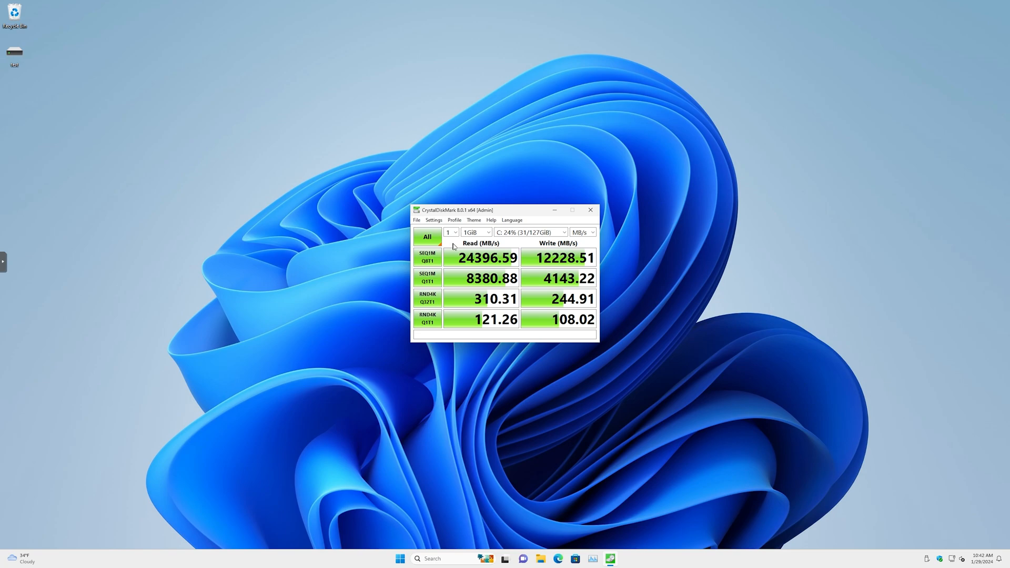
{"action": "mouse_move", "coordinate": [503, 237]}
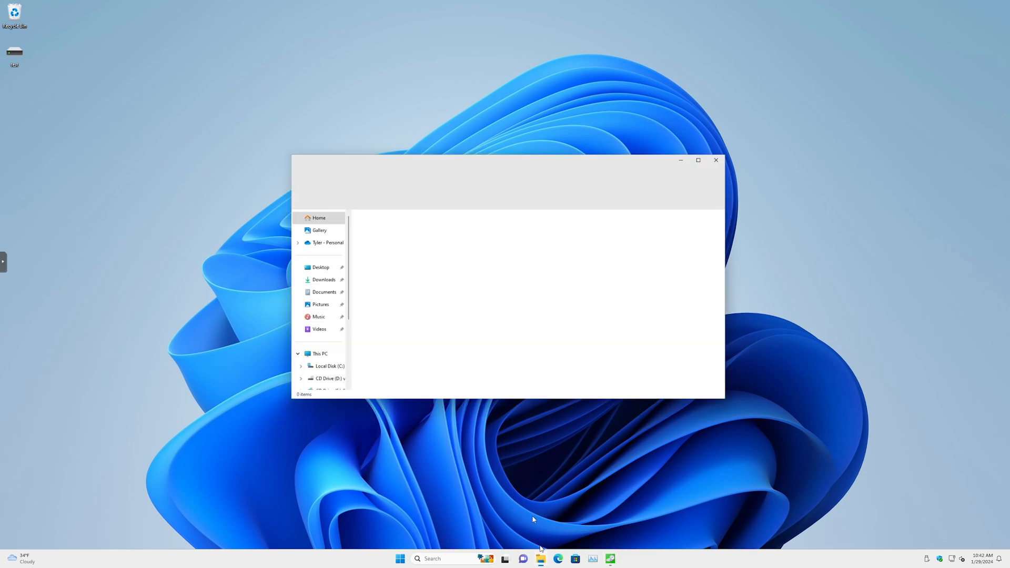
Check that test (F:) still holds stuff, hello and image, then close Explorer.
{"action": "left_click", "coordinate": [320, 353]}
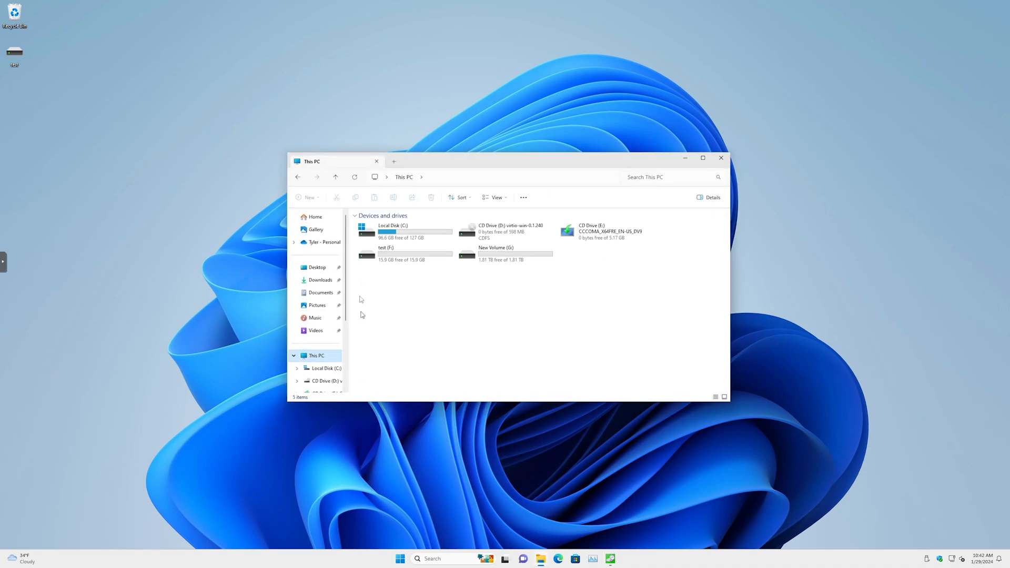
{"action": "mouse_move", "coordinate": [394, 230]}
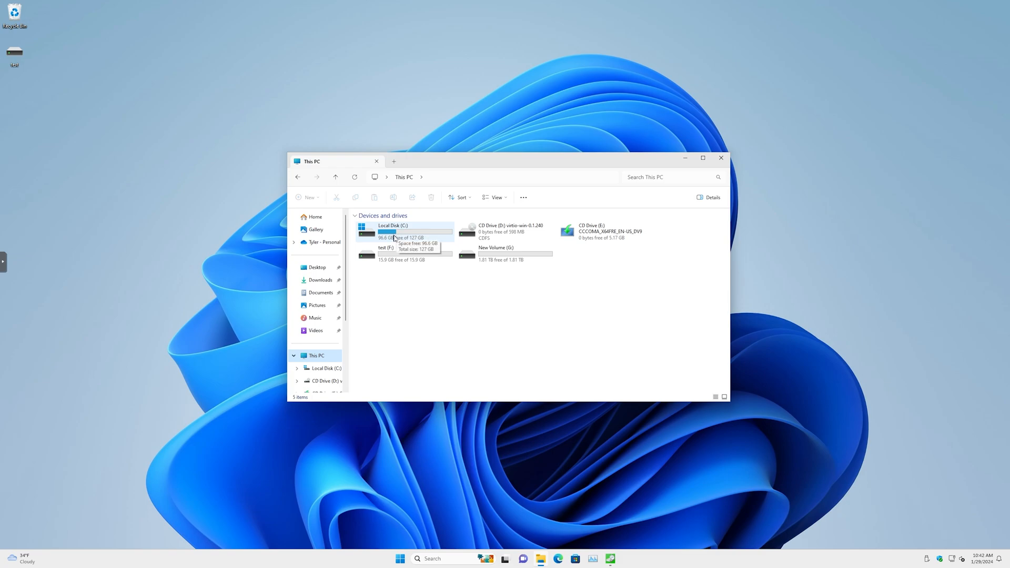
{"action": "mouse_move", "coordinate": [367, 225]}
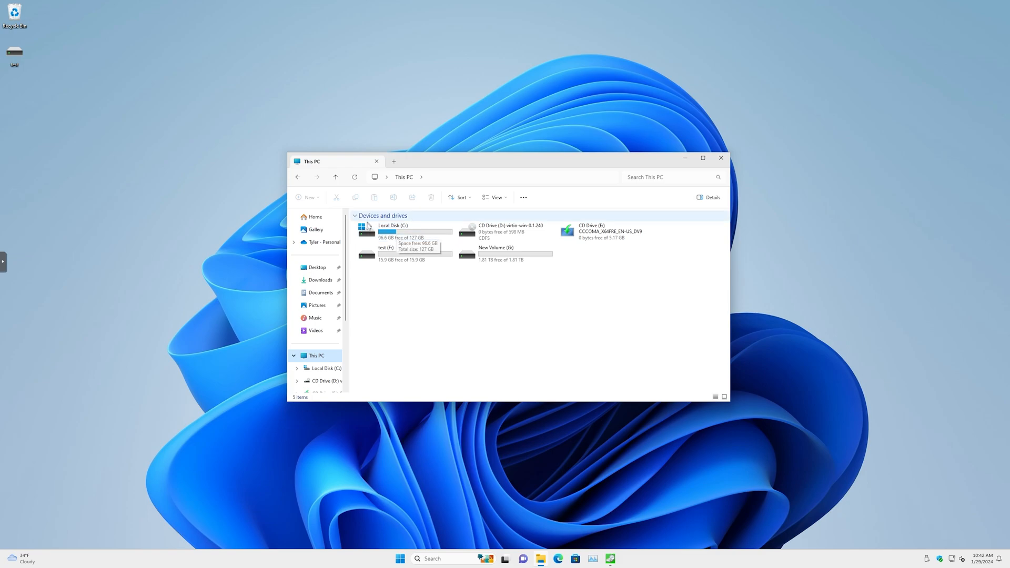
{"action": "mouse_move", "coordinate": [587, 218]}
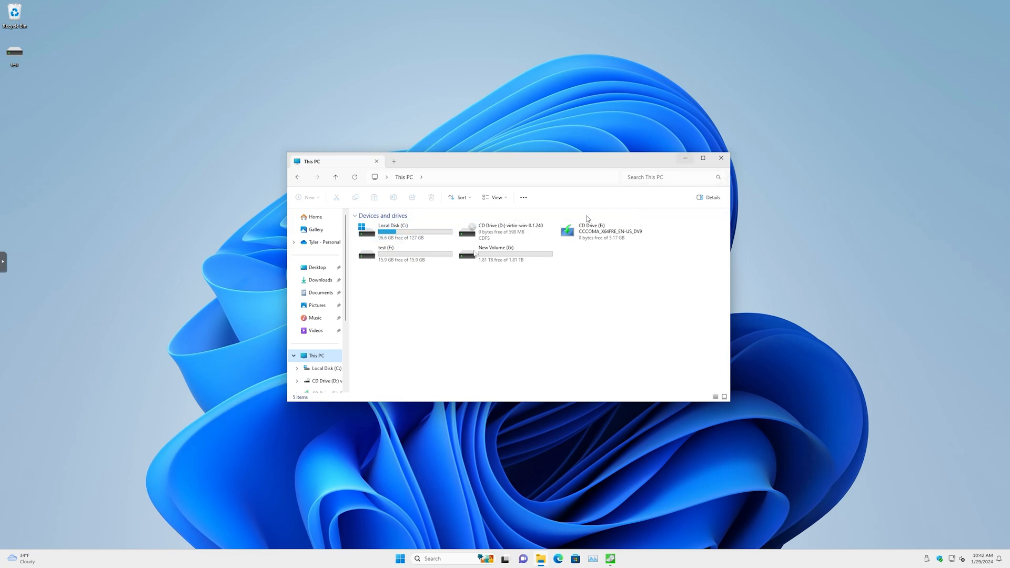
{"action": "mouse_move", "coordinate": [744, 165]}
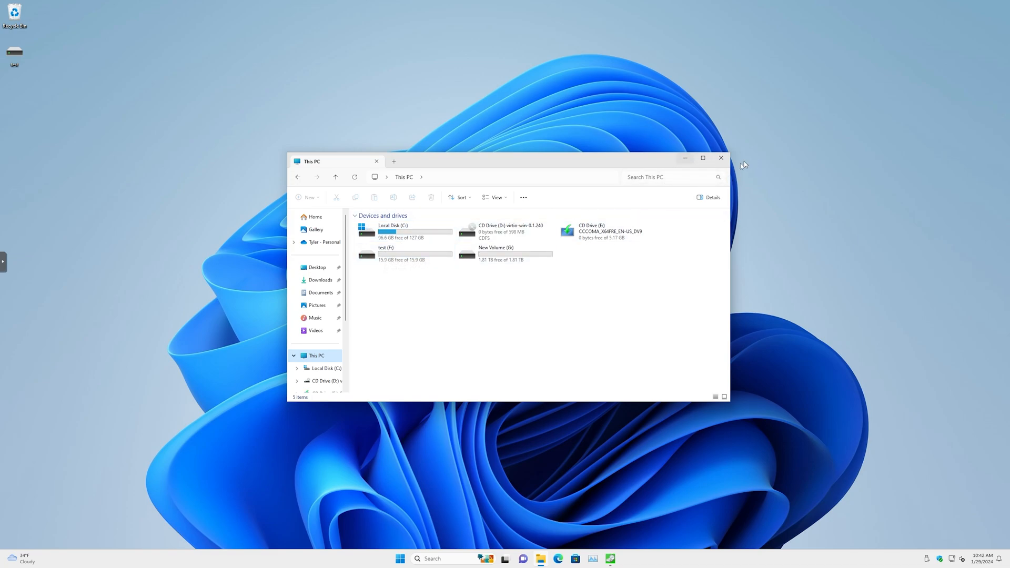
{"action": "double_click", "coordinate": [386, 248]}
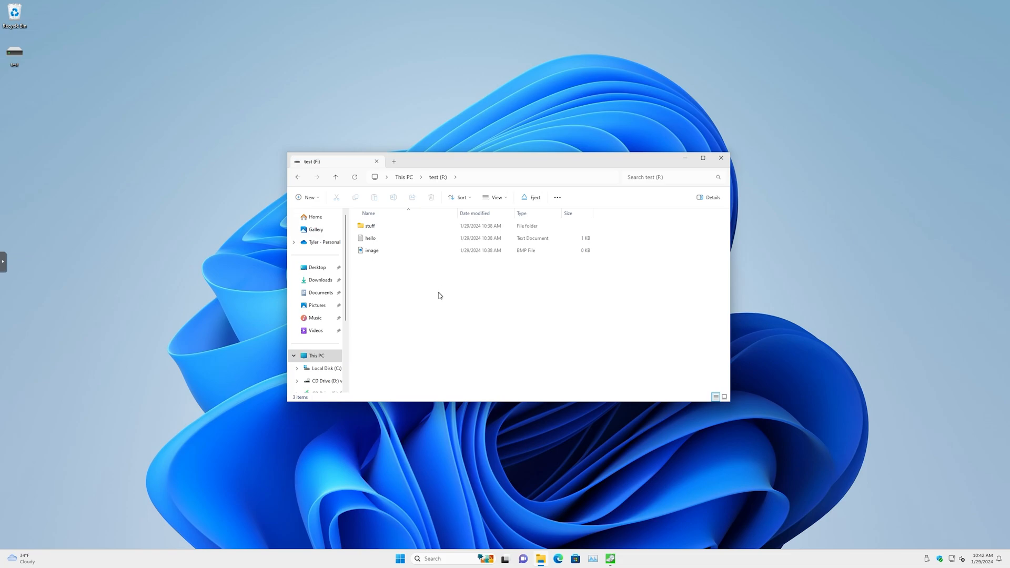
{"action": "key", "text": "ctrl+a"}
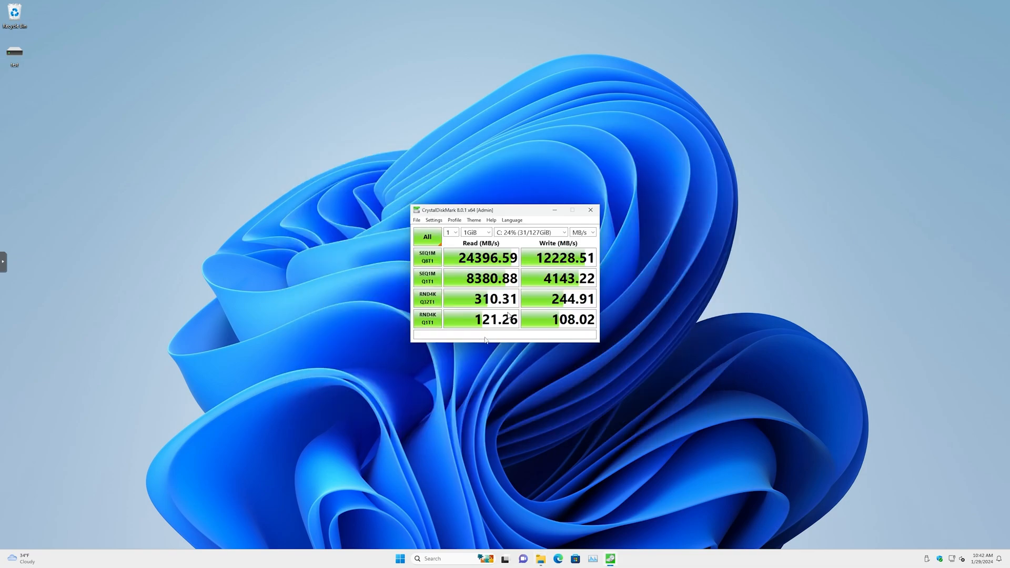
Target the 16 GiB F: drive, snip the host results, and run the full benchmark.
{"action": "left_click", "coordinate": [564, 233]}
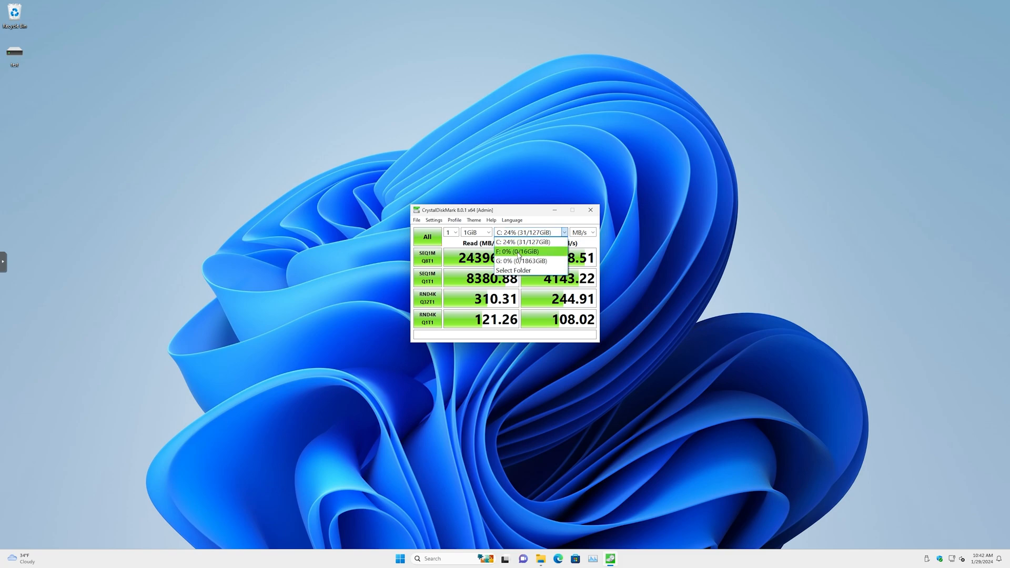
{"action": "left_click", "coordinate": [516, 251]}
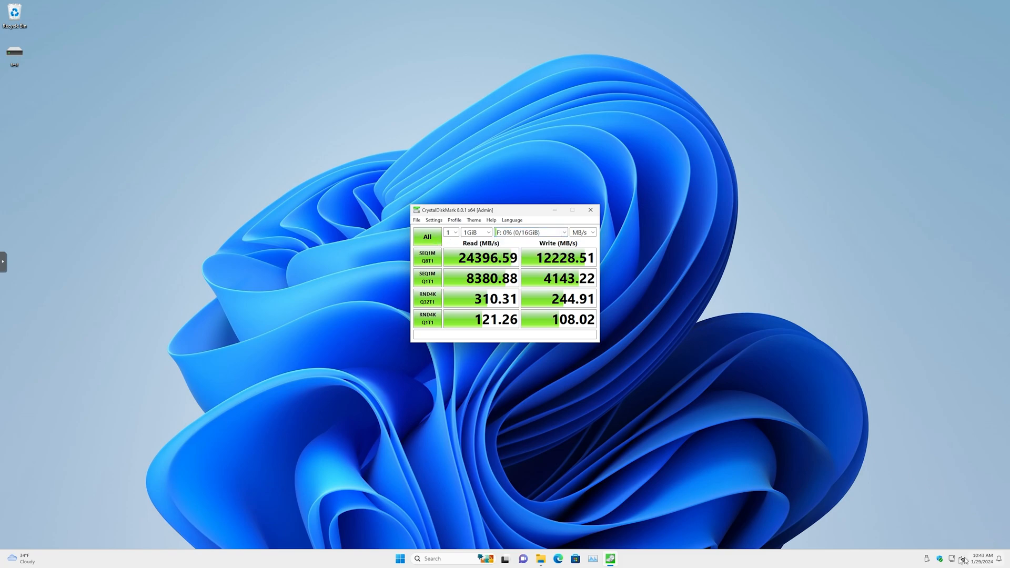
{"action": "type", "text": "snipping tool"}
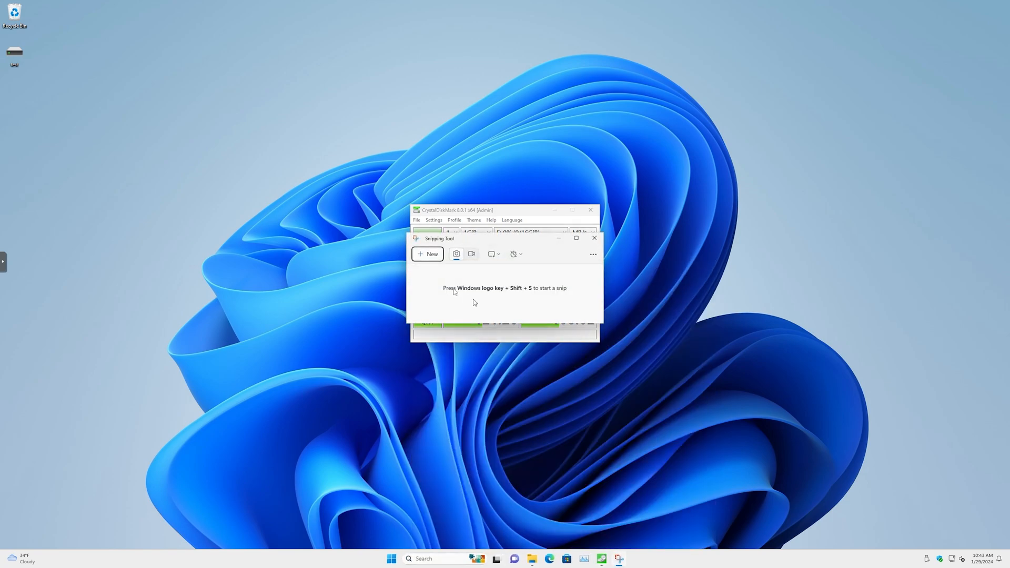
{"action": "left_click", "coordinate": [428, 253]}
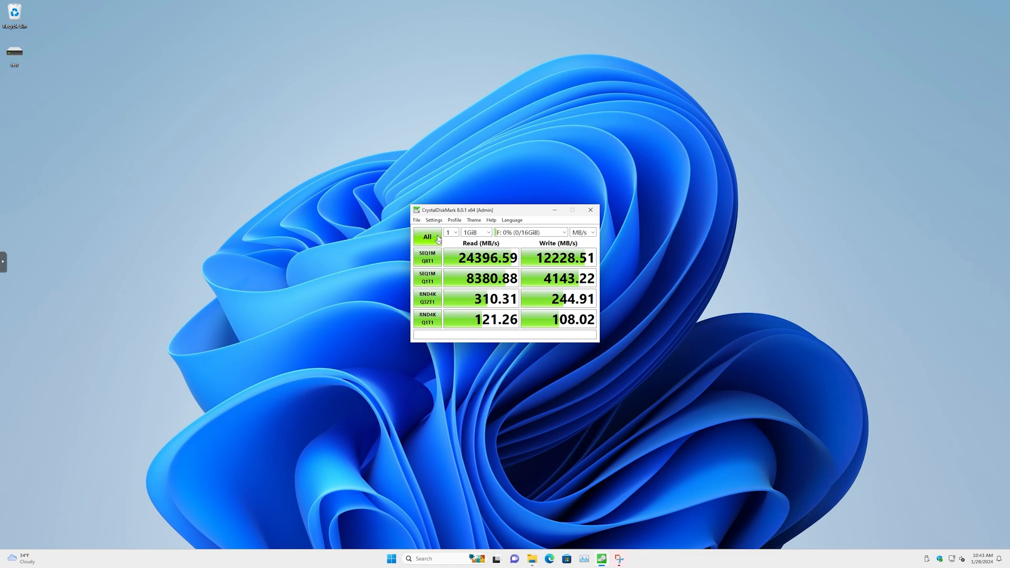
{"action": "left_click", "coordinate": [426, 237]}
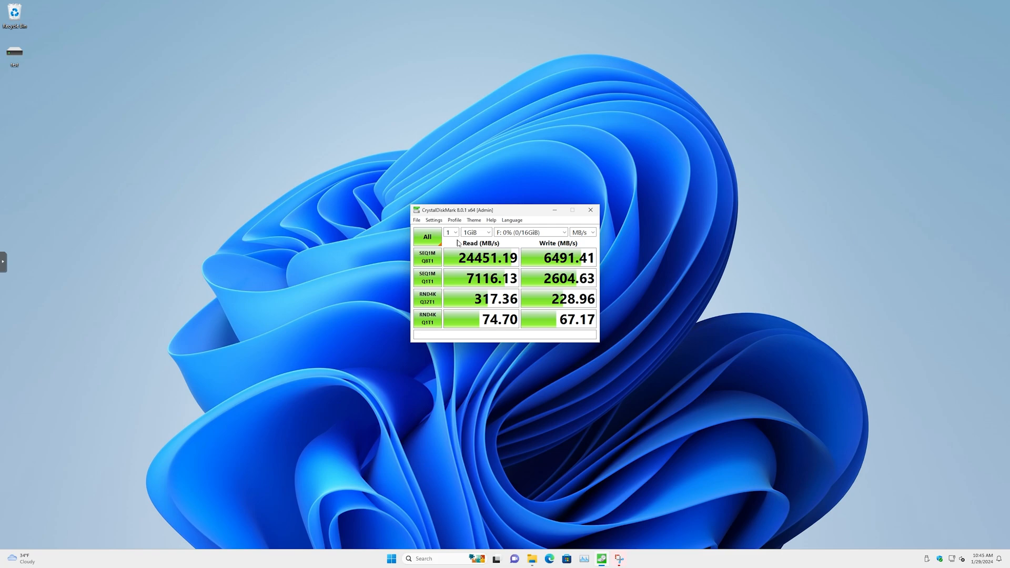
{"action": "mouse_move", "coordinate": [618, 559]}
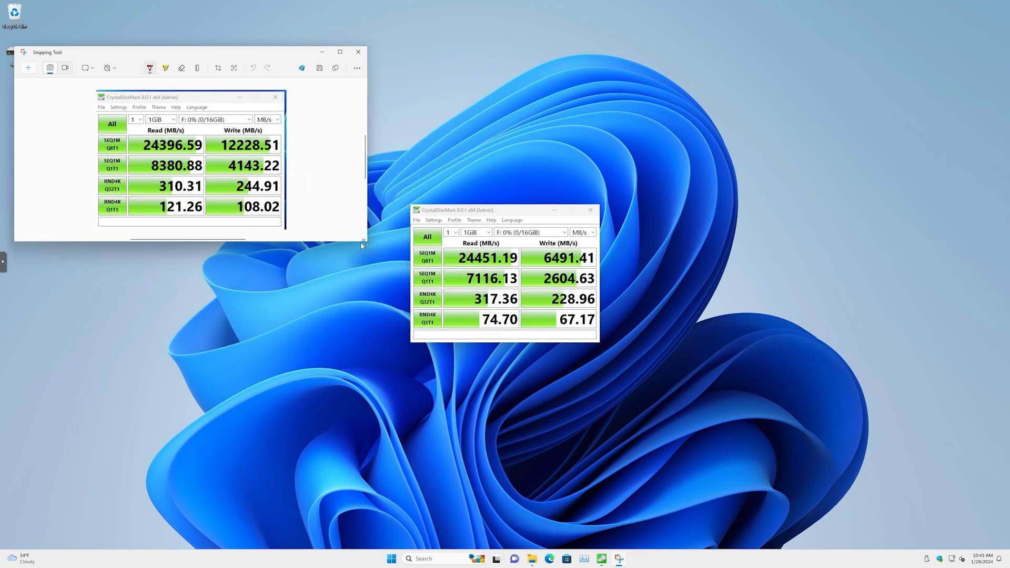
{"action": "left_click_drag", "start_coordinate": [193, 52], "coordinate": [202, 55]}
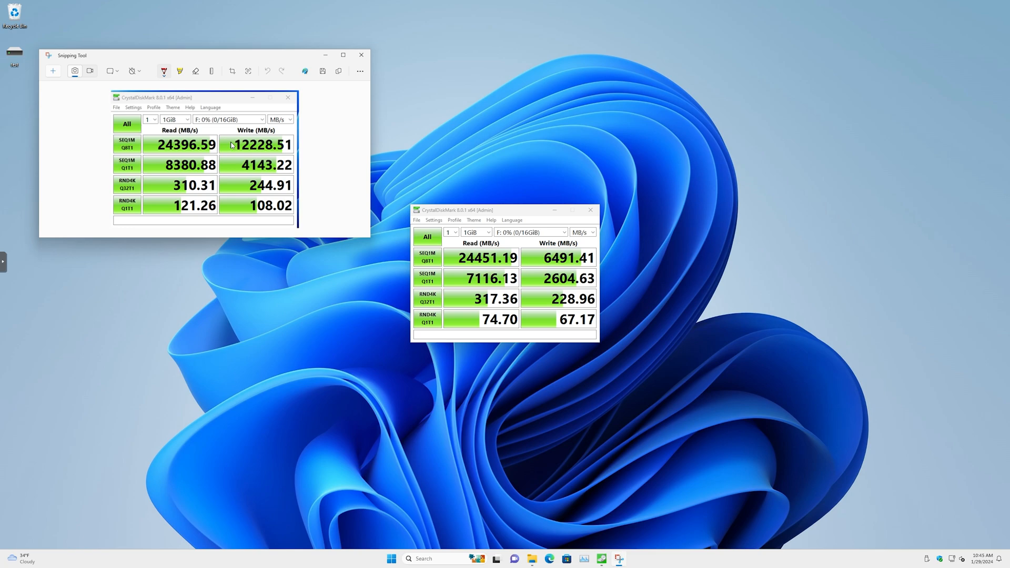
{"action": "mouse_move", "coordinate": [310, 147]}
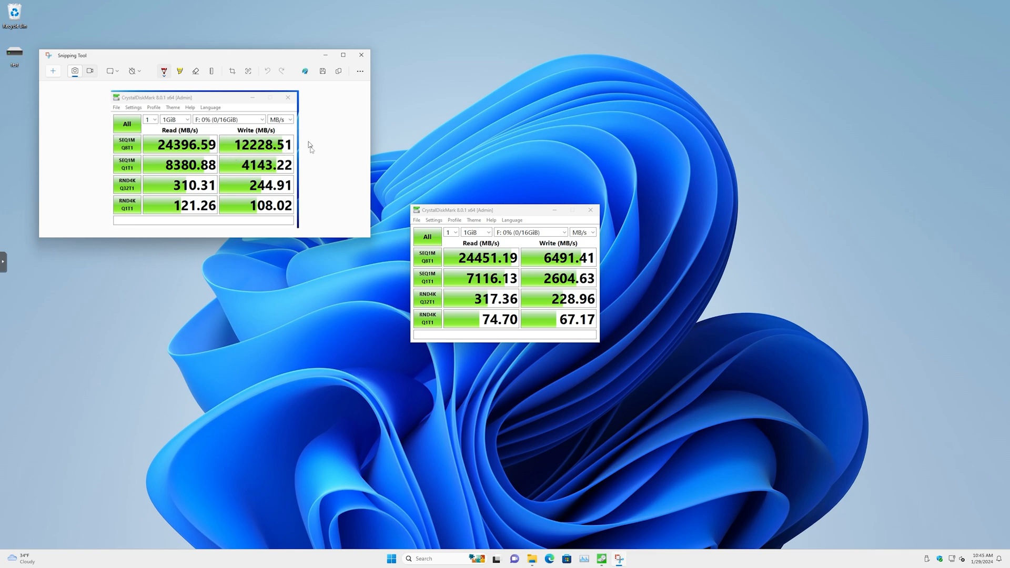
{"action": "mouse_move", "coordinate": [224, 175]}
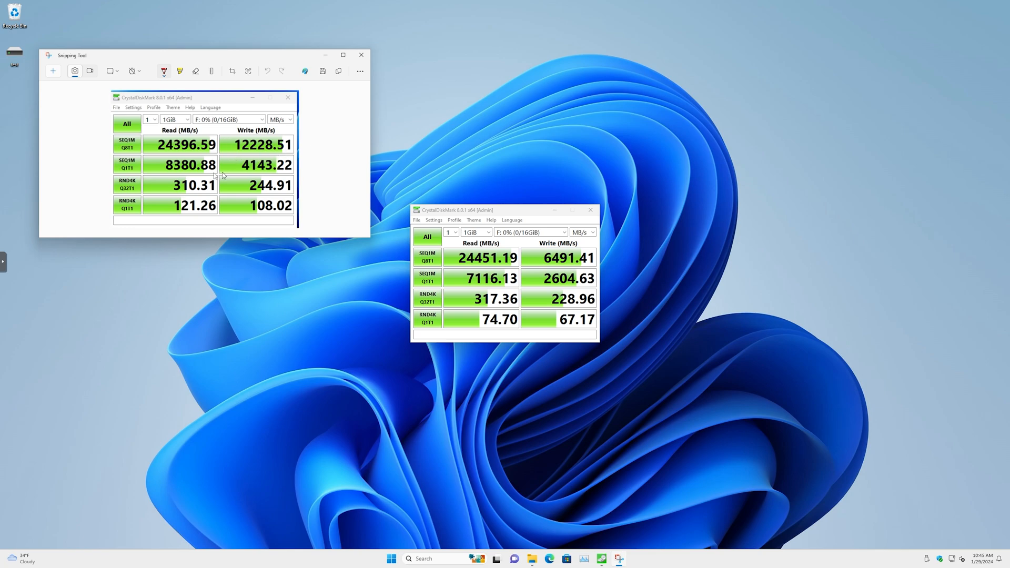
{"action": "mouse_move", "coordinate": [141, 190]}
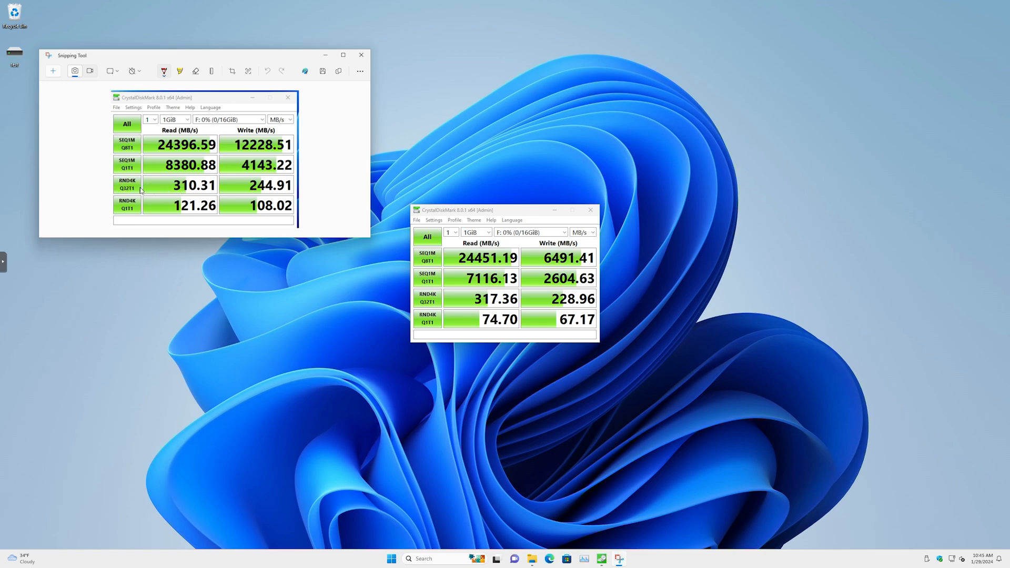
{"action": "mouse_move", "coordinate": [175, 186]}
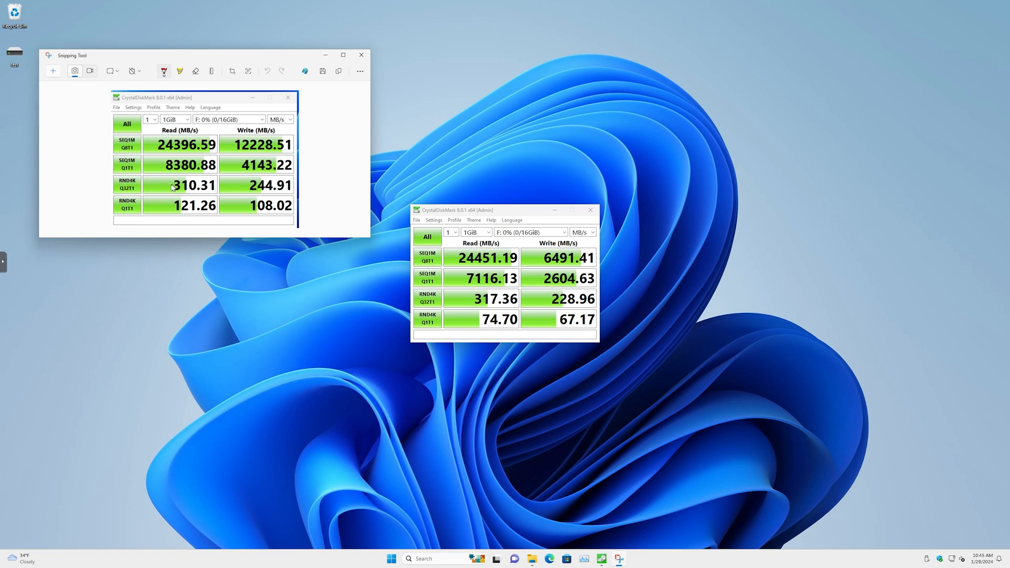
{"action": "mouse_move", "coordinate": [509, 309]}
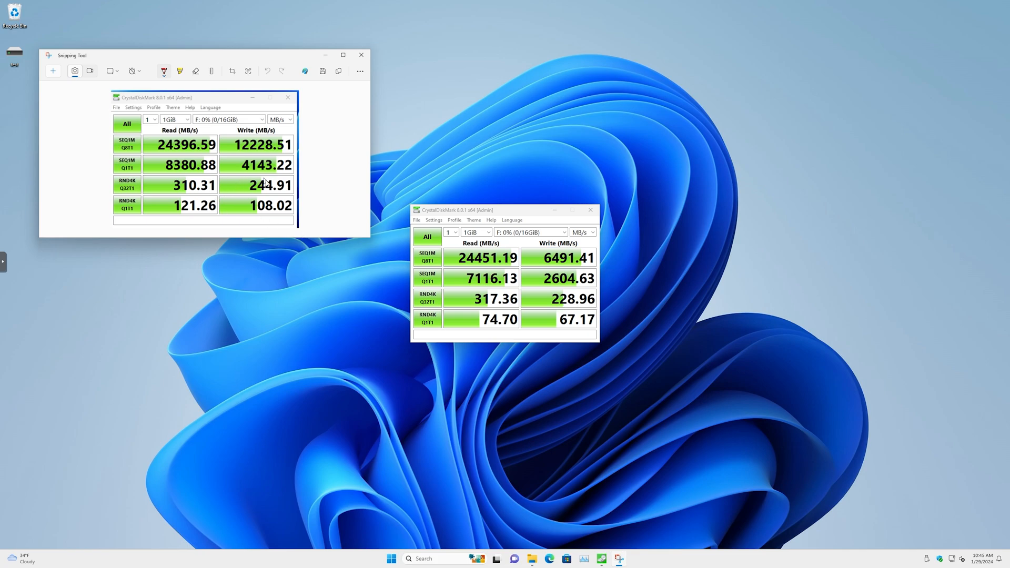
{"action": "mouse_move", "coordinate": [529, 304]}
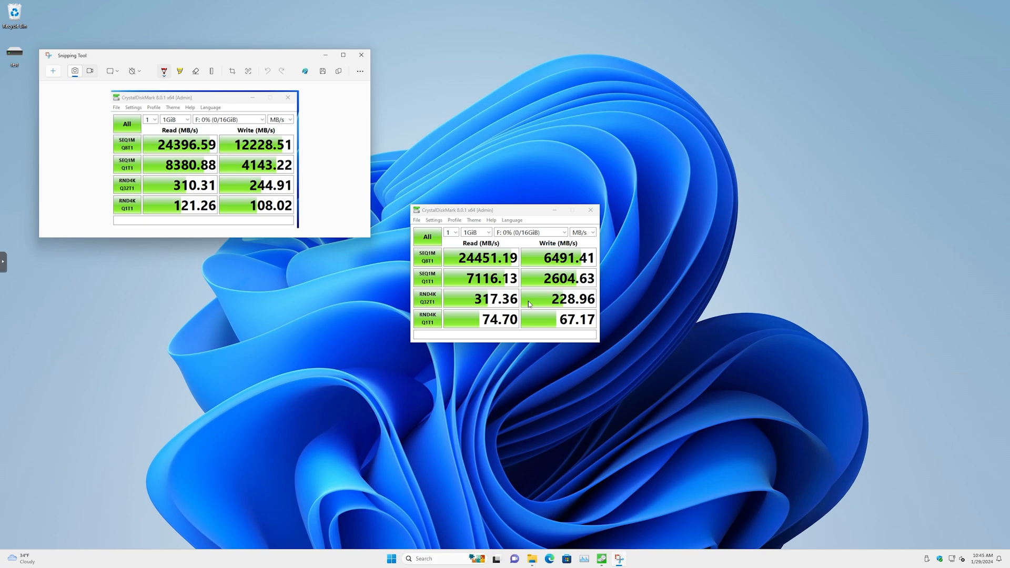
{"action": "mouse_move", "coordinate": [143, 100]}
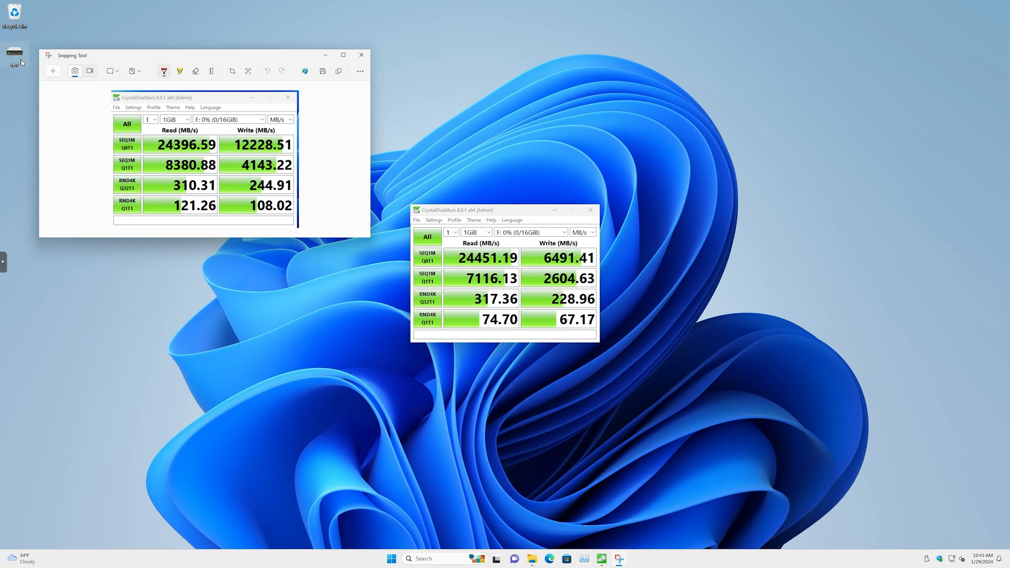
{"action": "mouse_move", "coordinate": [430, 505]}
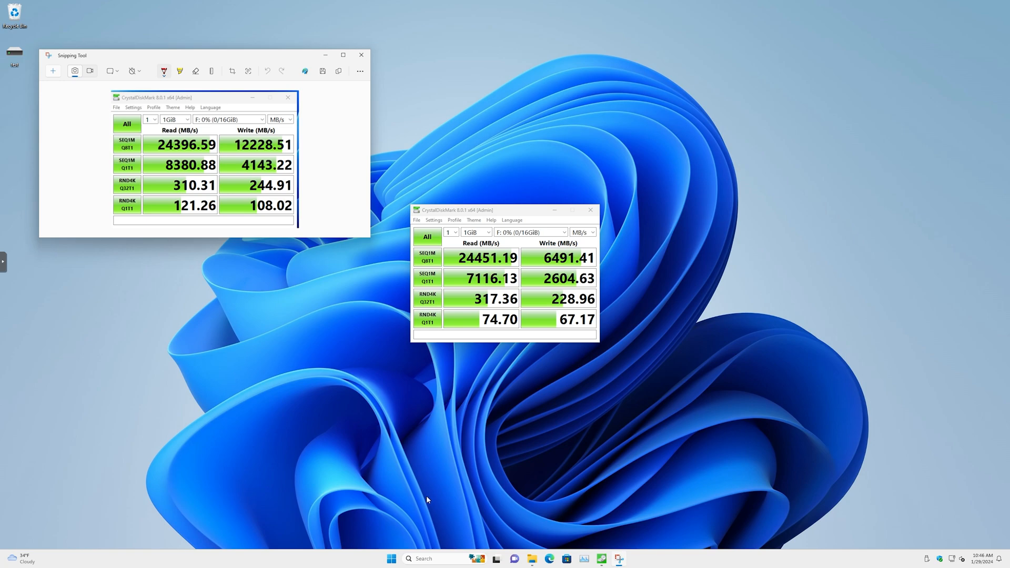
{"action": "mouse_move", "coordinate": [156, 153]}
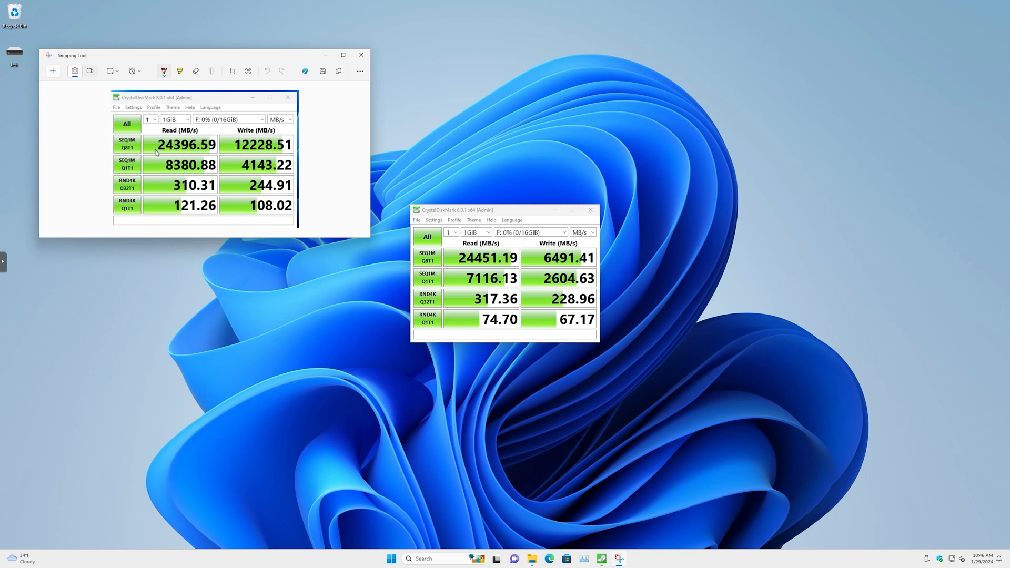
{"action": "mouse_move", "coordinate": [161, 149]}
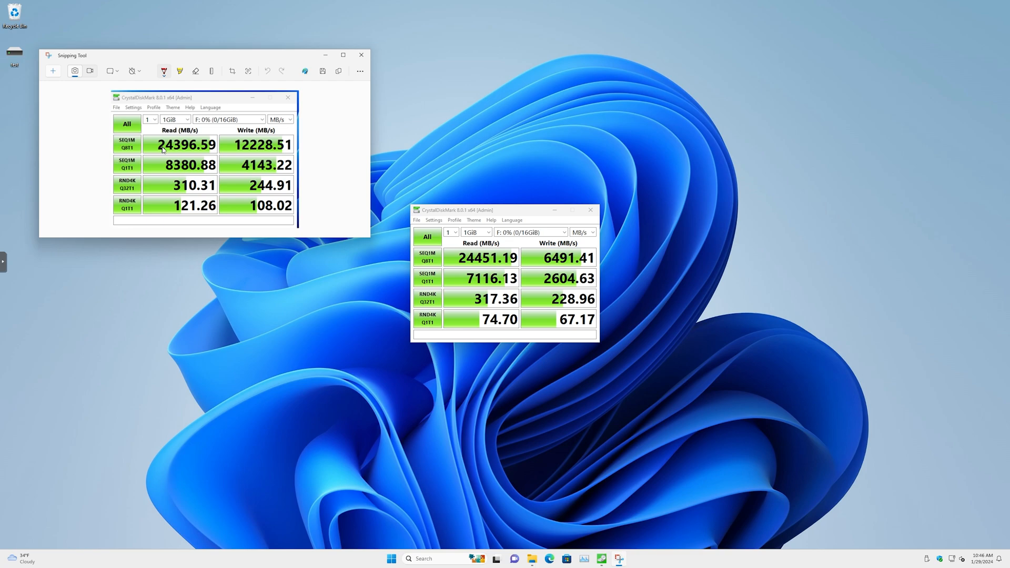
{"action": "mouse_move", "coordinate": [352, 80]}
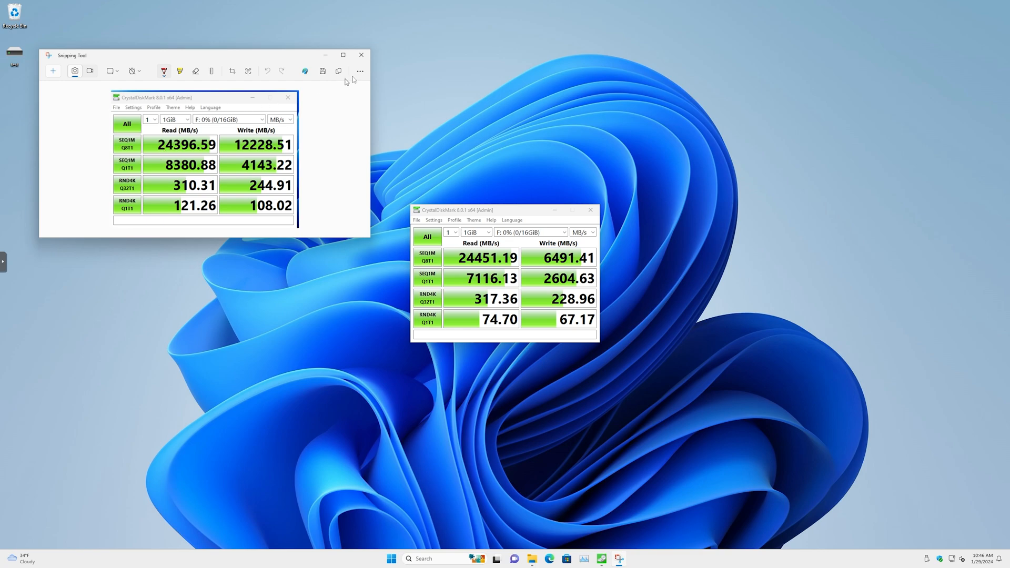
Close the snip and the benchmark results and return to the test drive's contents.
{"action": "left_click", "coordinate": [361, 55]}
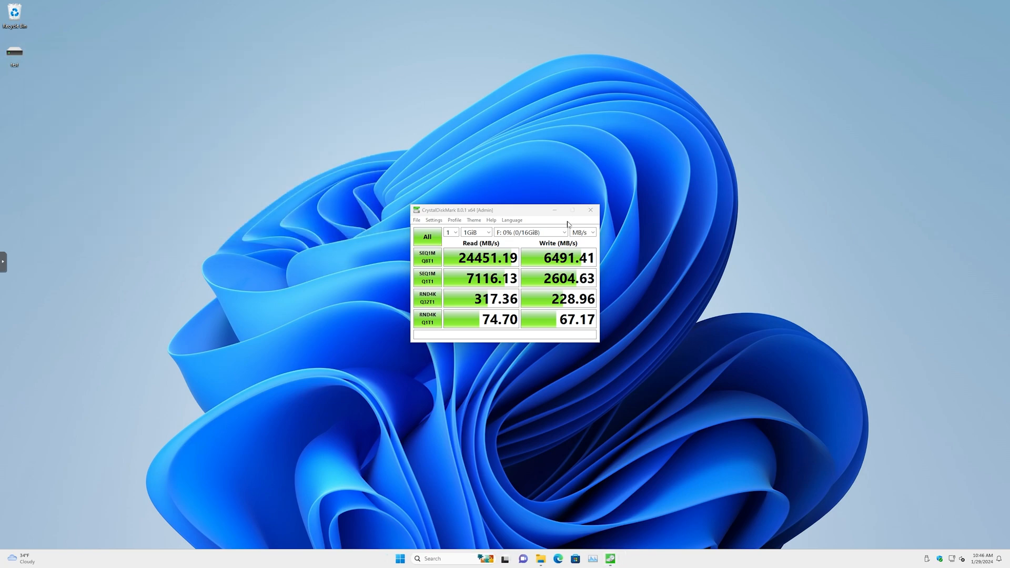
{"action": "left_click", "coordinate": [589, 210]}
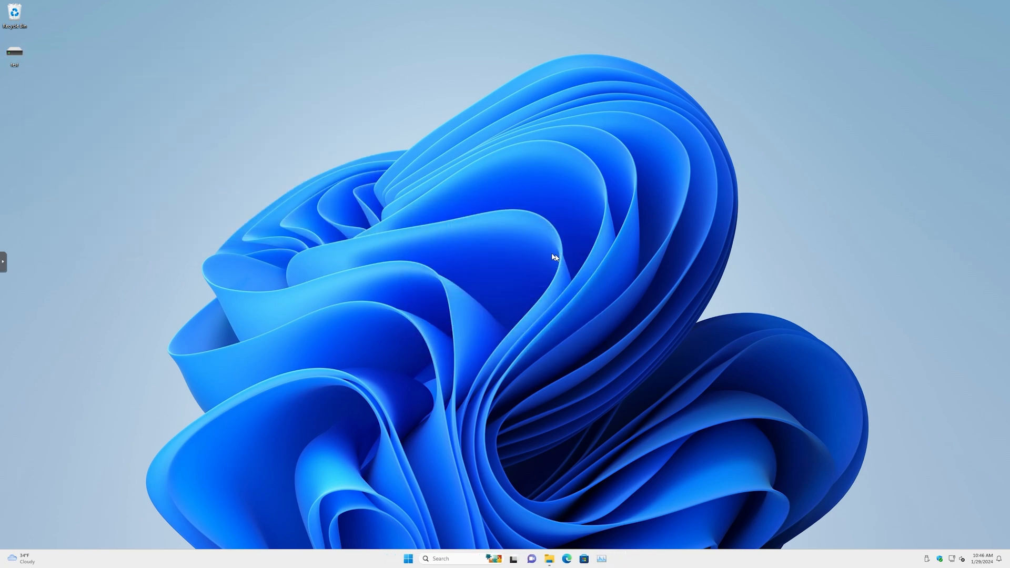
{"action": "left_click", "coordinate": [549, 559]}
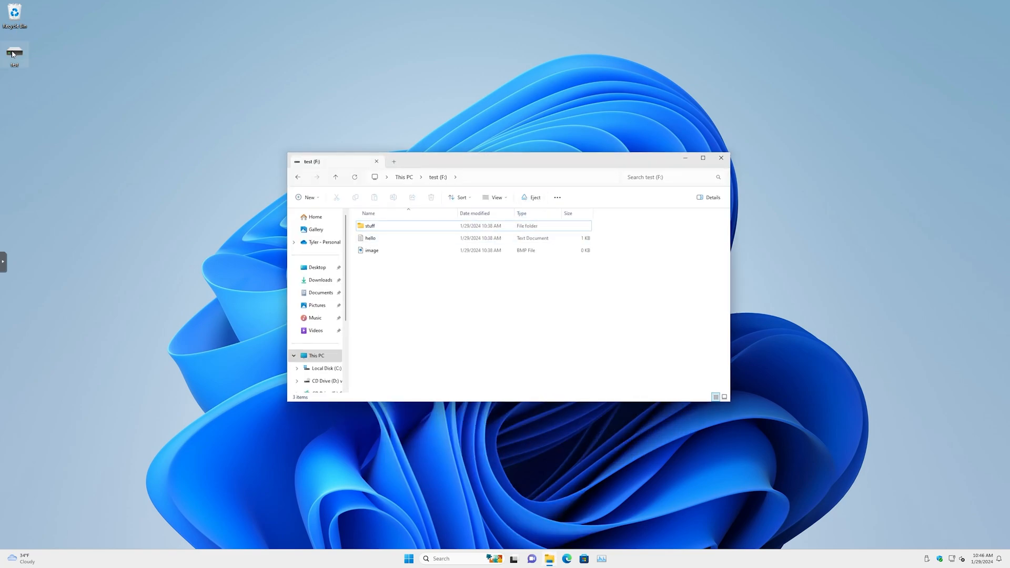
{"action": "mouse_move", "coordinate": [524, 198]}
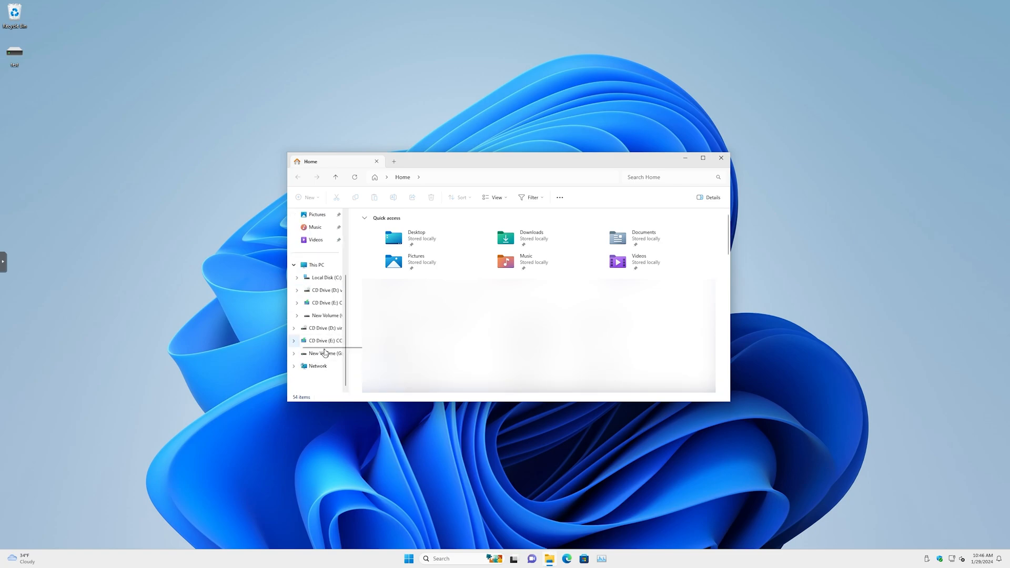
Mount the 1.16 GB test disk image from New Volume (G:) as drive F:.
{"action": "left_click", "coordinate": [325, 353]}
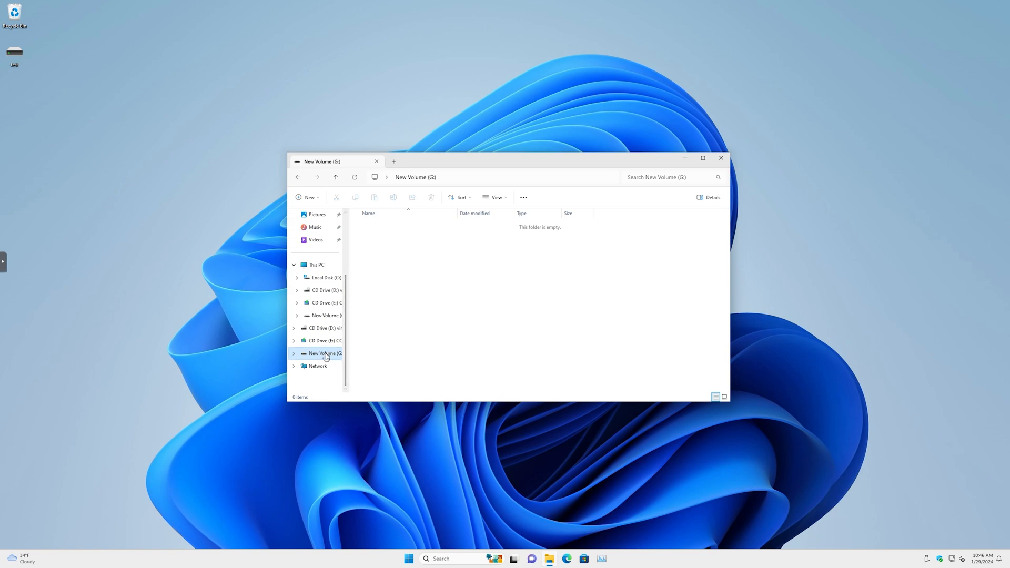
{"action": "mouse_move", "coordinate": [12, 63]}
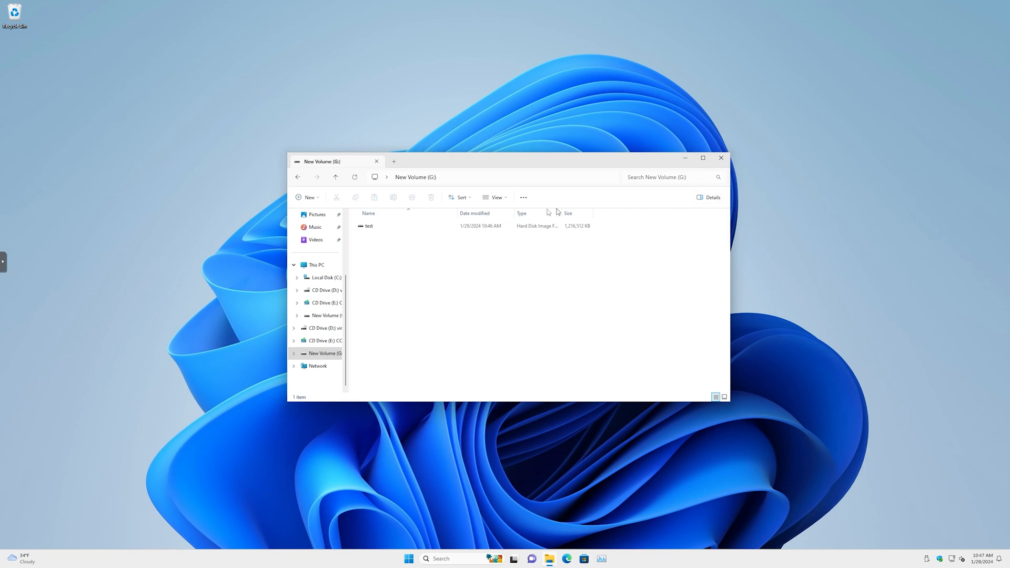
{"action": "mouse_move", "coordinate": [384, 226]}
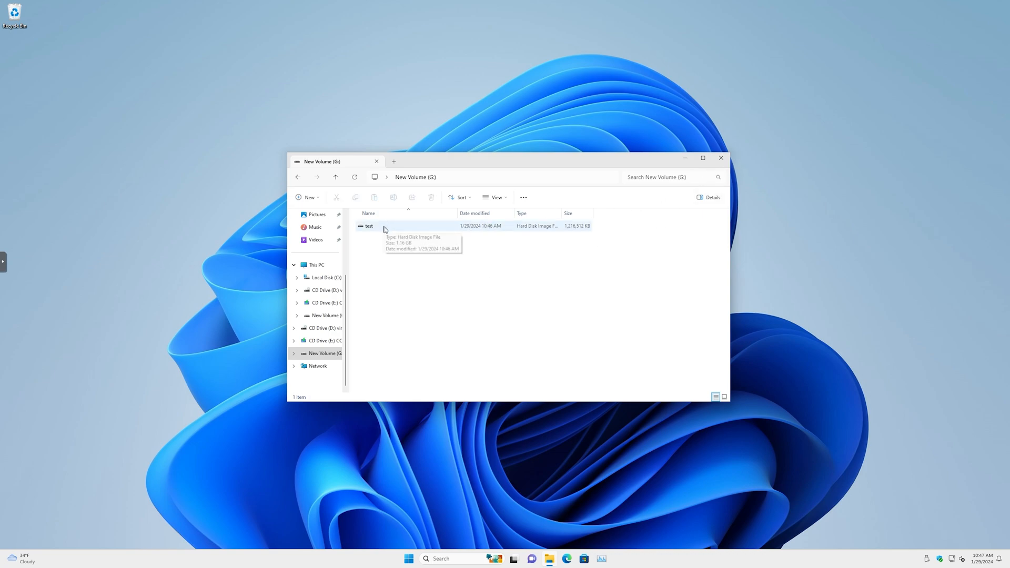
{"action": "mouse_move", "coordinate": [383, 229]}
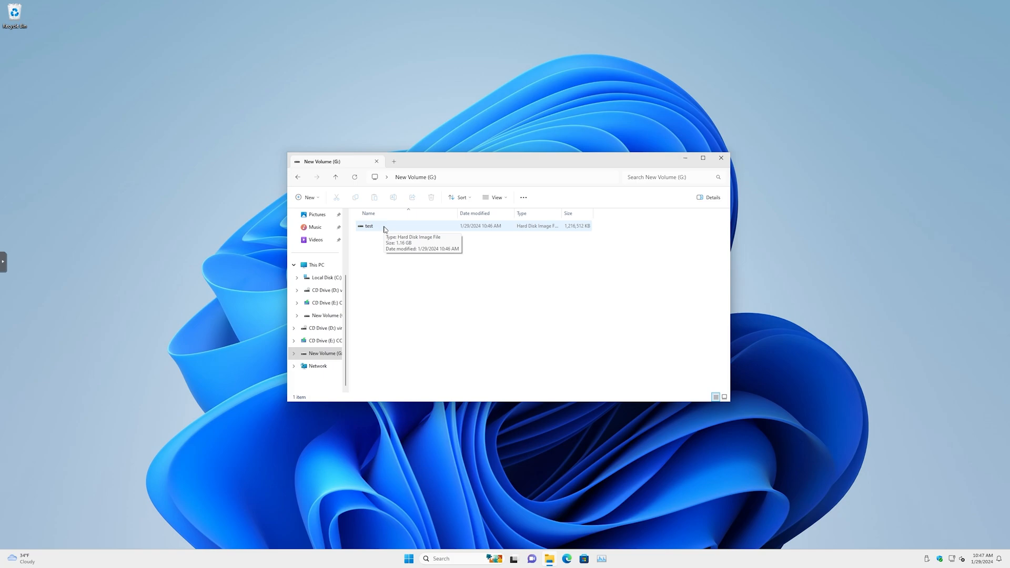
{"action": "mouse_move", "coordinate": [80, 61]}
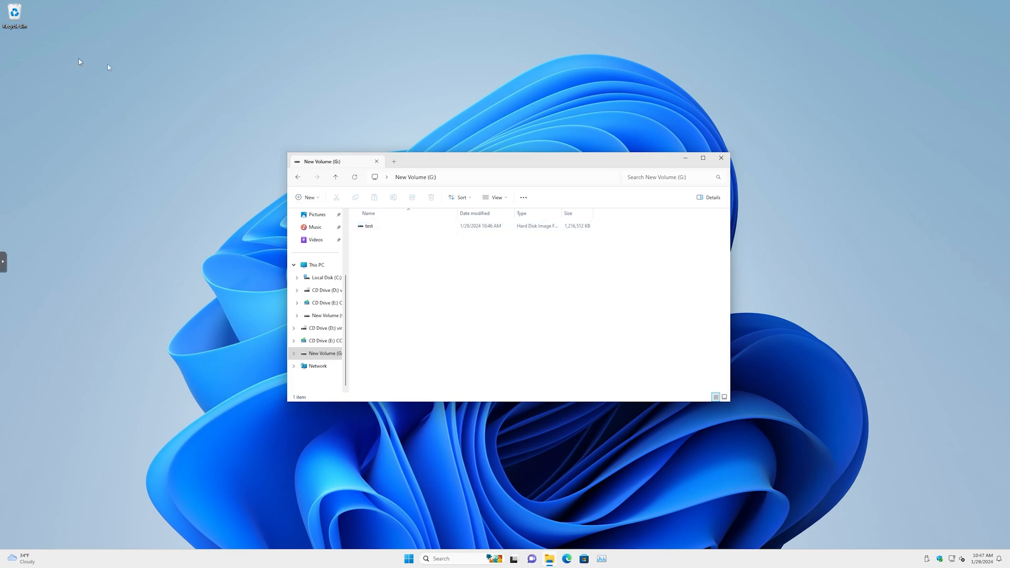
{"action": "mouse_move", "coordinate": [433, 315]}
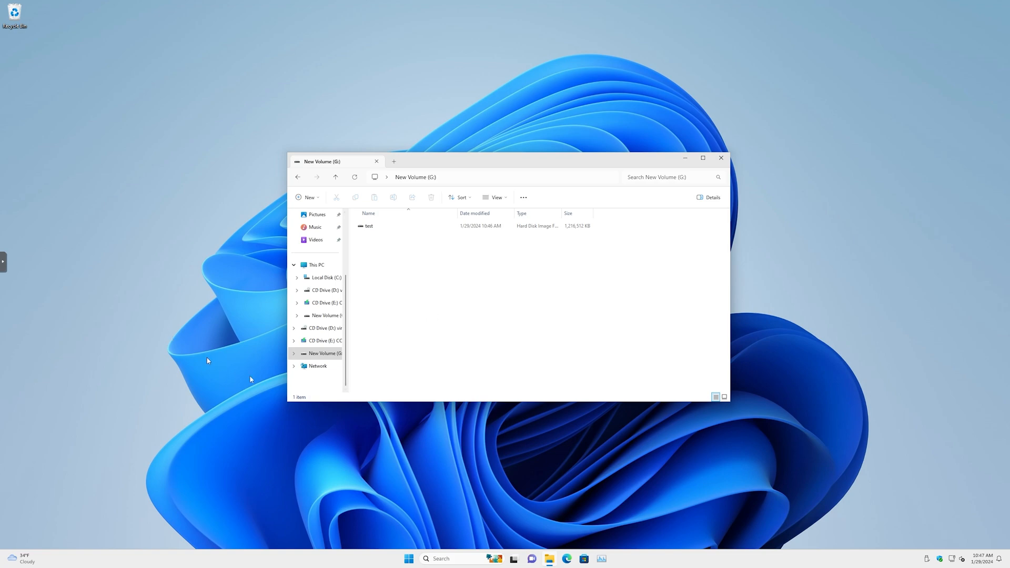
{"action": "left_click", "coordinate": [369, 226]}
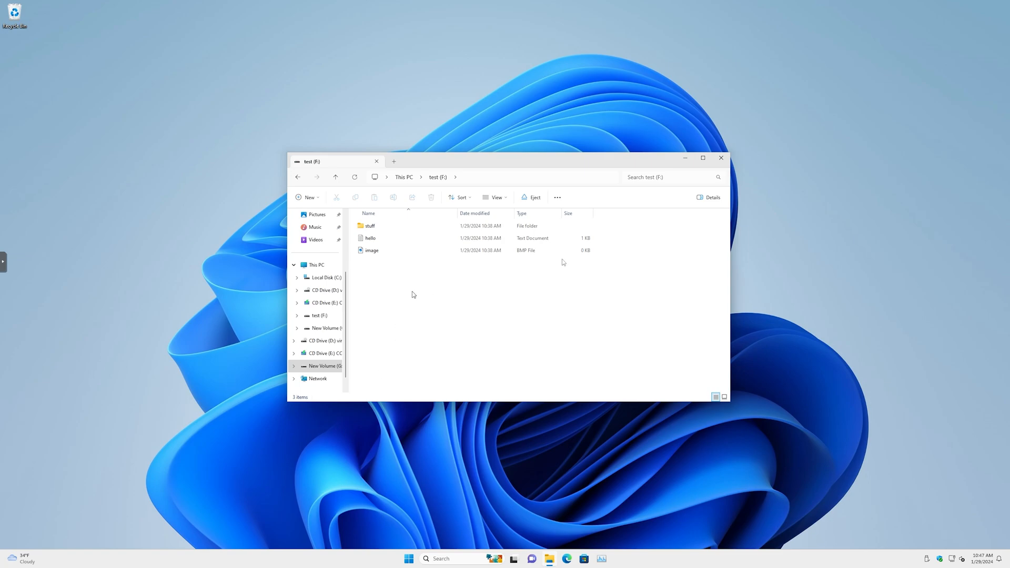
{"action": "mouse_move", "coordinate": [721, 158]}
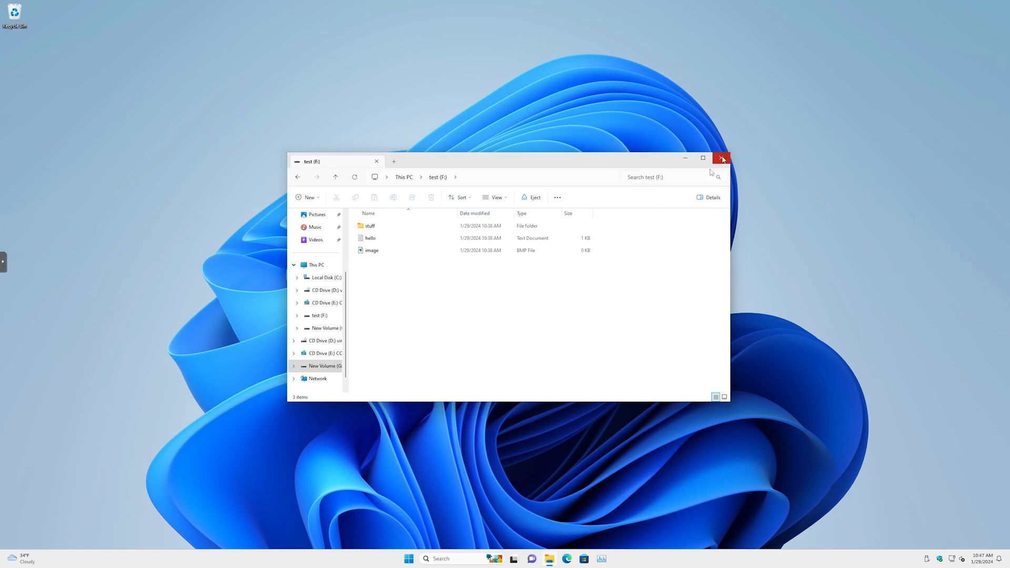
{"action": "key", "text": "ctrl+a"}
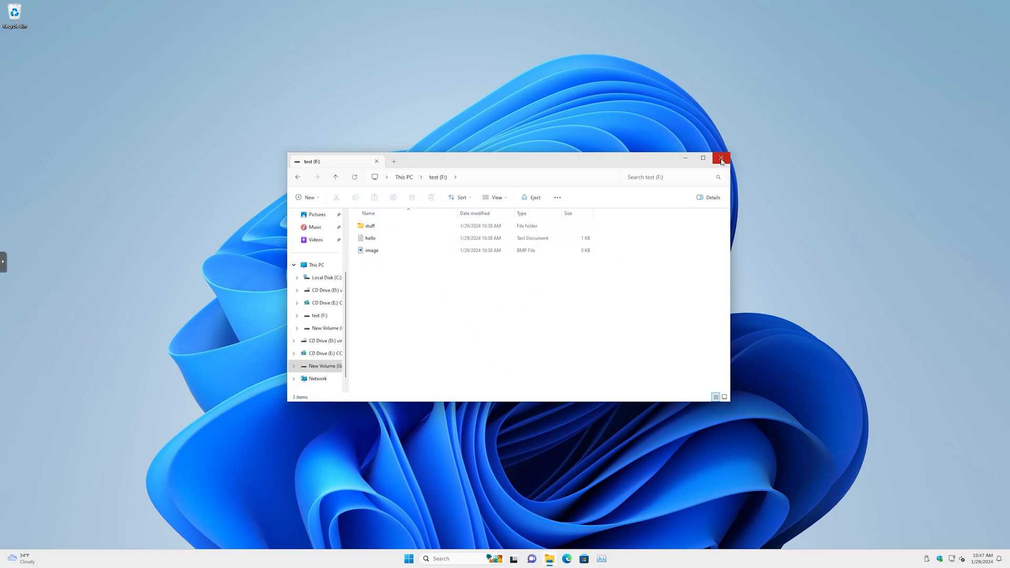
{"action": "mouse_move", "coordinate": [721, 159]}
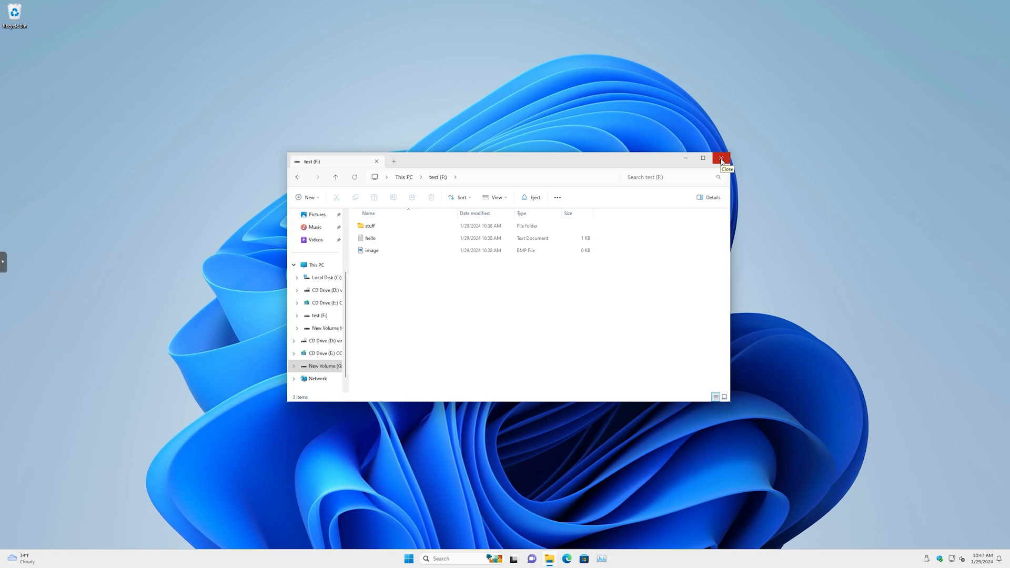
Relaunch CrystalDiskMark as admin and benchmark drive G: (452.72 MB/s read, 438.70 MB/s write).
{"action": "left_click", "coordinate": [721, 160]}
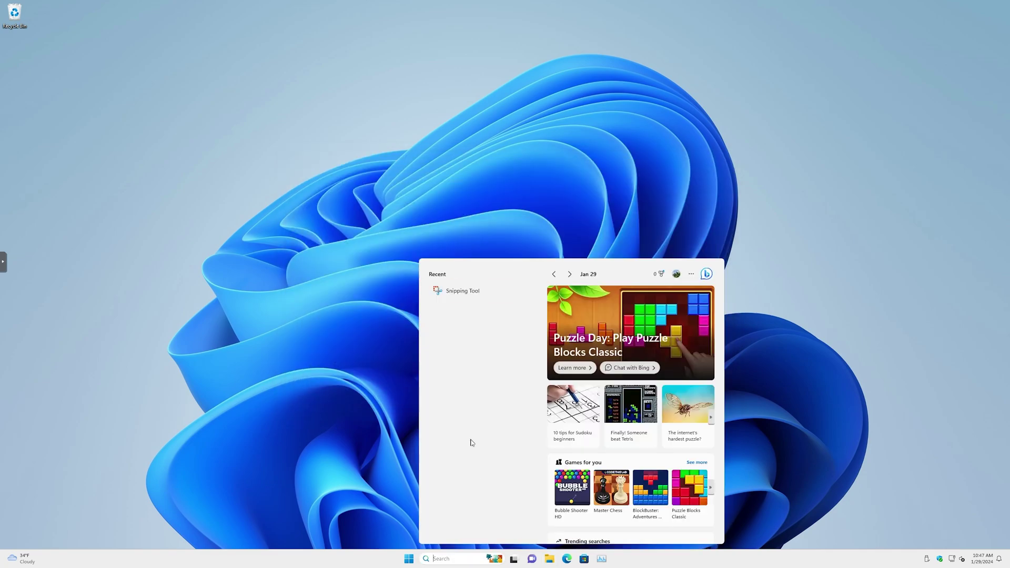
{"action": "mouse_move", "coordinate": [451, 557]}
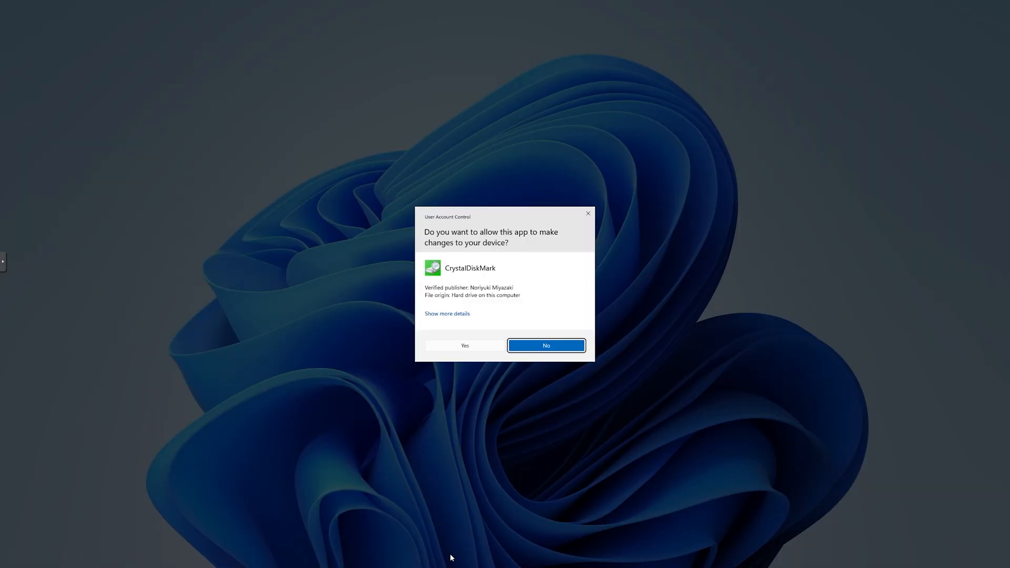
{"action": "left_click", "coordinate": [465, 345]}
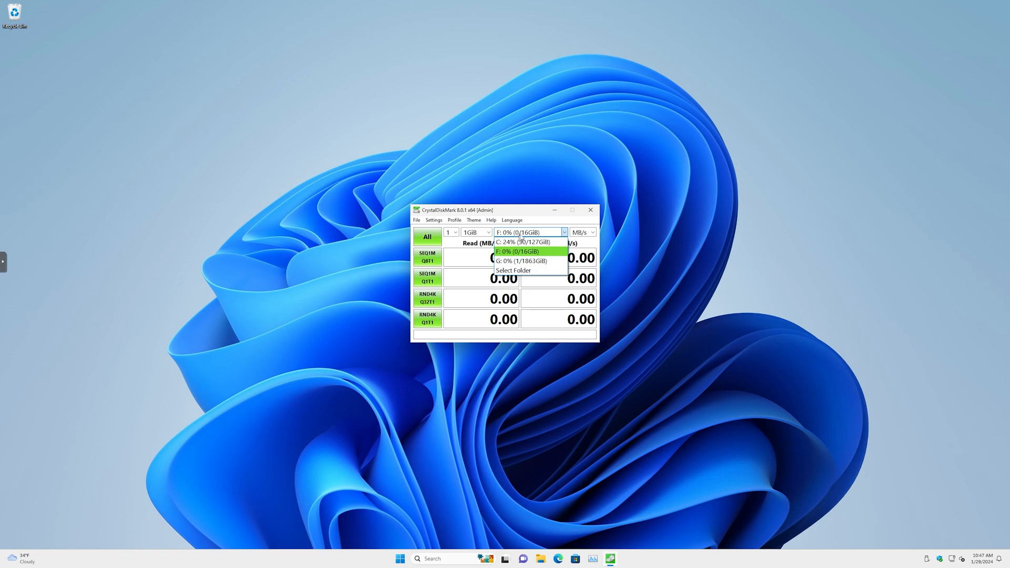
{"action": "mouse_move", "coordinate": [522, 237]}
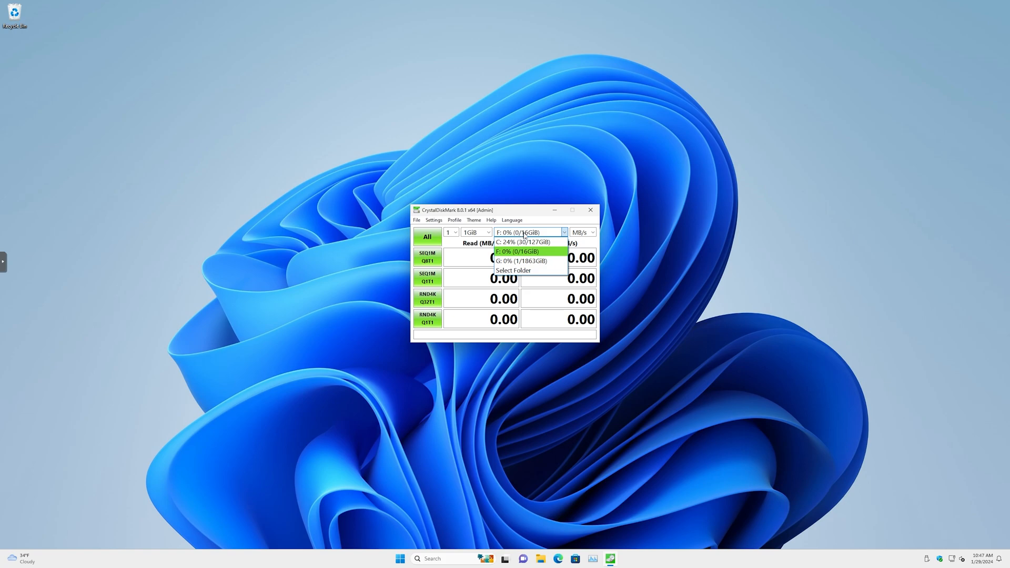
{"action": "left_click", "coordinate": [521, 261]}
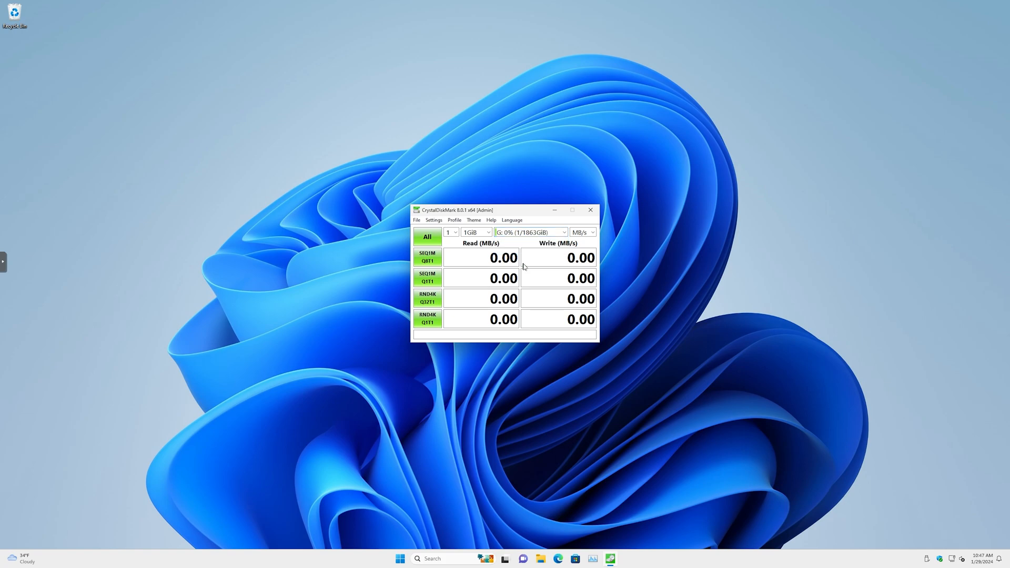
{"action": "left_click", "coordinate": [427, 236]}
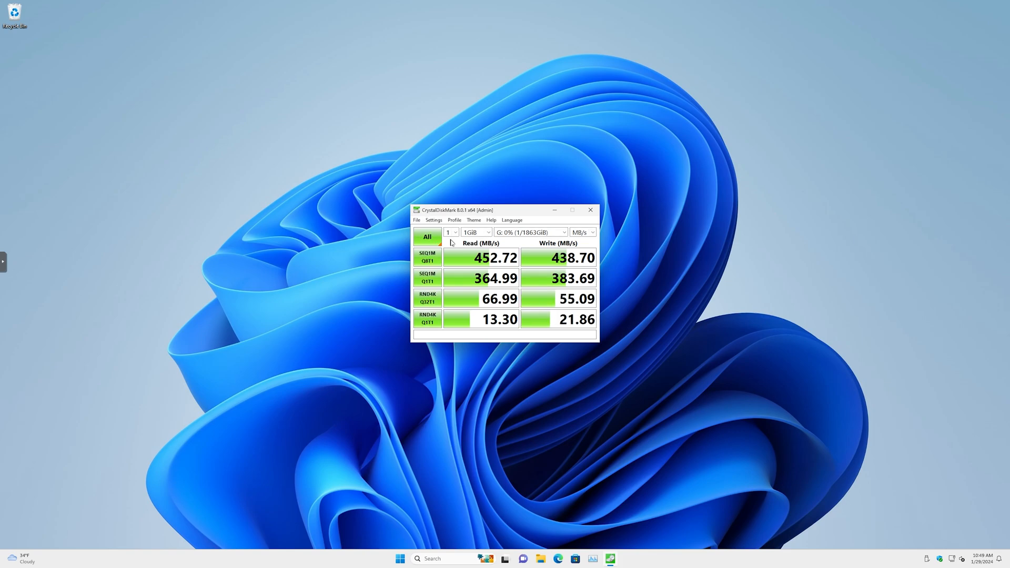
{"action": "mouse_move", "coordinate": [664, 540]}
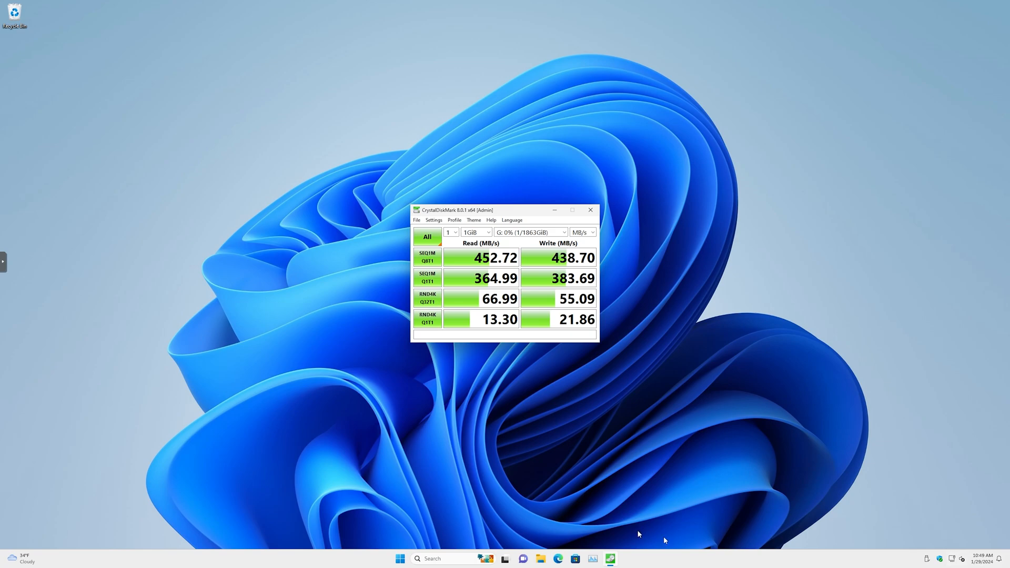
{"action": "left_click", "coordinate": [417, 559]}
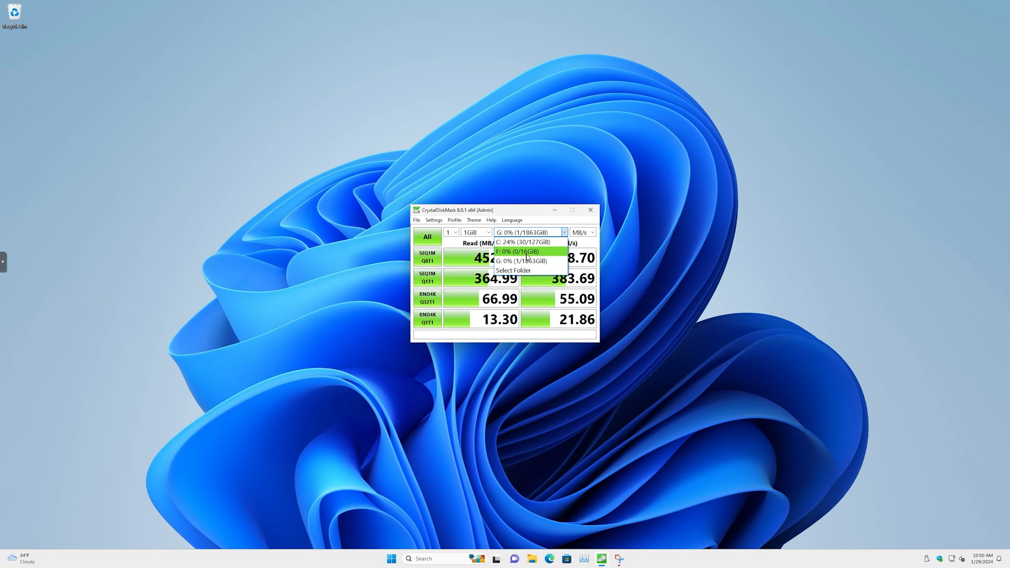
Target the 16 GiB drive F: and view New Volume (G:) holding the test image in Explorer.
{"action": "left_click", "coordinate": [516, 251]}
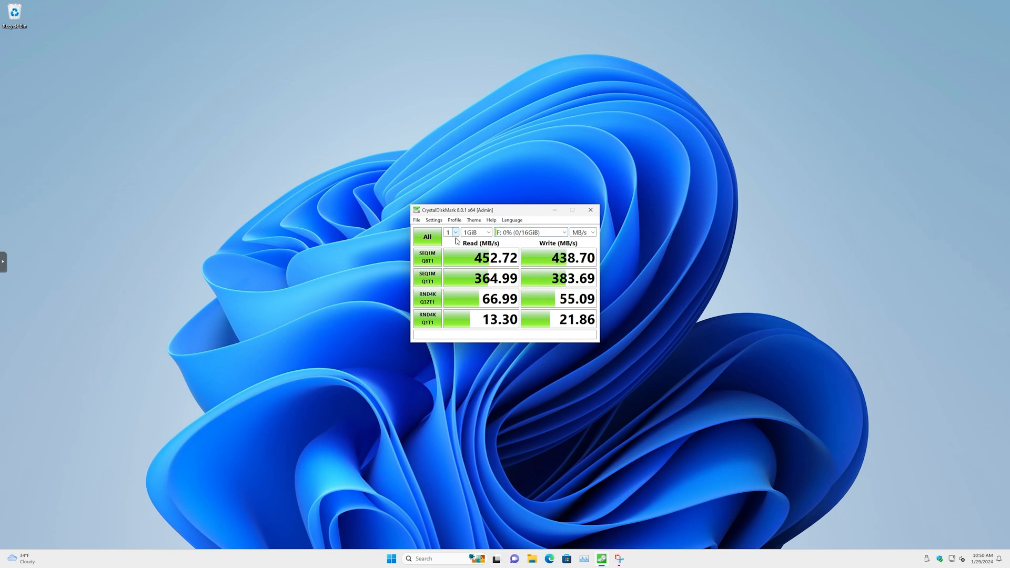
{"action": "left_click", "coordinate": [497, 558]}
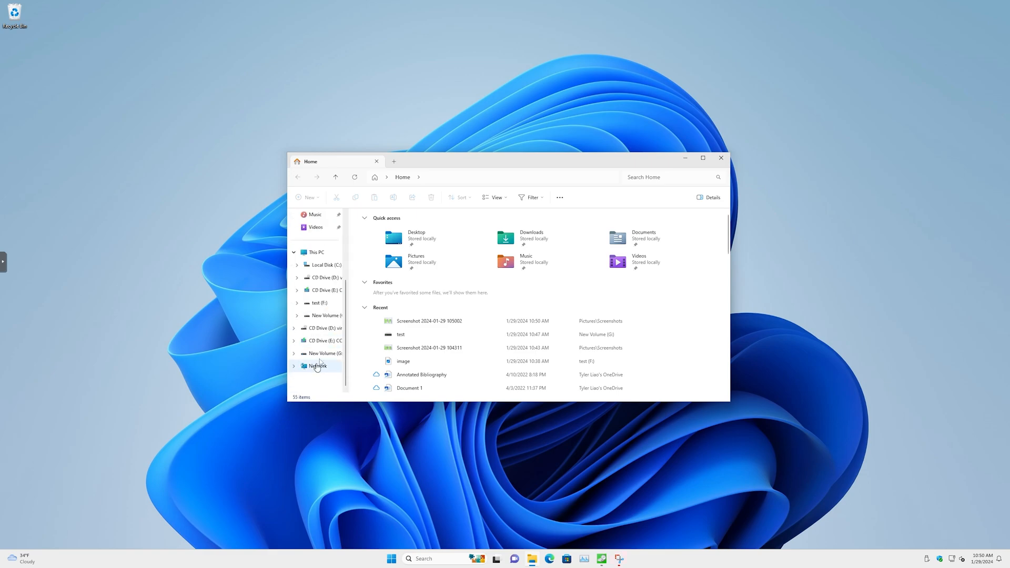
{"action": "left_click", "coordinate": [322, 353]}
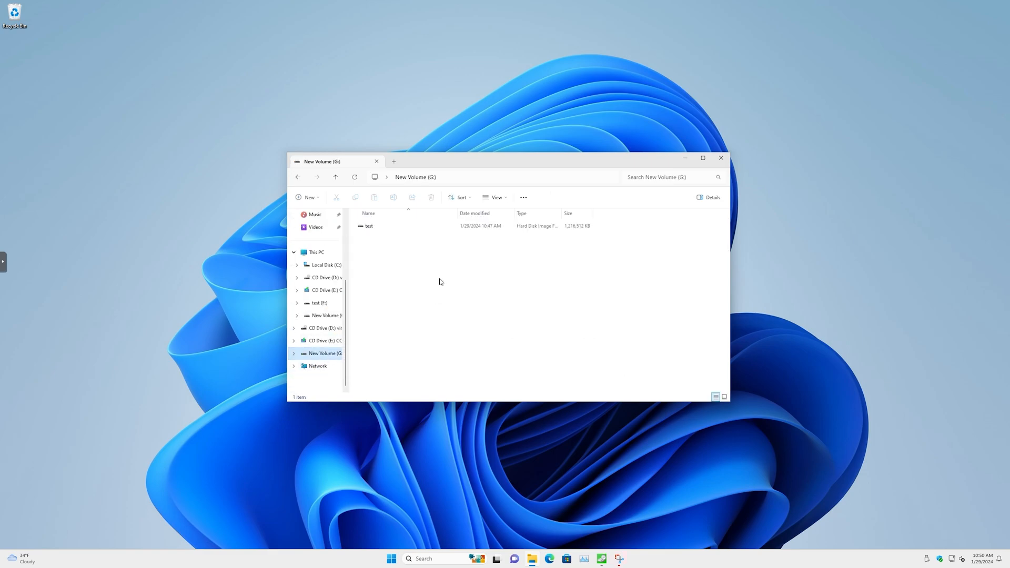
{"action": "mouse_move", "coordinate": [384, 253]}
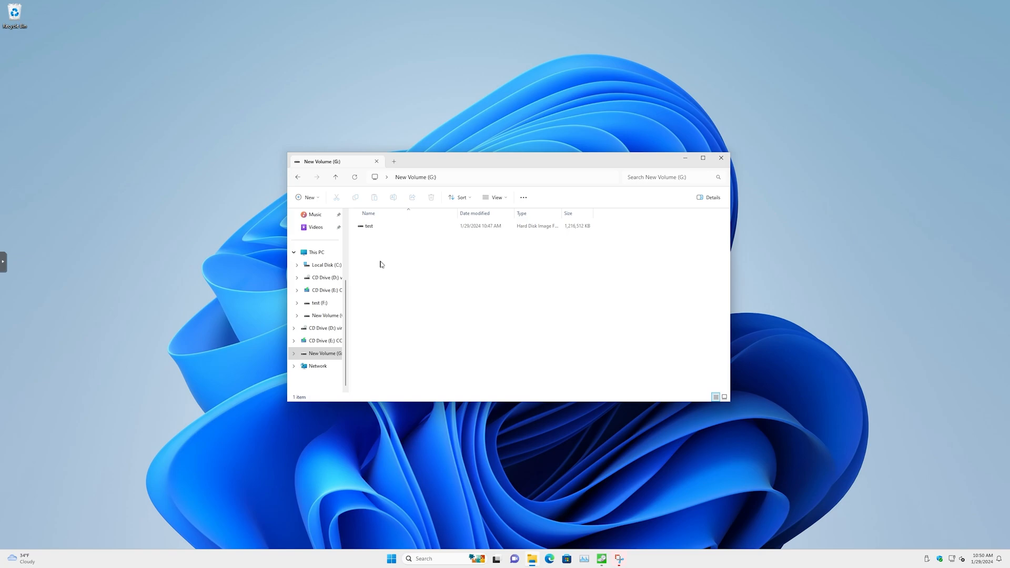
{"action": "mouse_move", "coordinate": [308, 341]}
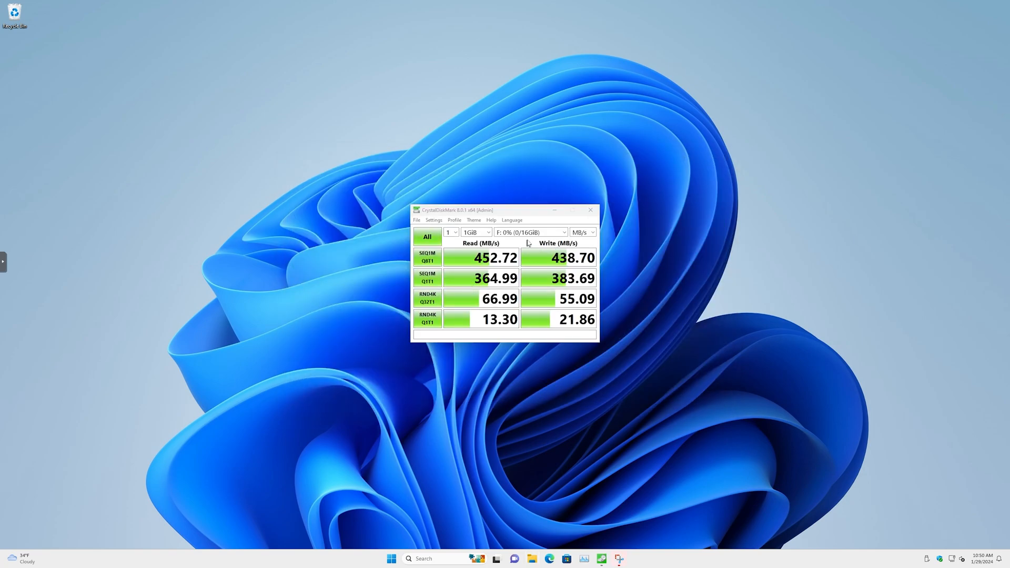
{"action": "mouse_move", "coordinate": [519, 246]}
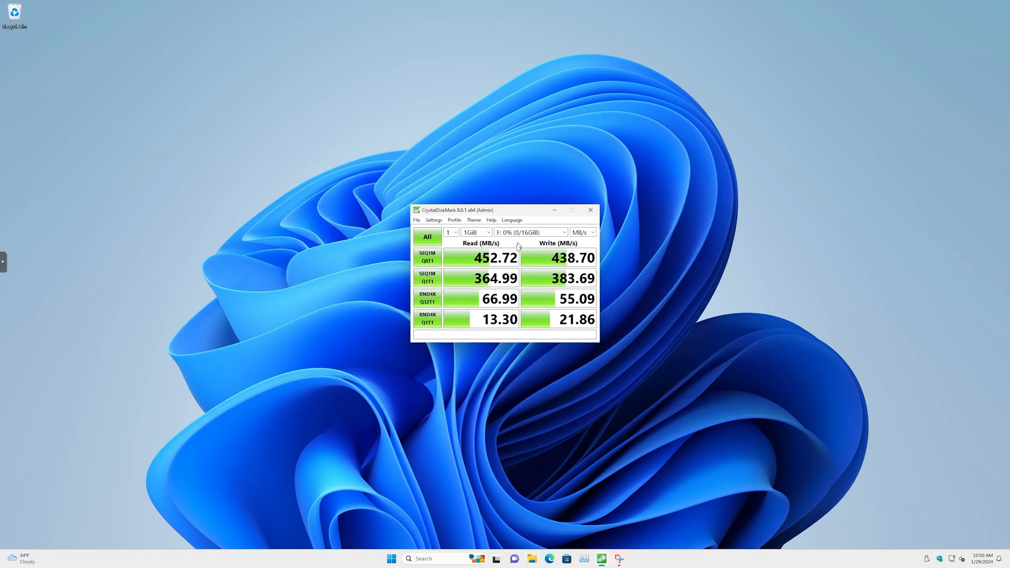
{"action": "mouse_move", "coordinate": [542, 269]}
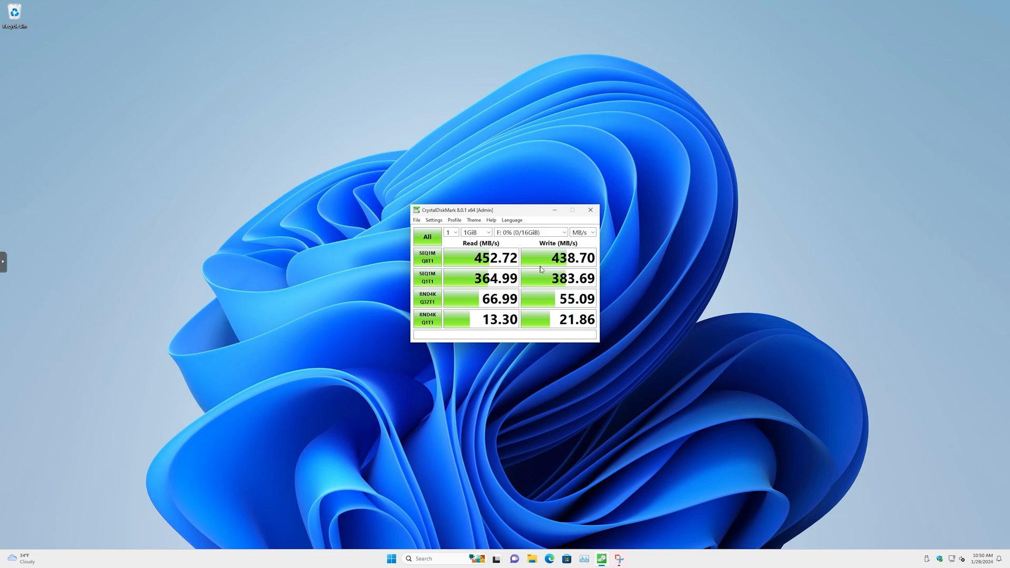
{"action": "mouse_move", "coordinate": [534, 238]}
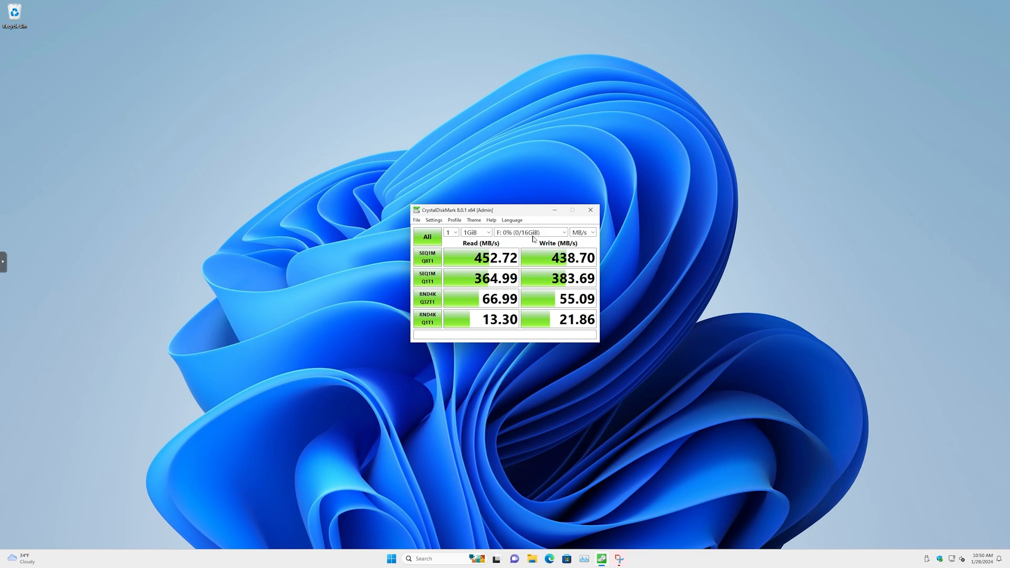
Run the full benchmark on drive F: (451.22 MB/s read, 434.56 MB/s write).
{"action": "left_click", "coordinate": [427, 237]}
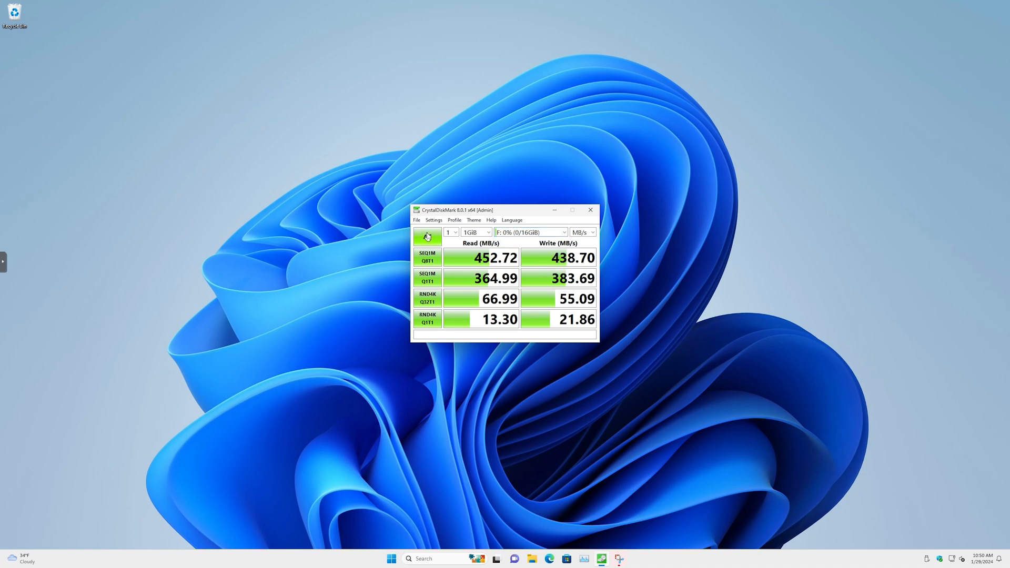
{"action": "left_click", "coordinate": [426, 236]}
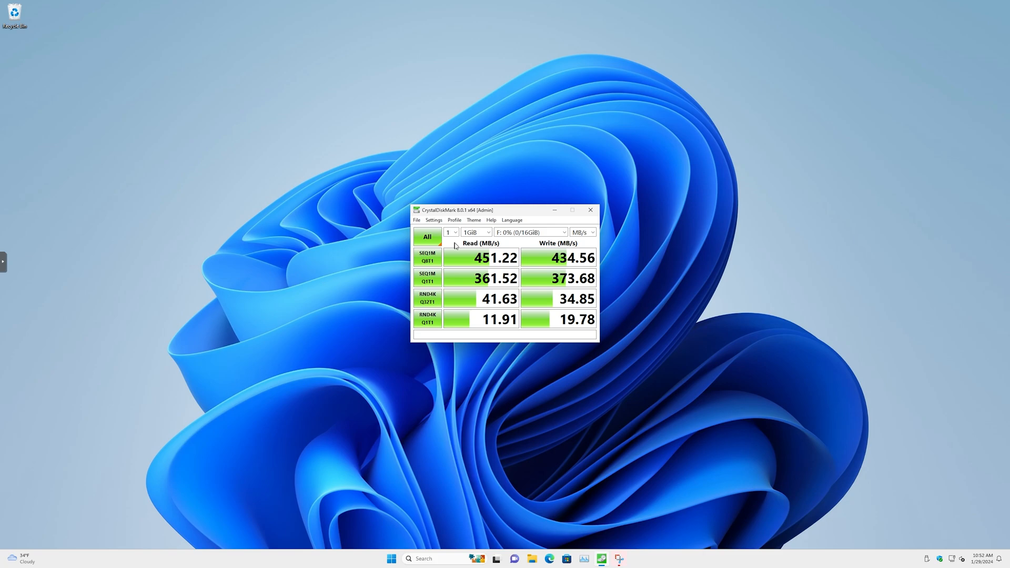
Bring the snip of the G: results beside the F: results for comparison.
{"action": "left_click", "coordinate": [618, 559]}
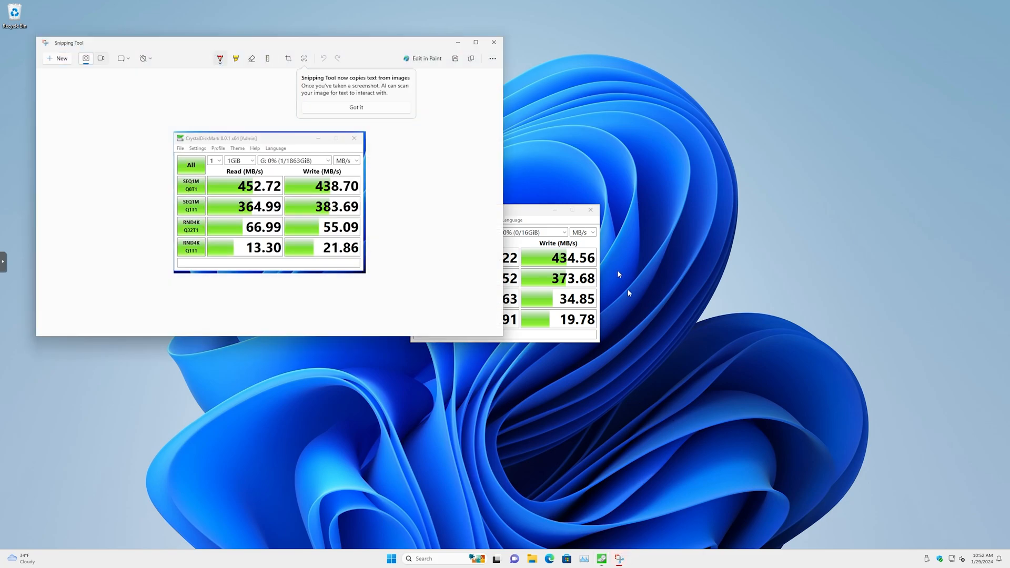
{"action": "mouse_move", "coordinate": [506, 341]}
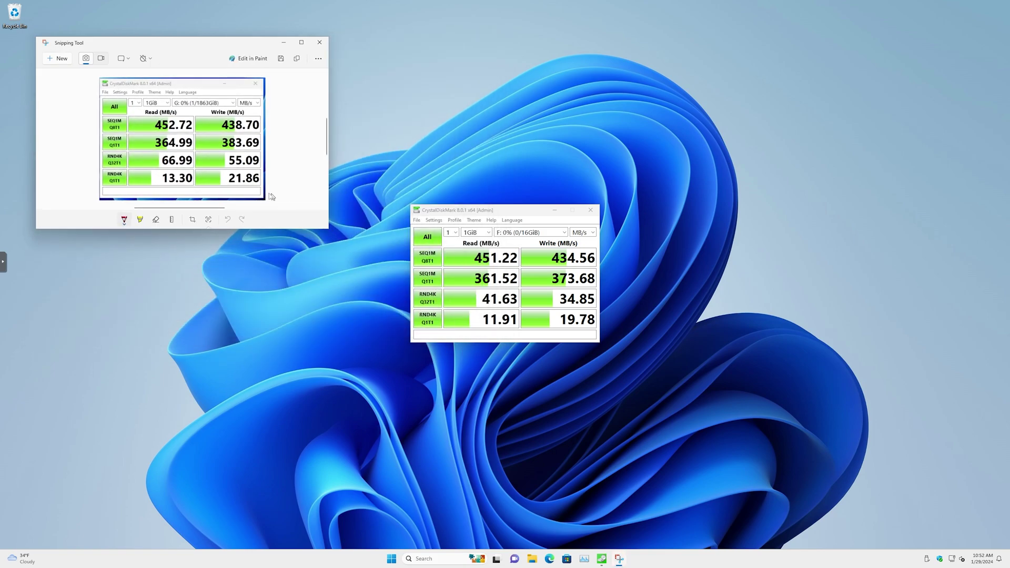
{"action": "mouse_move", "coordinate": [290, 190]}
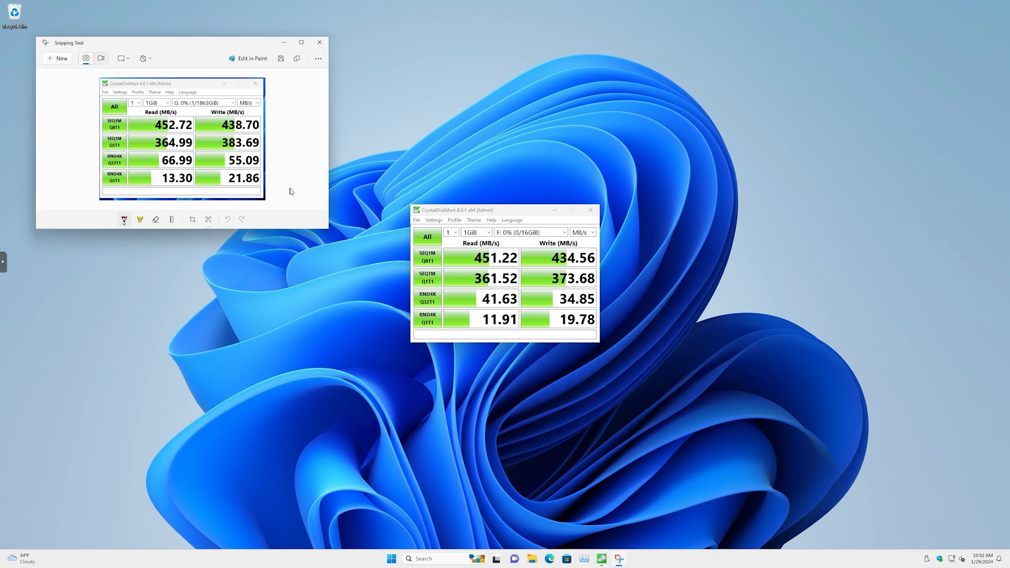
{"action": "mouse_move", "coordinate": [324, 169]}
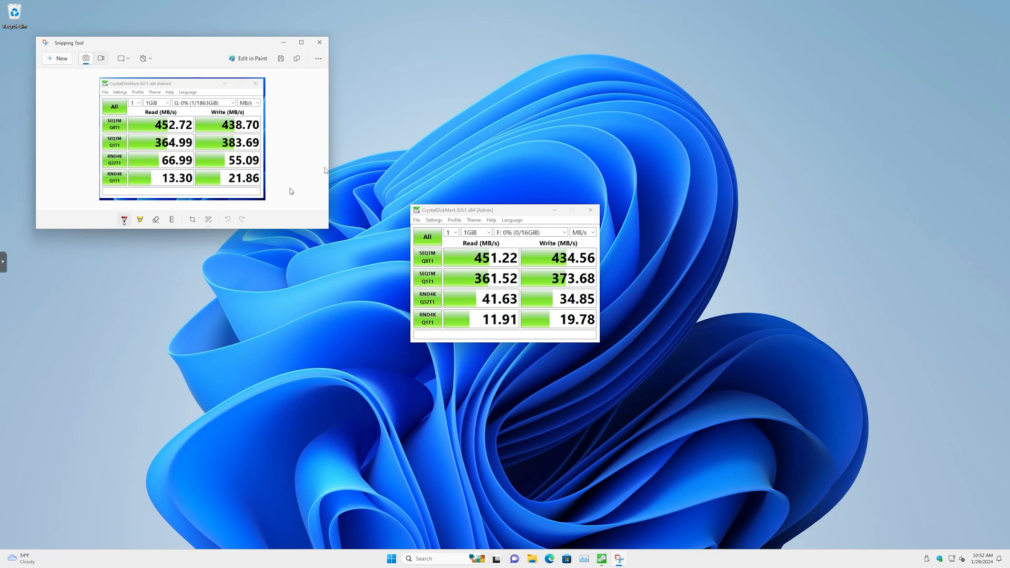
{"action": "mouse_move", "coordinate": [183, 109]}
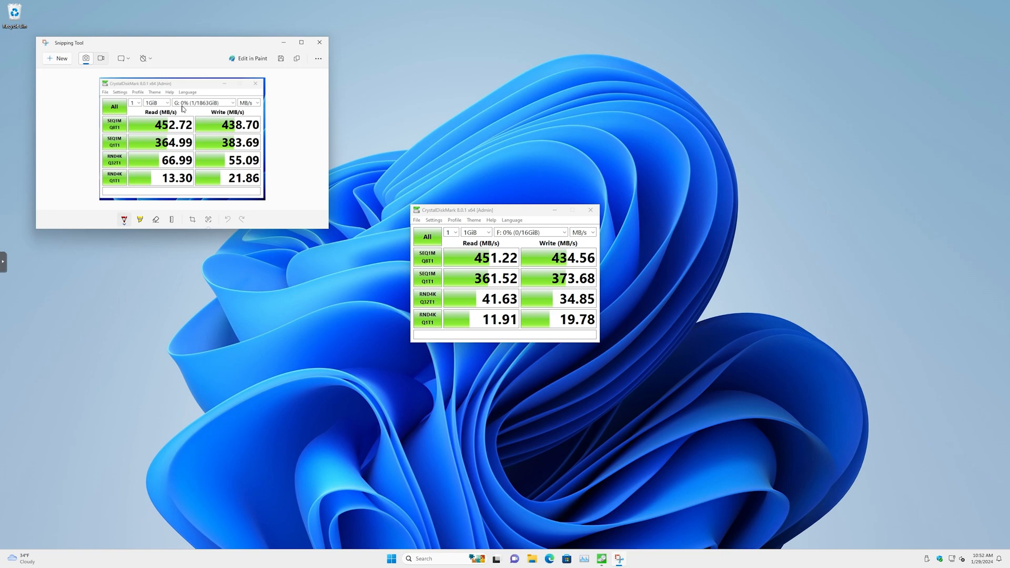
{"action": "mouse_move", "coordinate": [511, 250]}
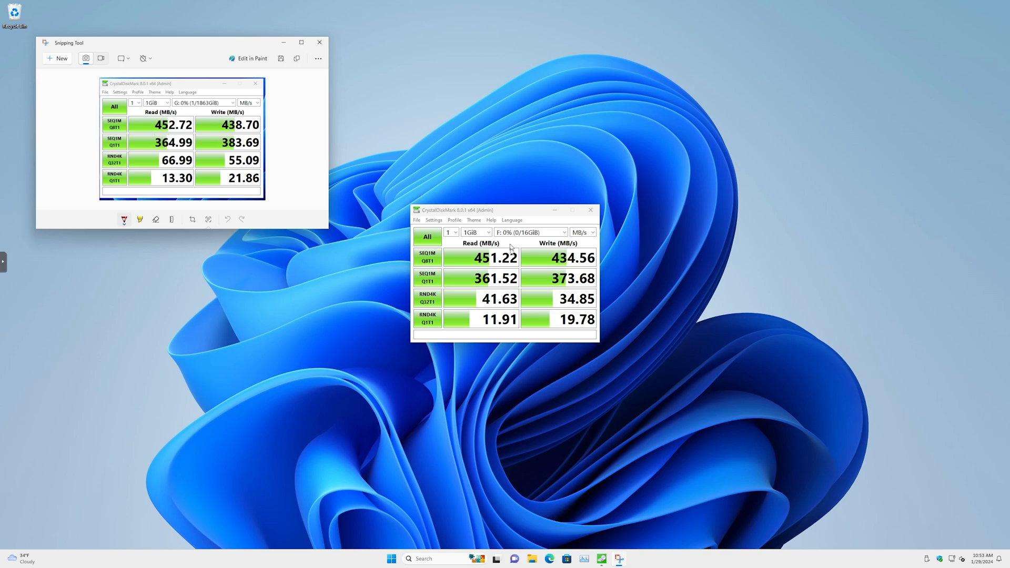
{"action": "mouse_move", "coordinate": [164, 151]}
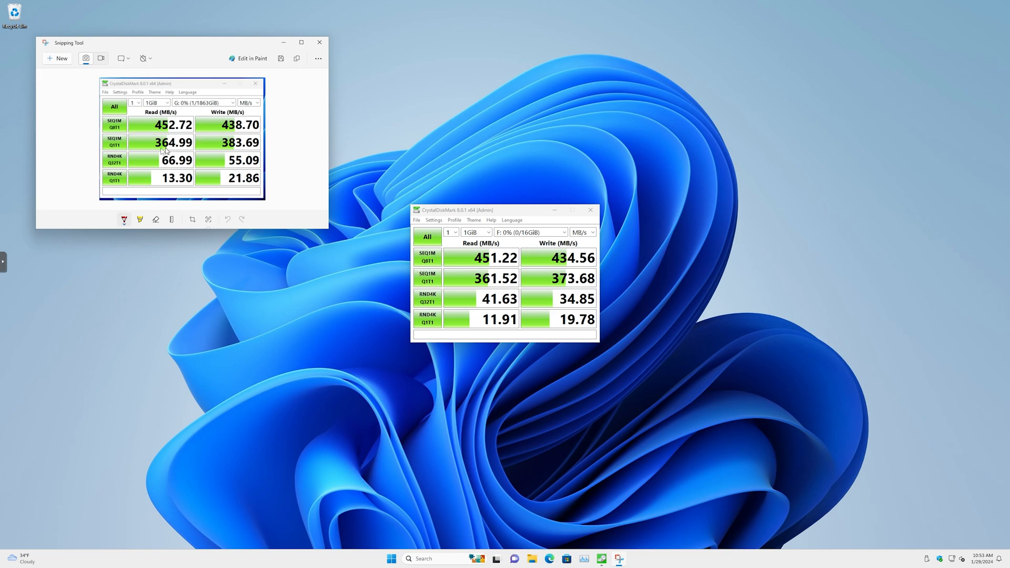
{"action": "mouse_move", "coordinate": [589, 295]}
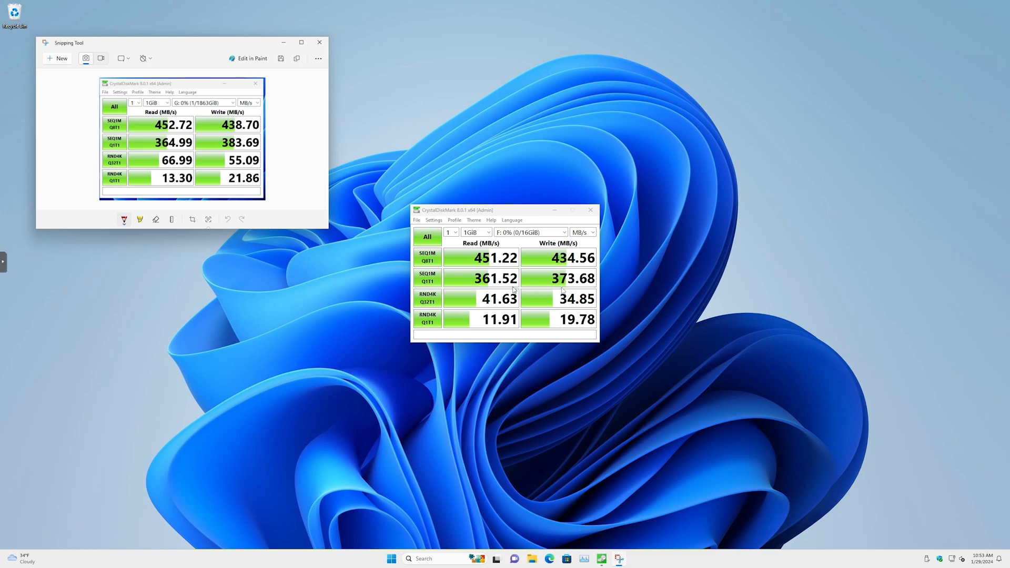
{"action": "mouse_move", "coordinate": [590, 210]}
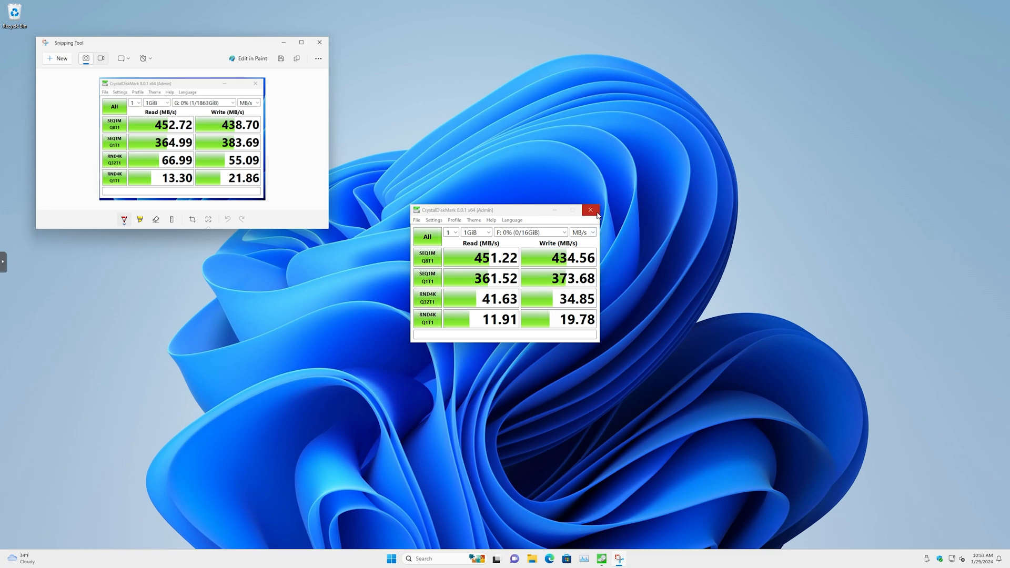
Close the F: results and select the test disk image on drive G.
{"action": "left_click", "coordinate": [589, 210]}
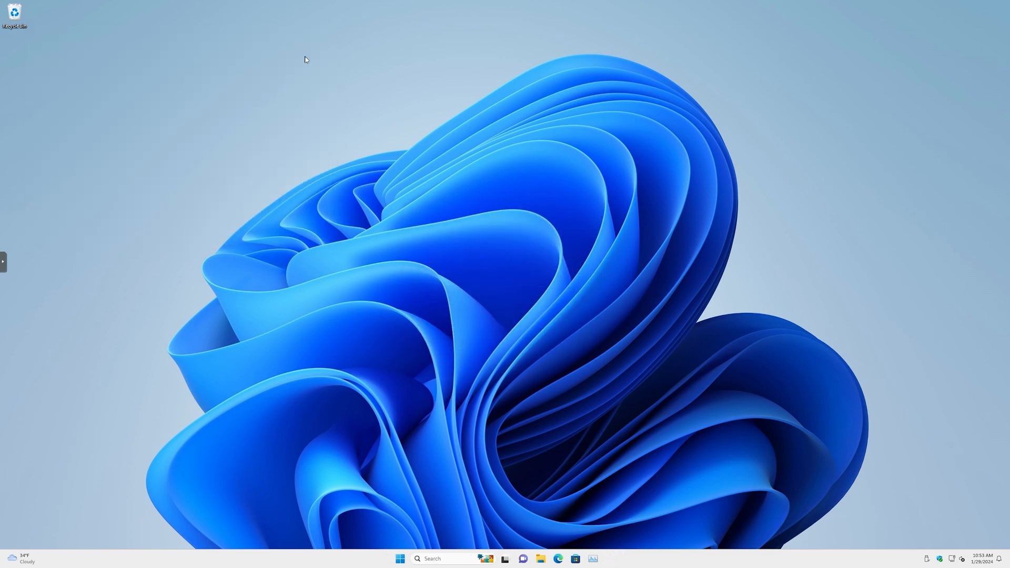
{"action": "mouse_move", "coordinate": [577, 536]}
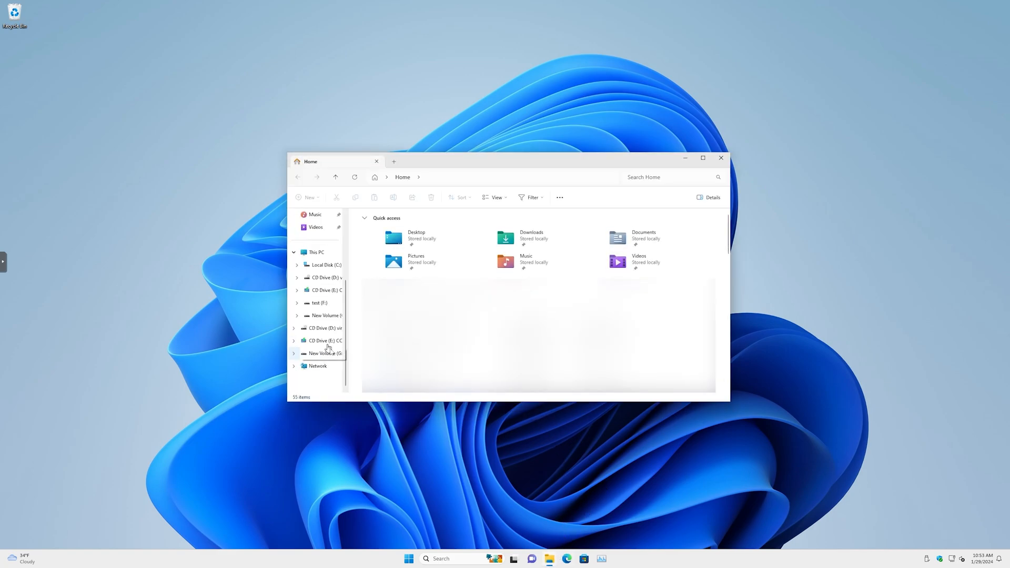
{"action": "left_click", "coordinate": [325, 353]}
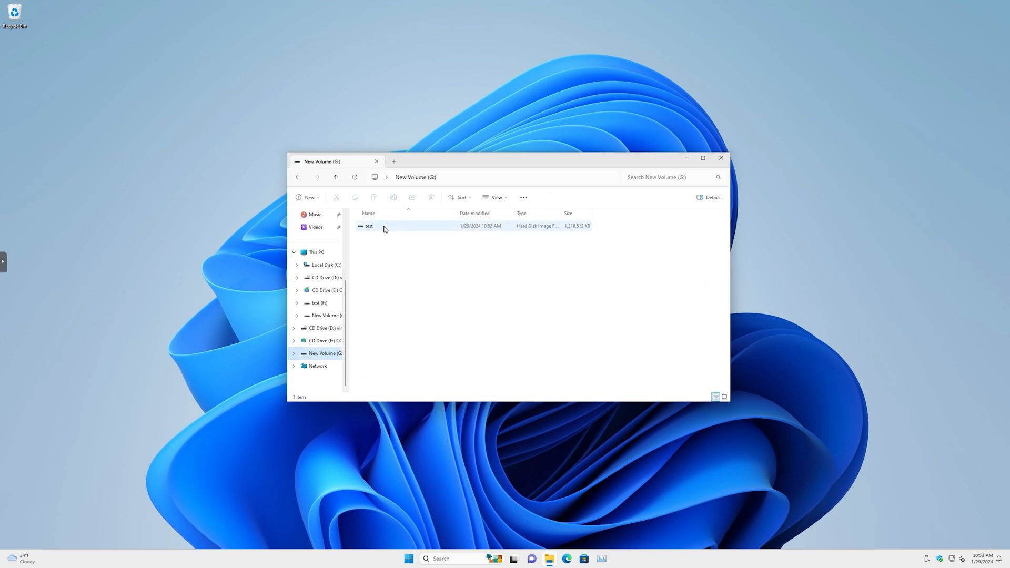
{"action": "mouse_move", "coordinate": [369, 226]}
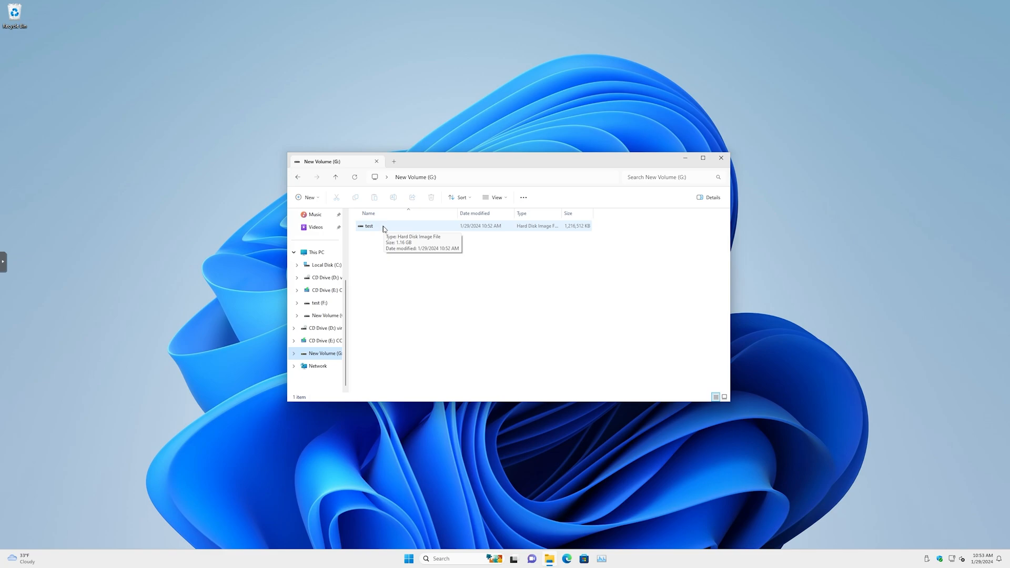
{"action": "left_click", "coordinate": [368, 226]}
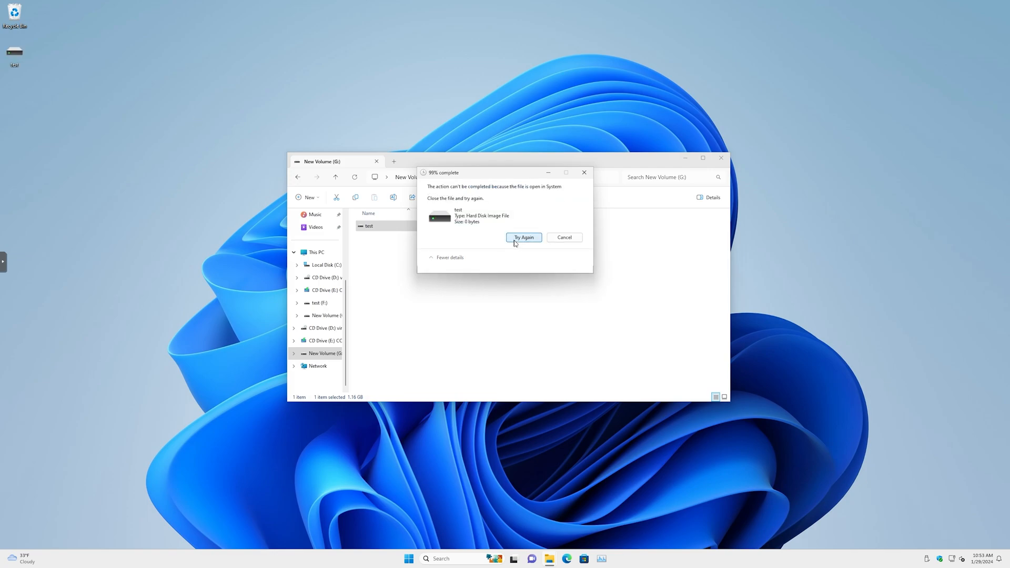
Cancel the blocked copy of the test image and eject test drive F.
{"action": "left_click", "coordinate": [563, 237]}
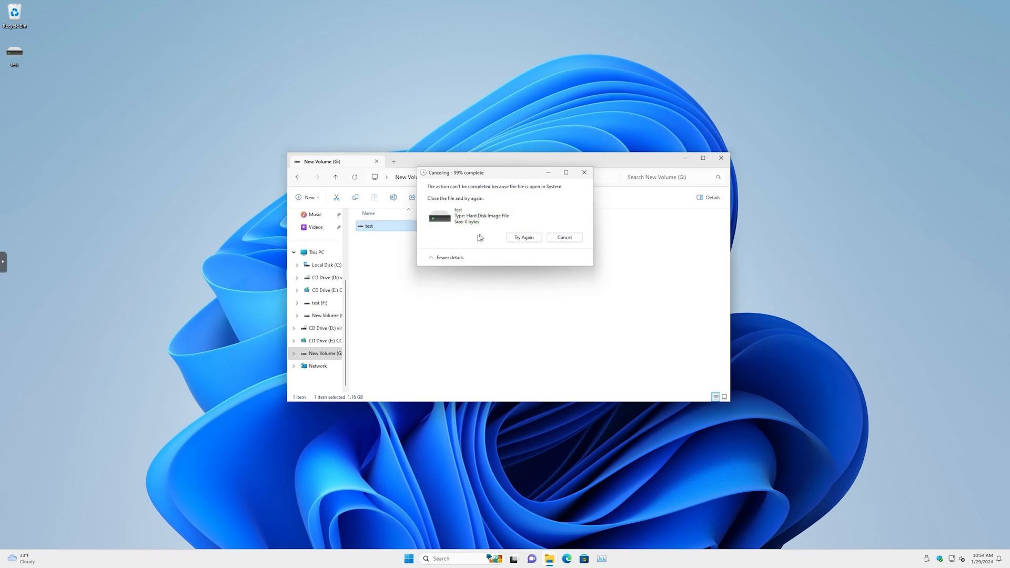
{"action": "left_click", "coordinate": [564, 237]}
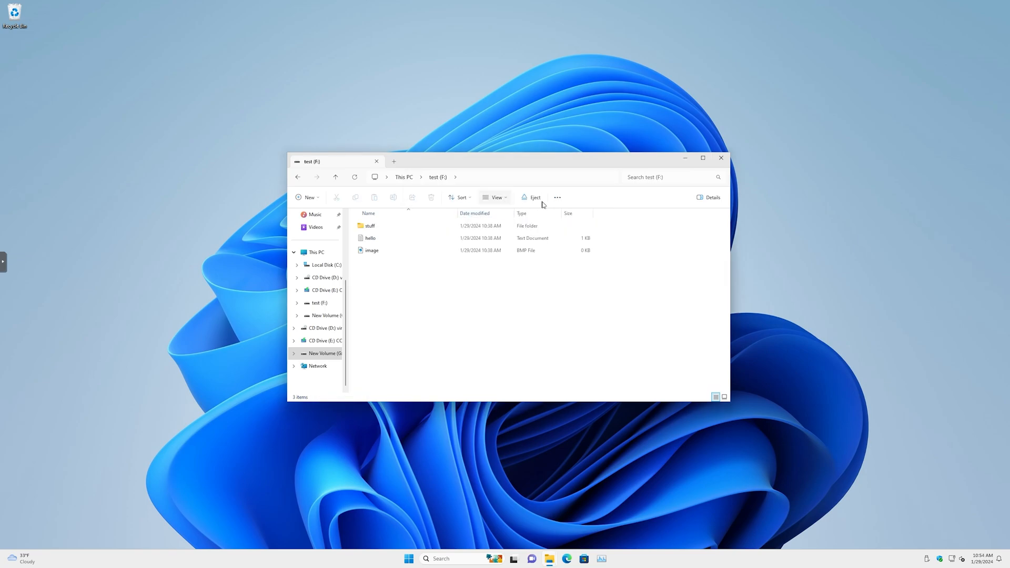
{"action": "left_click", "coordinate": [721, 158]}
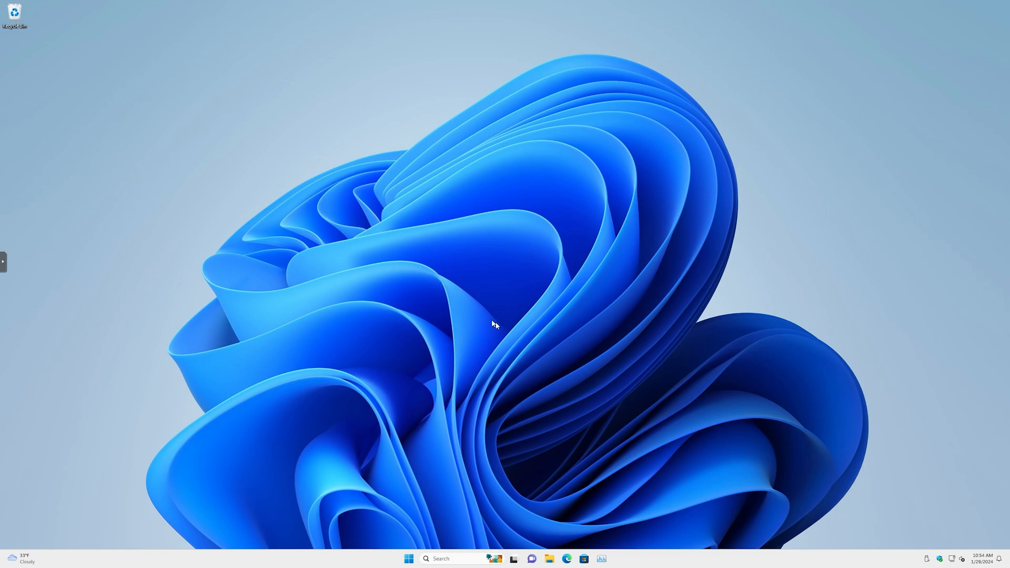
{"action": "mouse_move", "coordinate": [543, 532]}
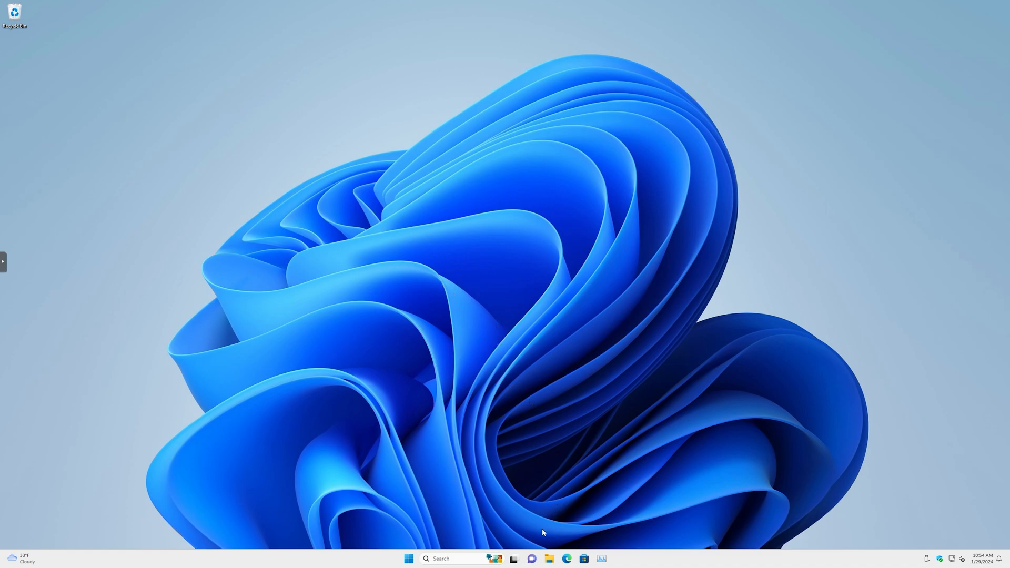
{"action": "mouse_move", "coordinate": [558, 554]}
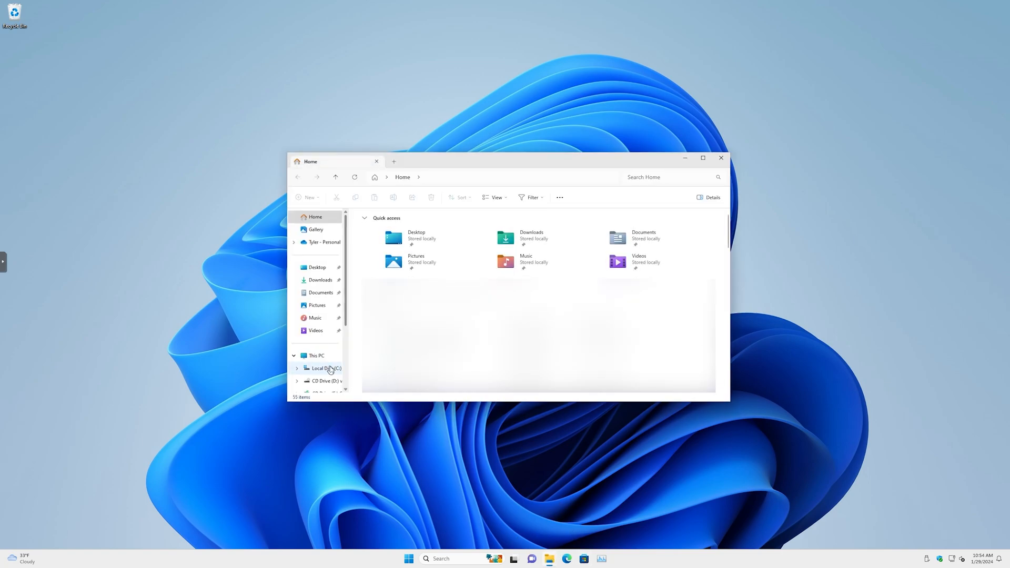
Drag a copy of the test disk image from New Volume (G:) onto the desktop.
{"action": "left_click", "coordinate": [322, 353]}
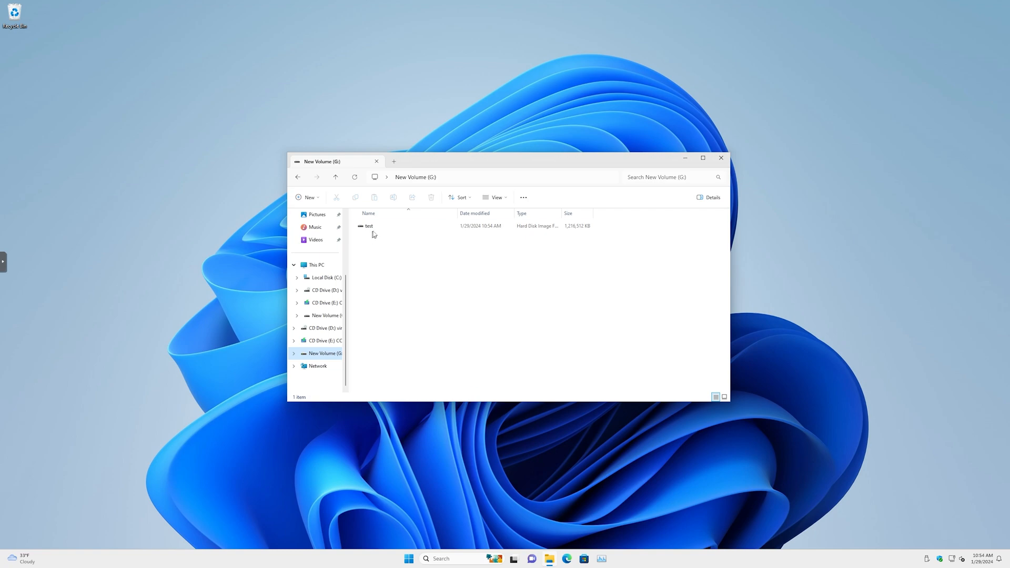
{"action": "left_click", "coordinate": [368, 225]}
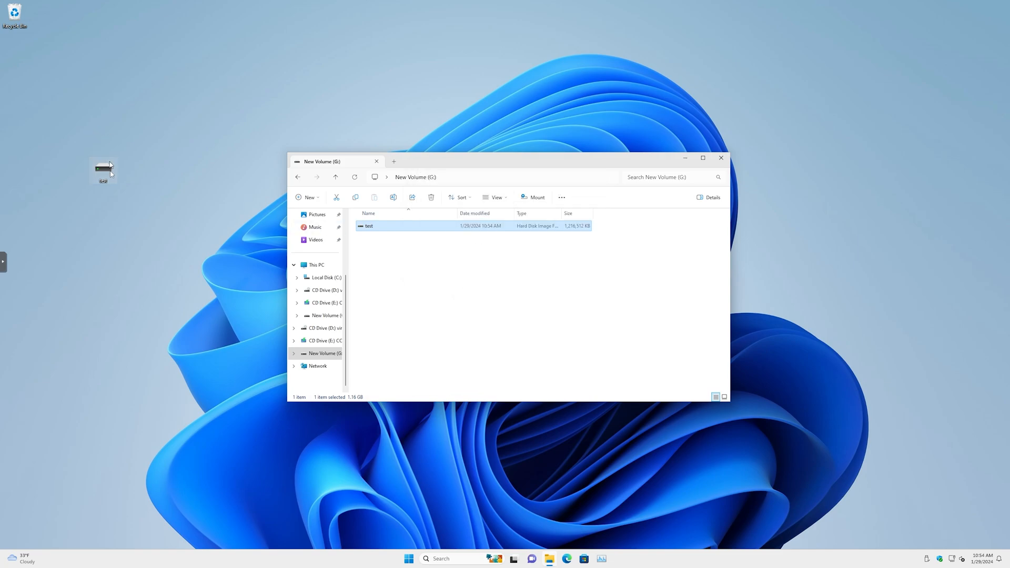
{"action": "left_click_drag", "start_coordinate": [103, 168], "coordinate": [15, 53]}
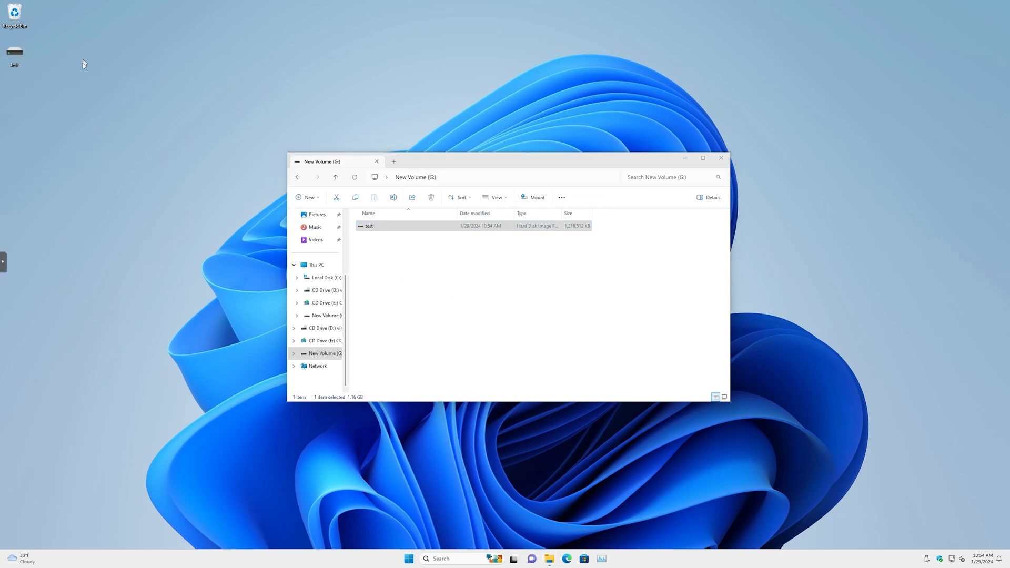
{"action": "left_click", "coordinate": [605, 264]}
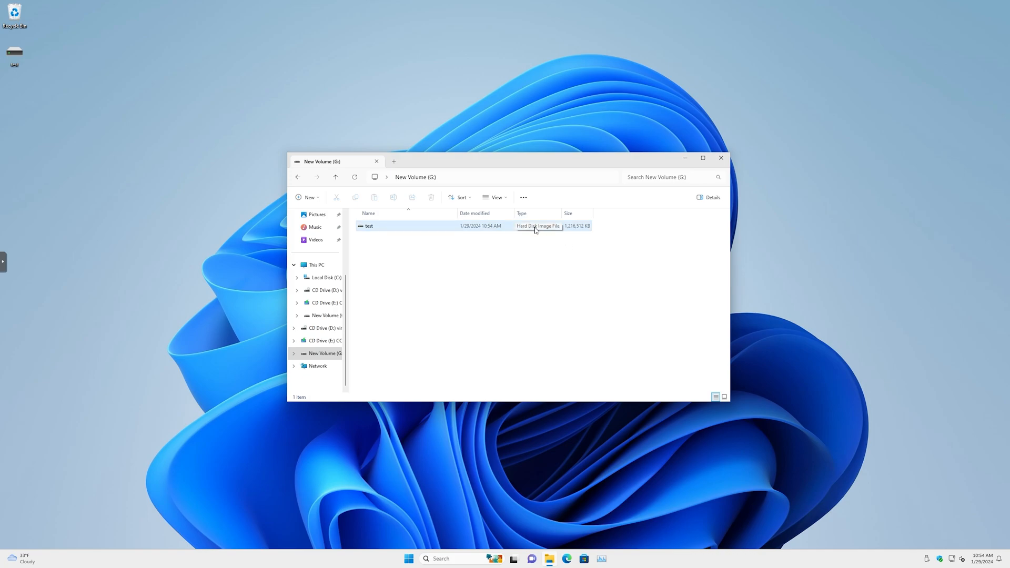
Reselect the test disk image, confirm, and close the drive G window.
{"action": "left_click", "coordinate": [368, 226]}
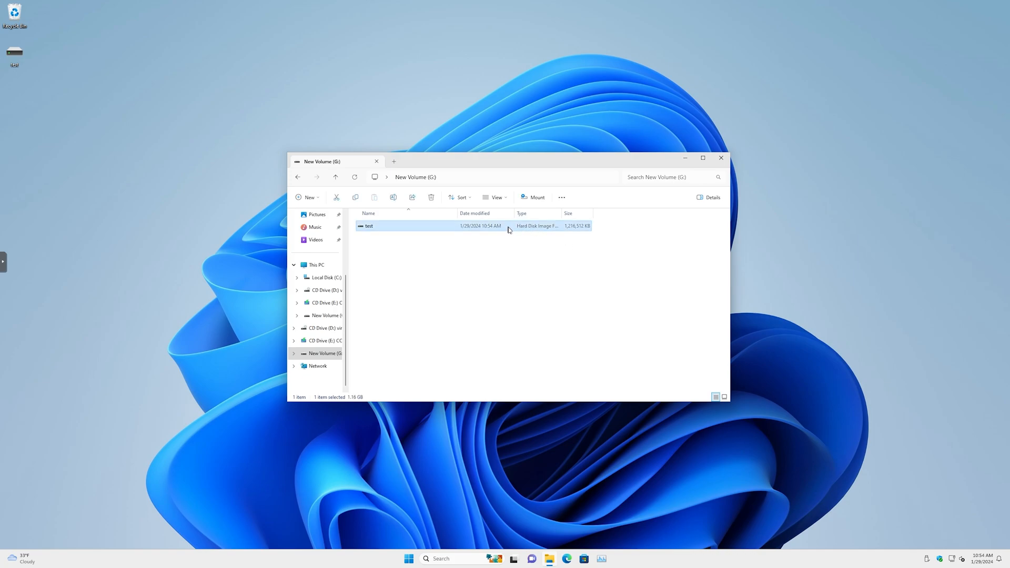
{"action": "left_click", "coordinate": [474, 310]}
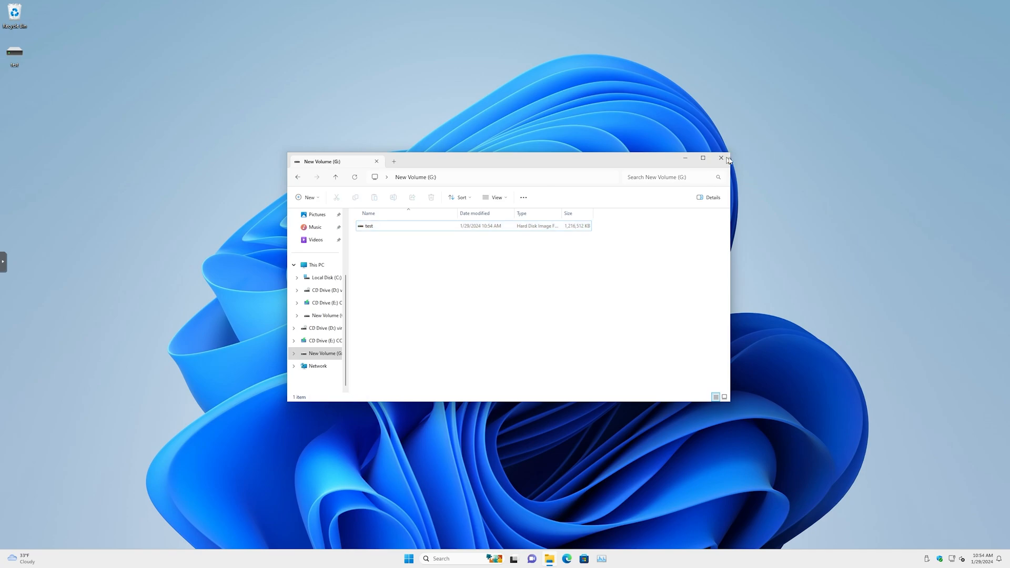
{"action": "left_click", "coordinate": [721, 158]}
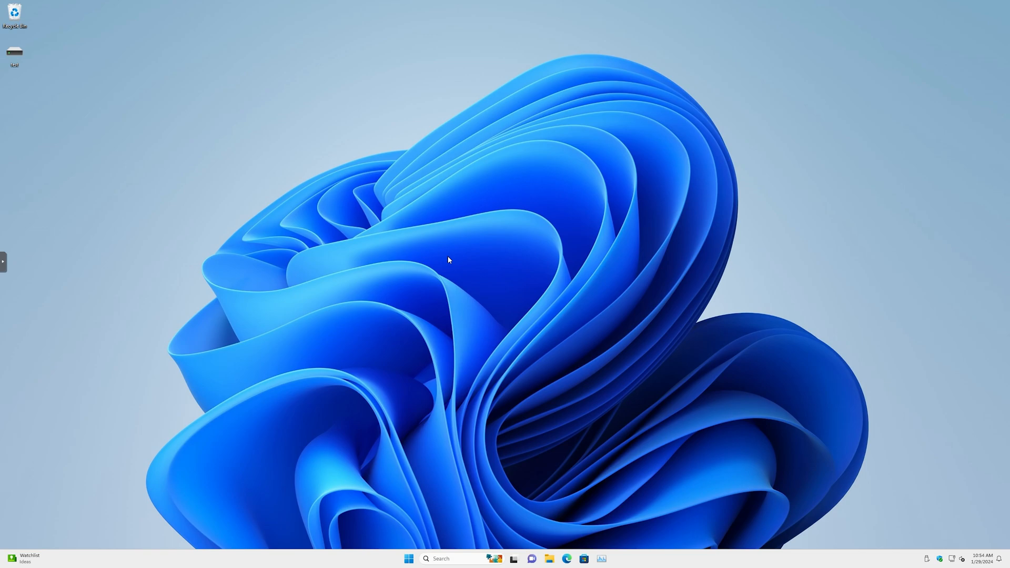
{"action": "mouse_move", "coordinate": [180, 131]}
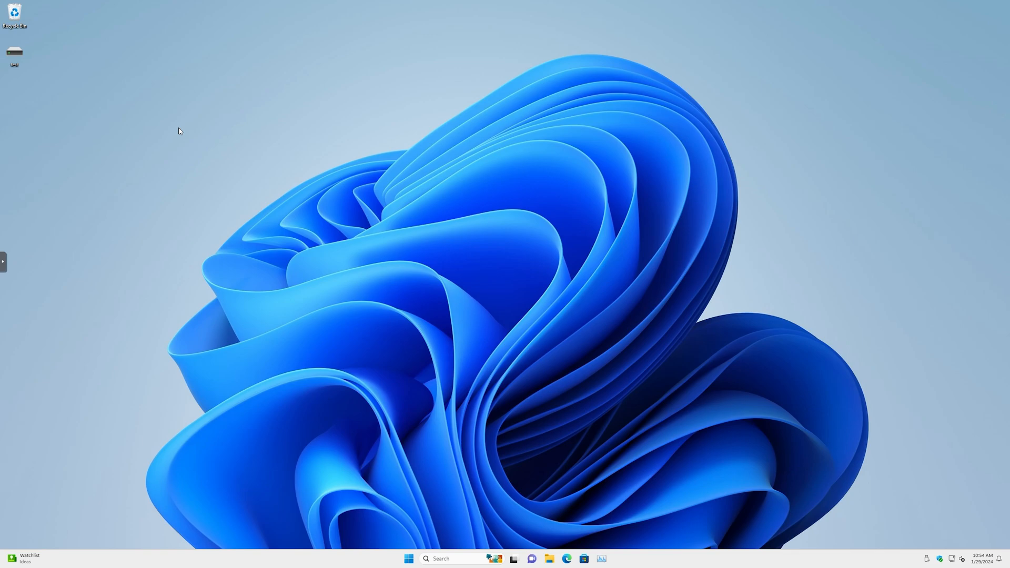
{"action": "mouse_move", "coordinate": [41, 48]}
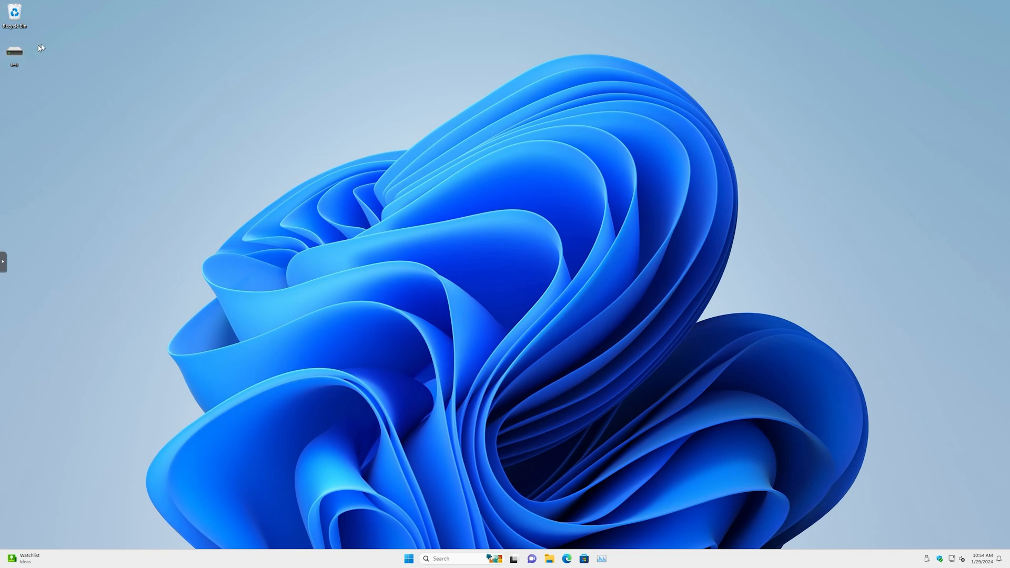
{"action": "mouse_move", "coordinate": [144, 151]}
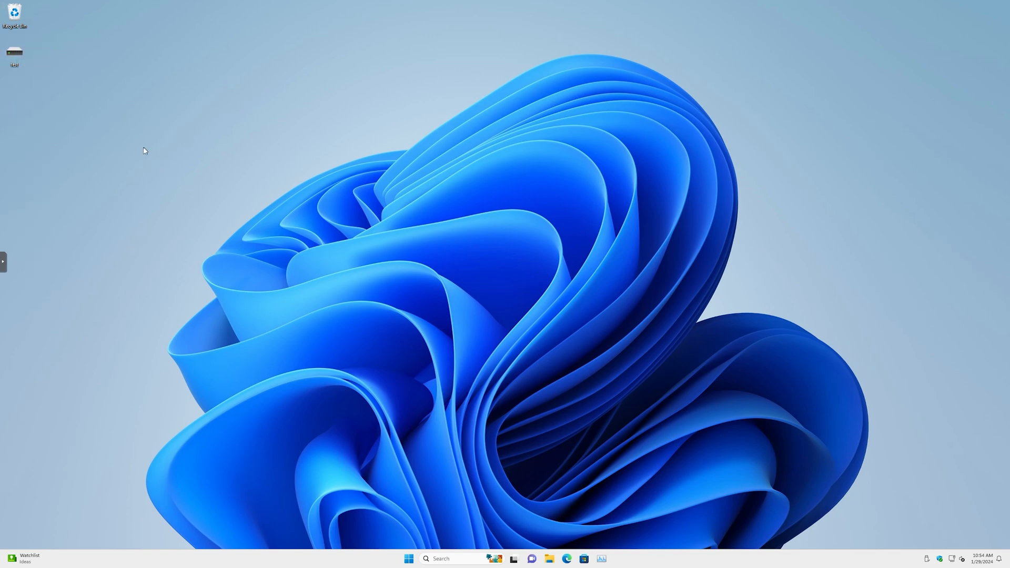
{"action": "mouse_move", "coordinate": [51, 55]}
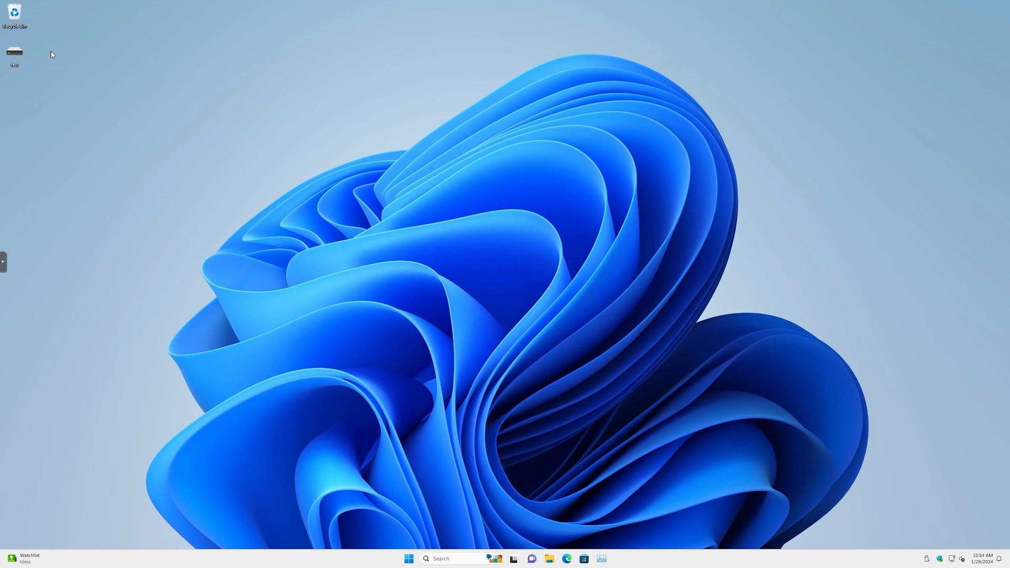
{"action": "mouse_move", "coordinate": [78, 70]}
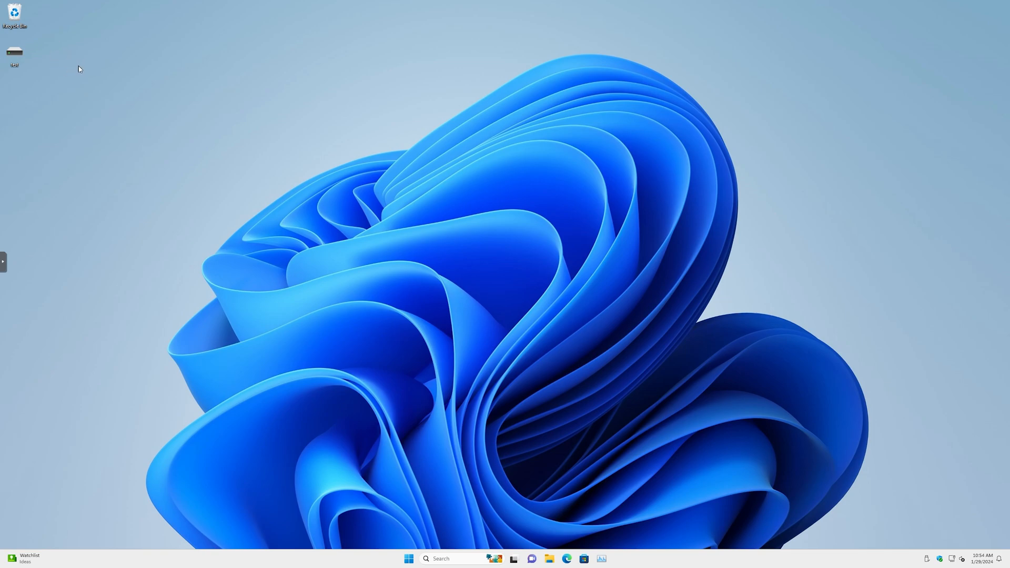